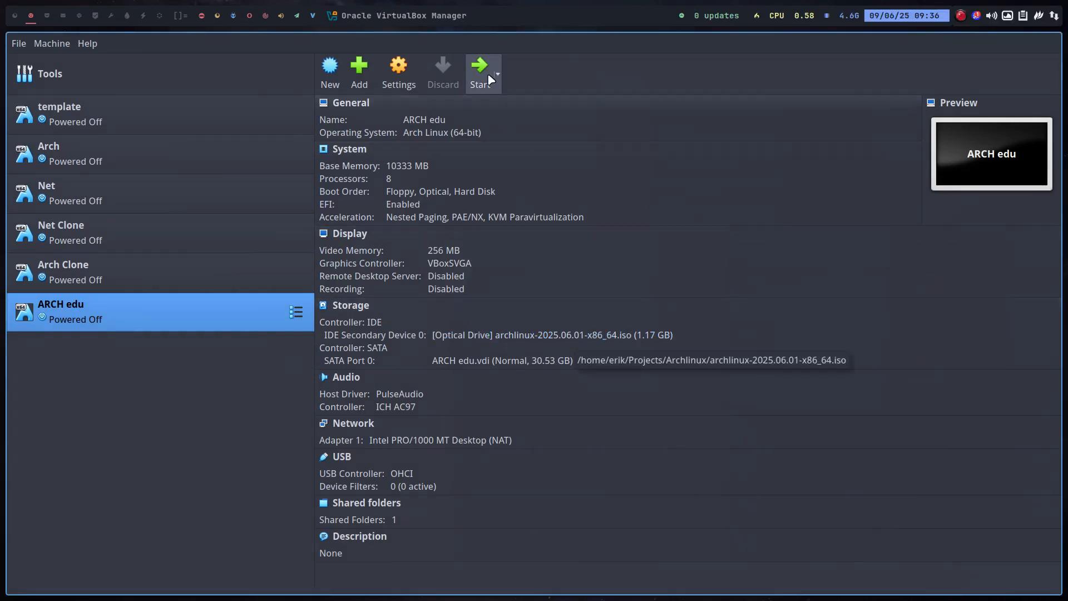
- Start the ARCH edu virtual machine to boot the Arch Linux live ISO
left_click(480, 68)
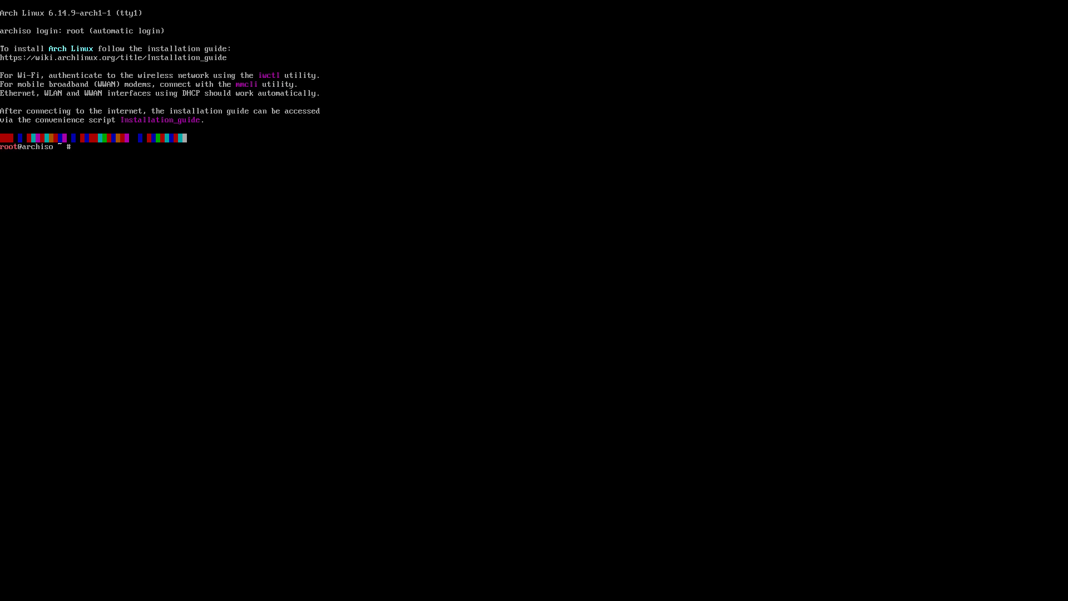
- Set the be-latin1 keymap and ter-v18n font, then update archinstall with pacman -S
type("loadkeys be-")
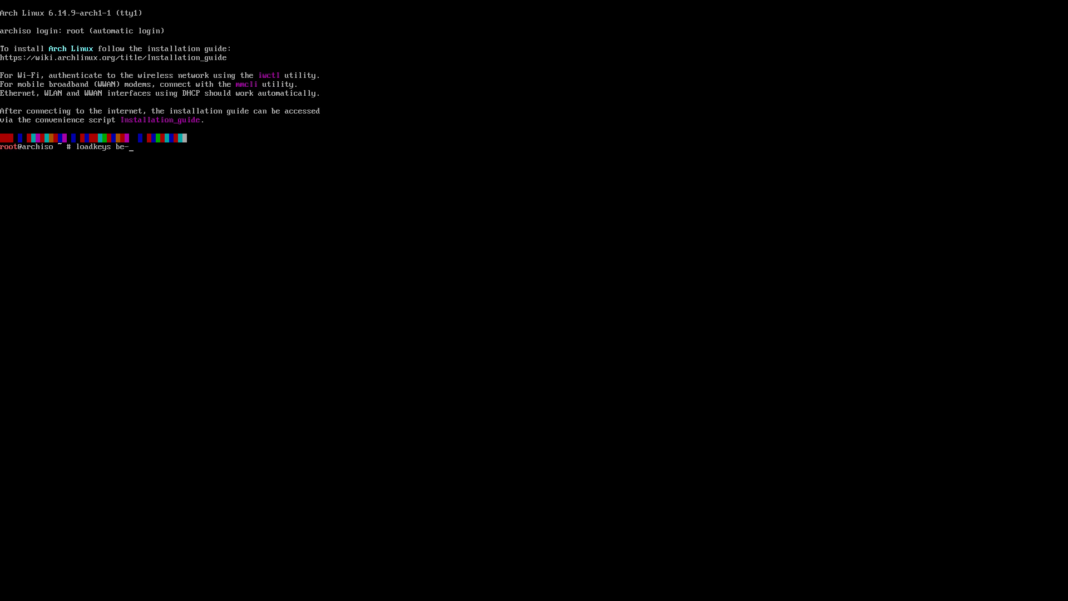
type("setfont ter-v18n")
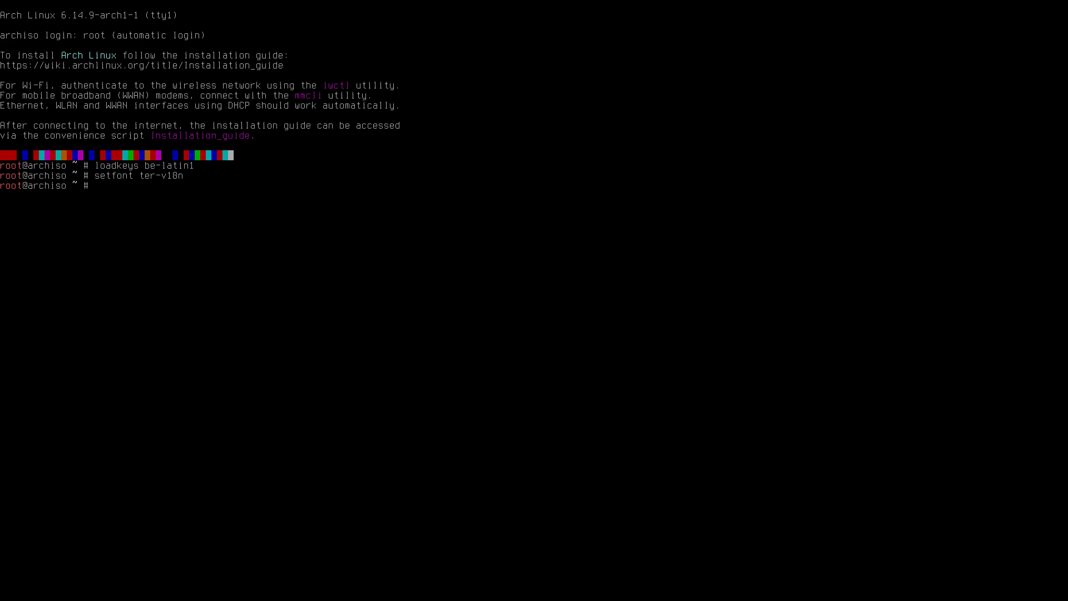
type("pac")
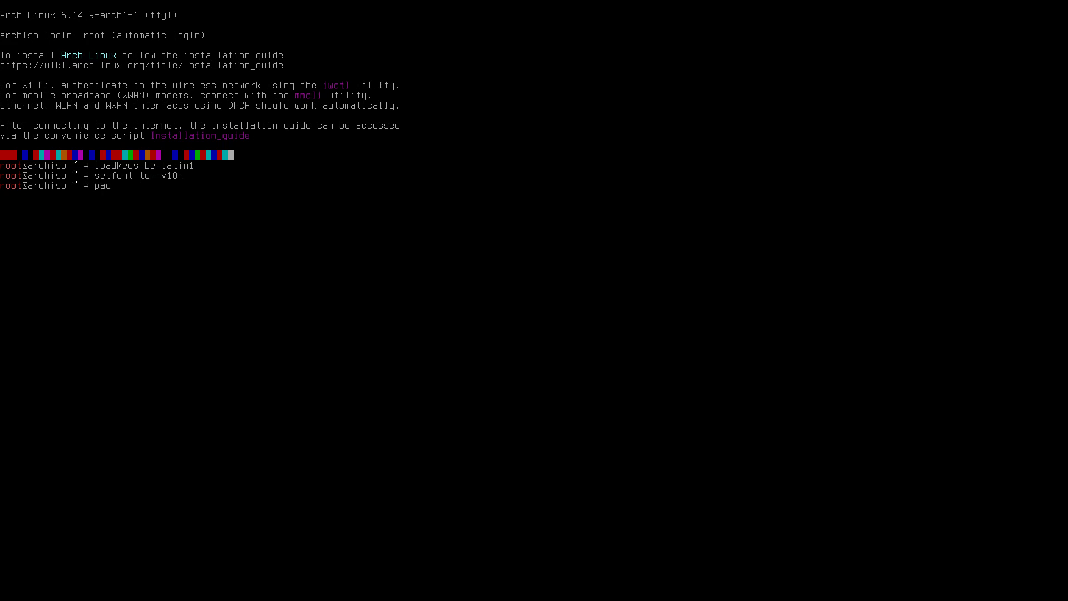
type("man -Sy")
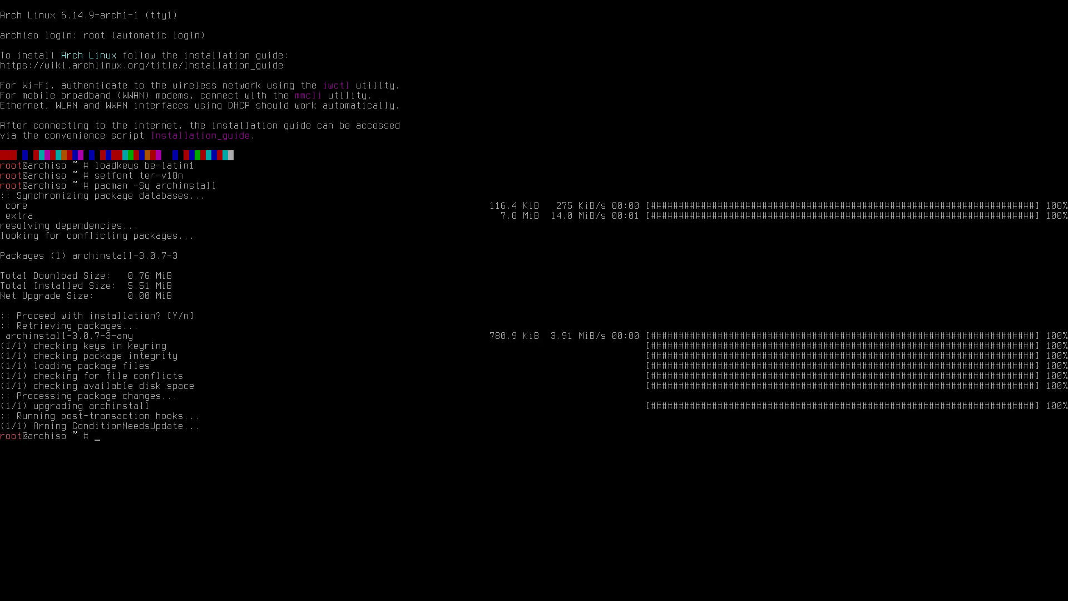
- Launch archinstall in advanced mode with archinstall --advanced
type("archinst")
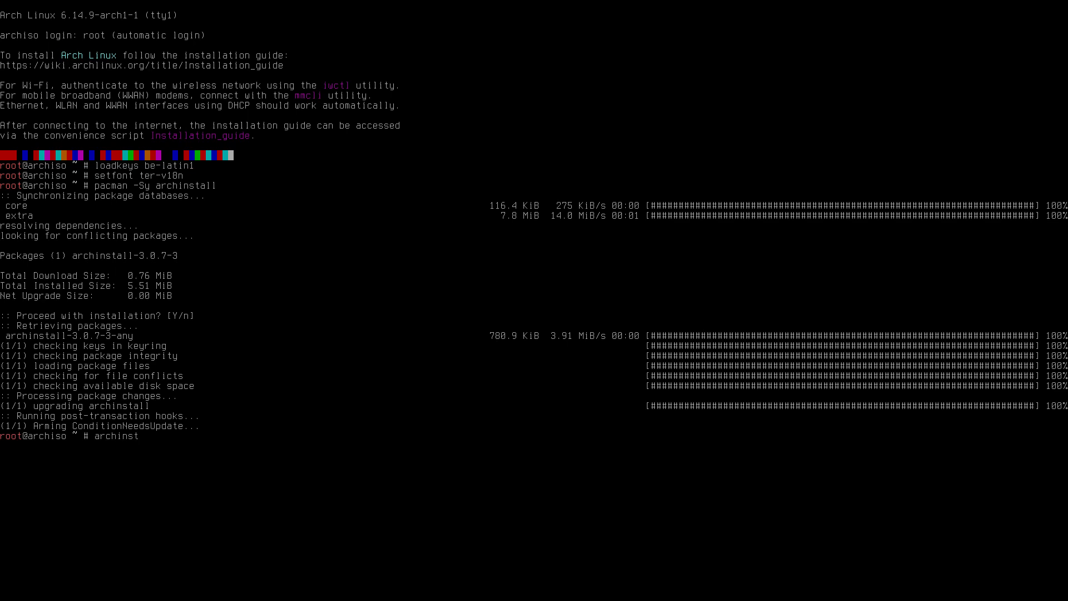
type("all --advanced")
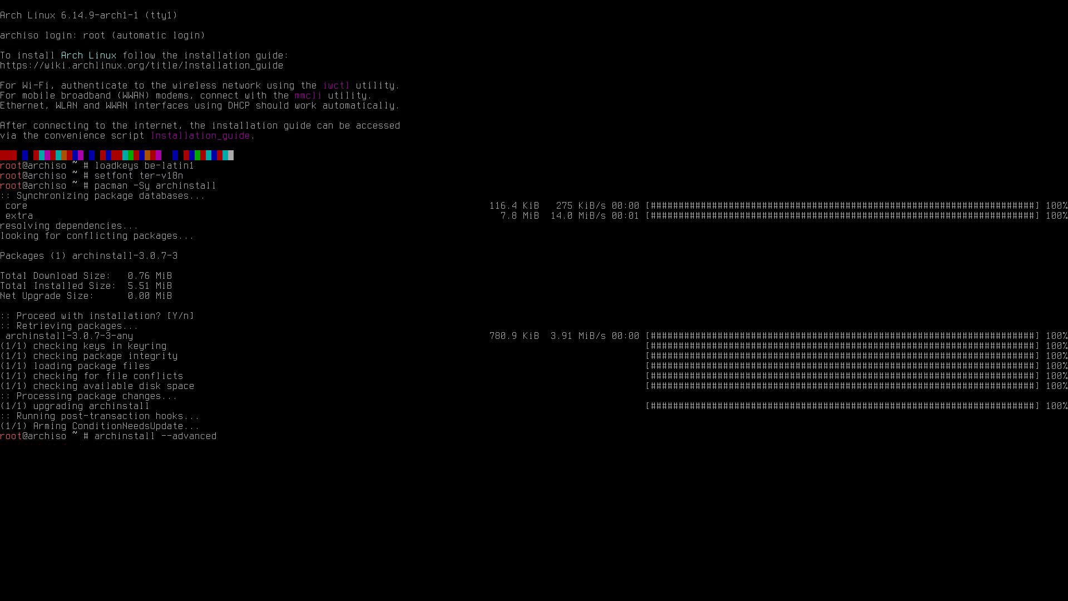
key("Return")
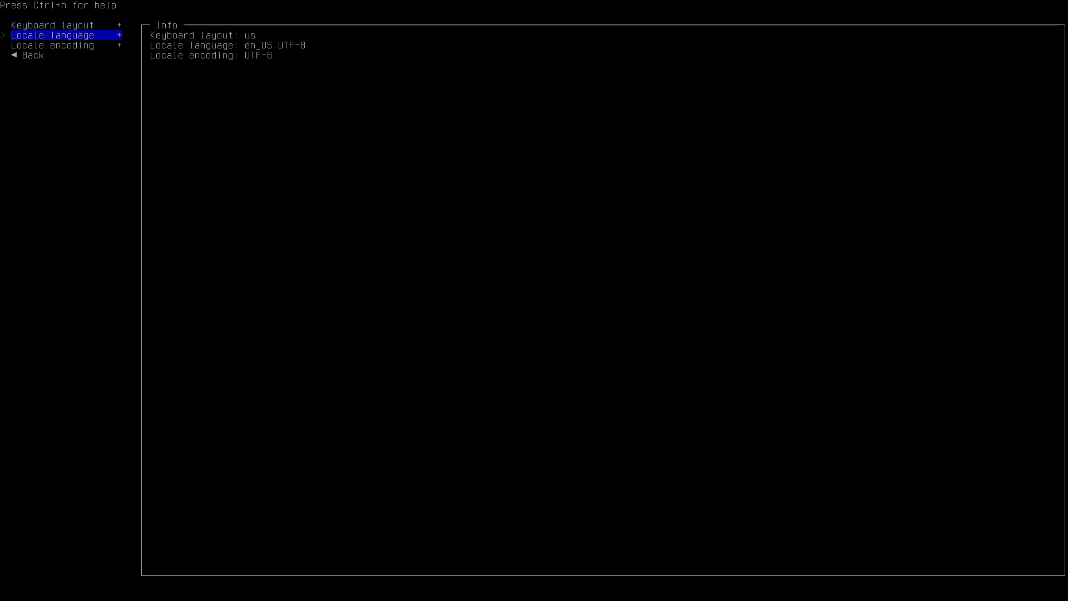
- Set the keyboard layout to 'be' and review the mirror and unified kernel image settings
left_click(55, 25)
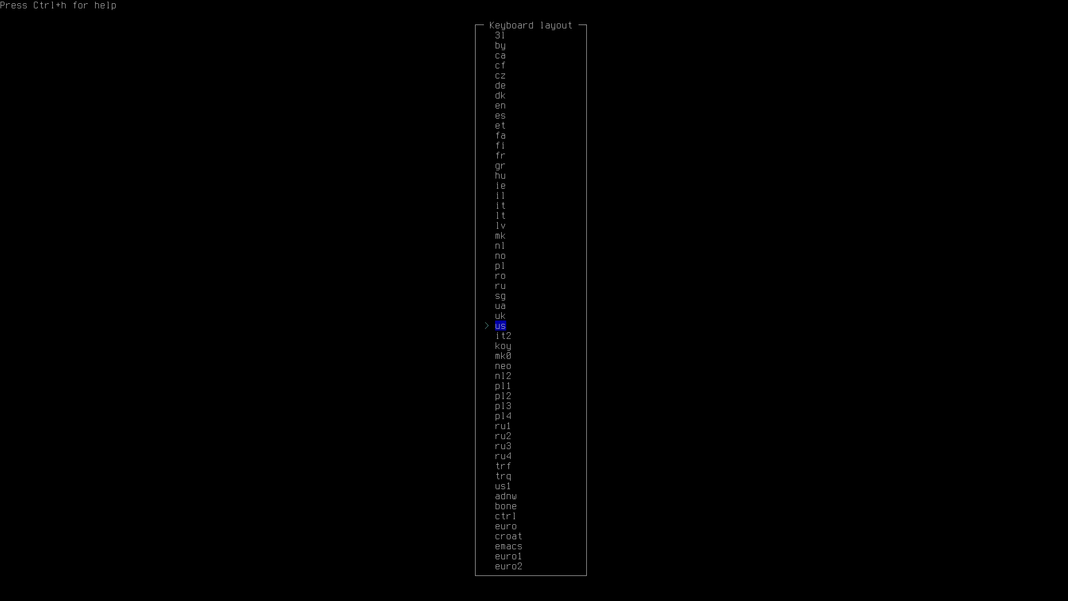
type("be")
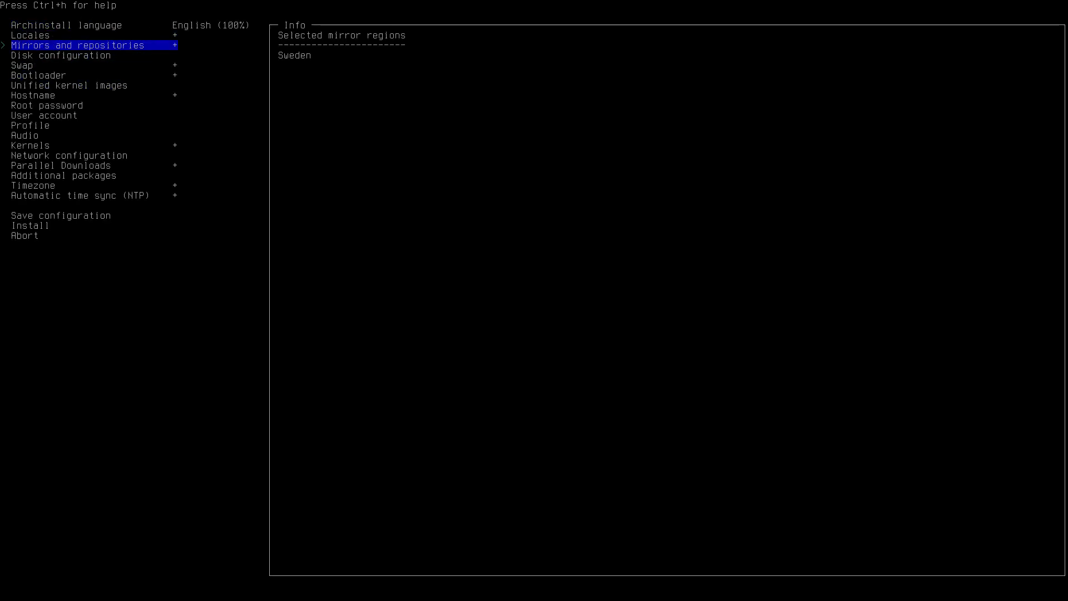
left_click(60, 55)
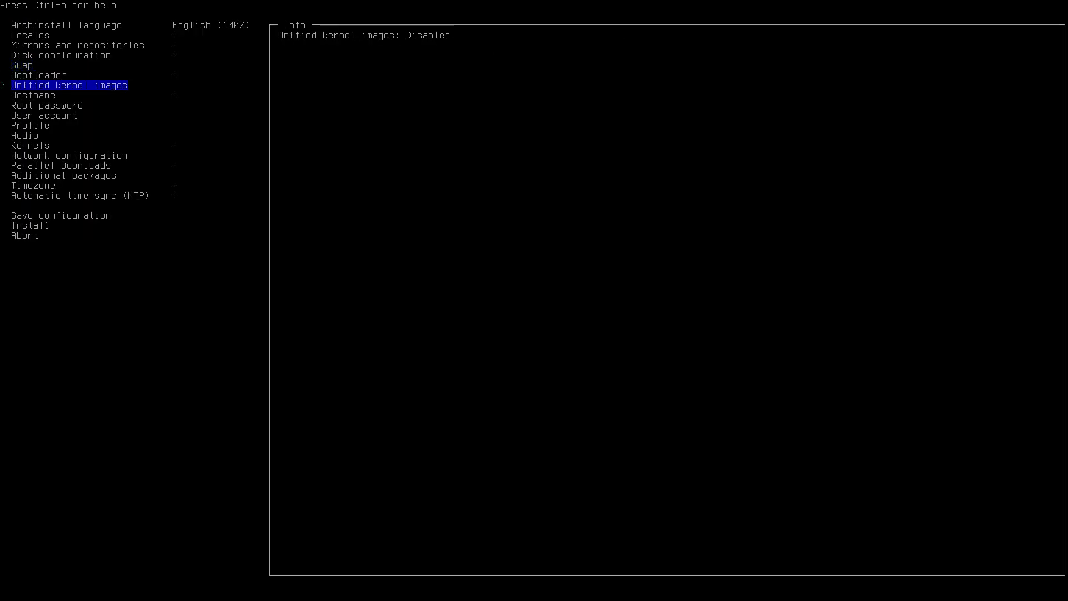
left_click(46, 106)
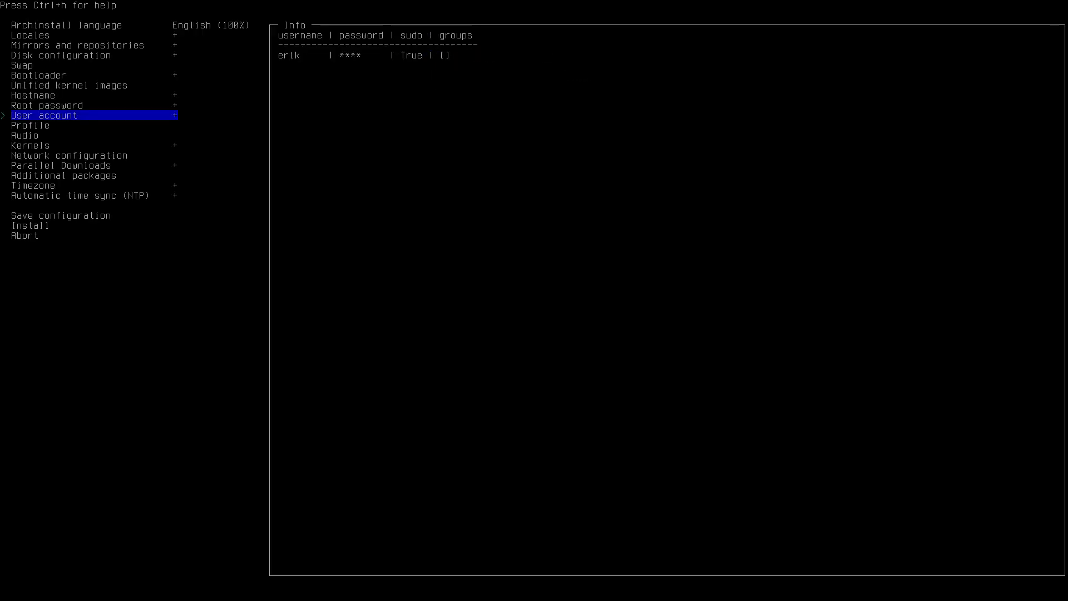
left_click(30, 125)
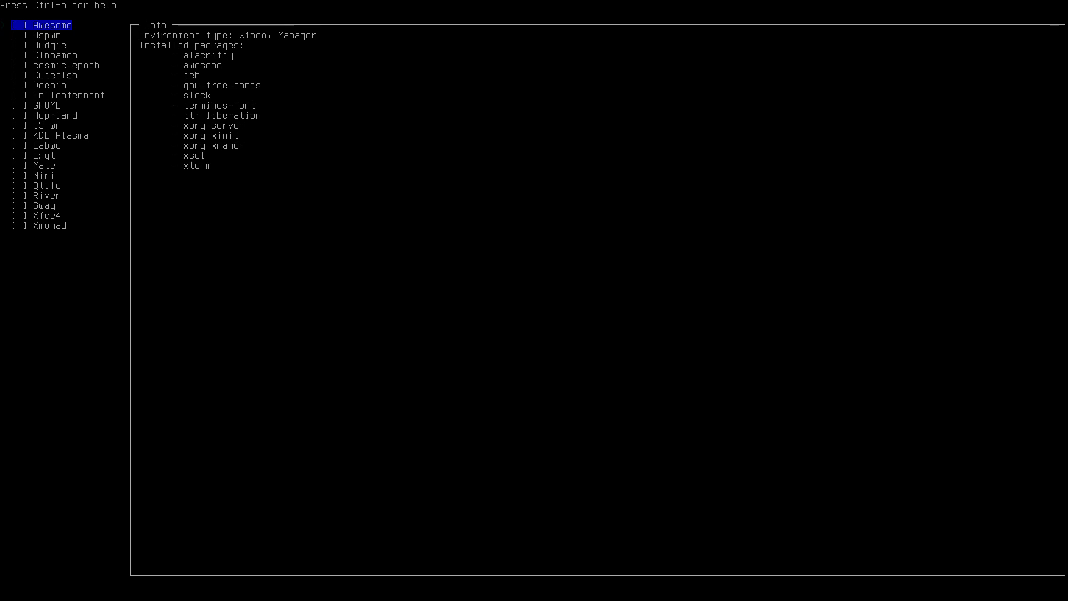
- Move the selection through the desktop environment list
key("Down")
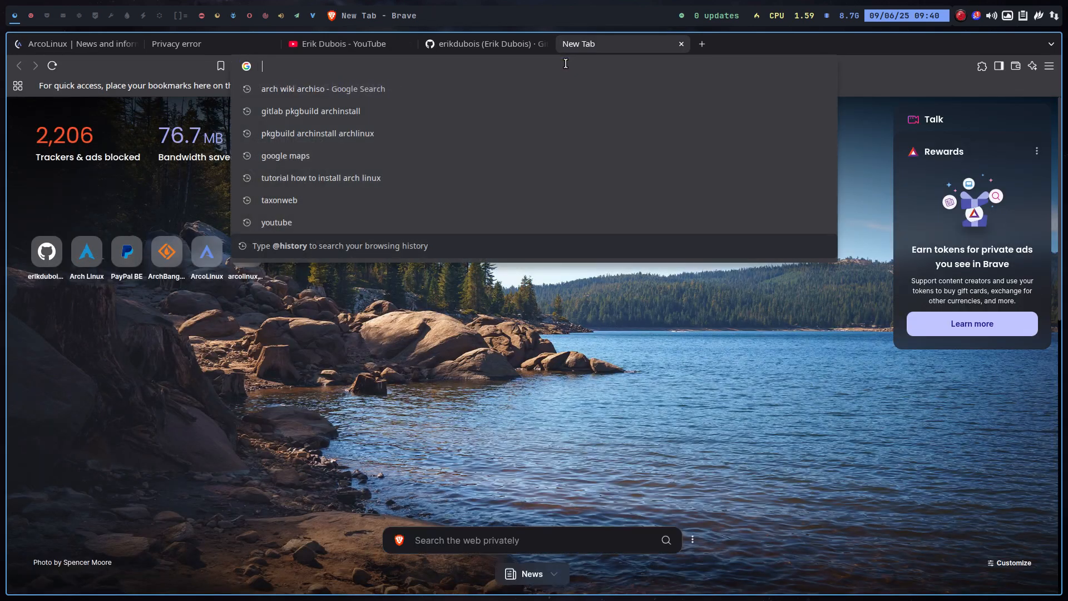
- Search for 'lab' and open the labwc GitHub repository result
type("la")
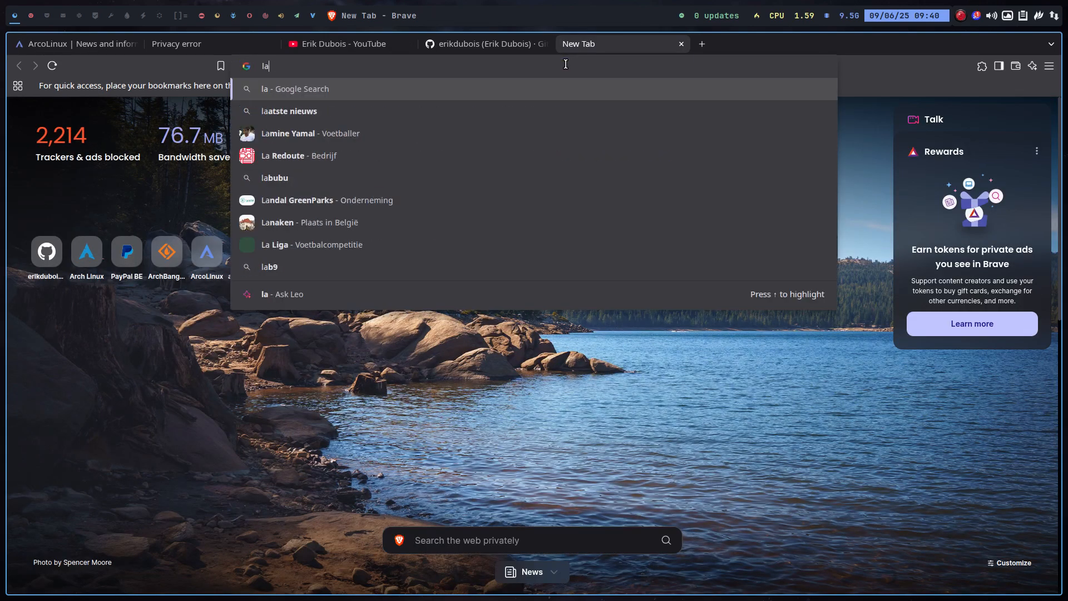
type("b")
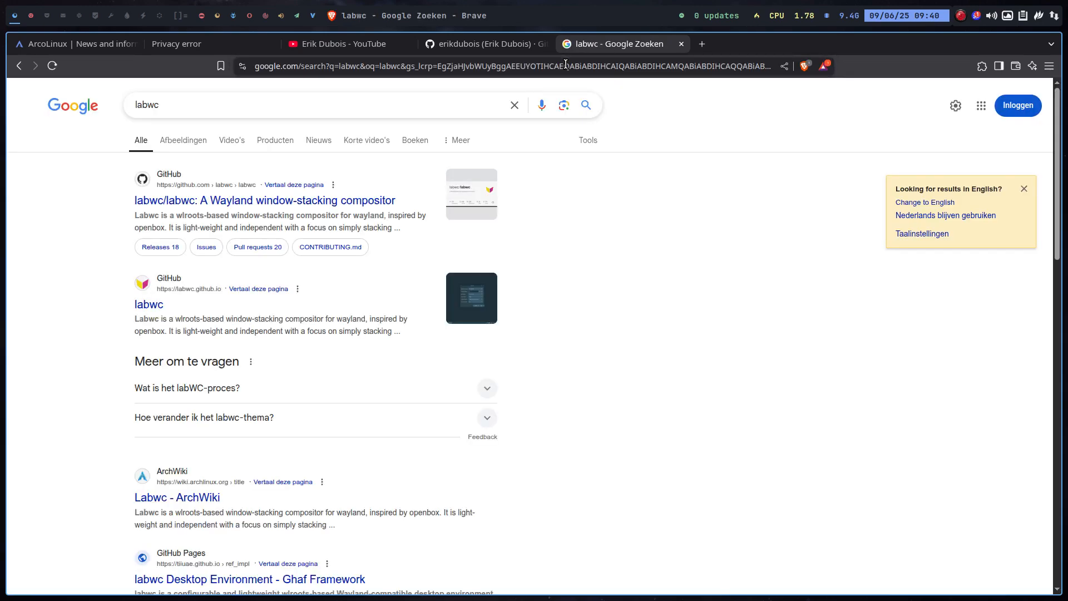
left_click(264, 200)
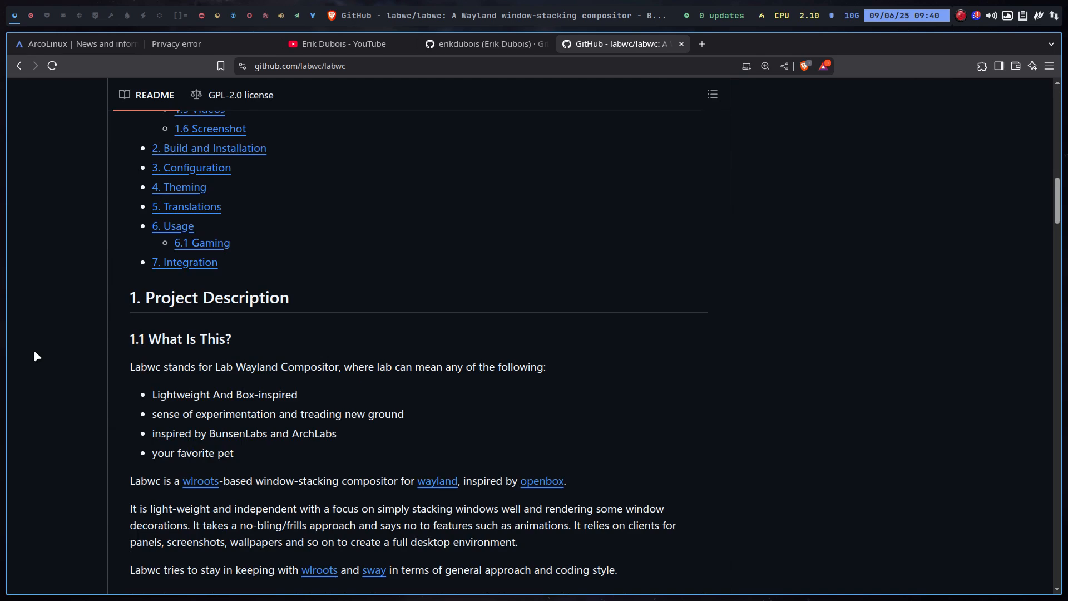
mouse_move(229, 380)
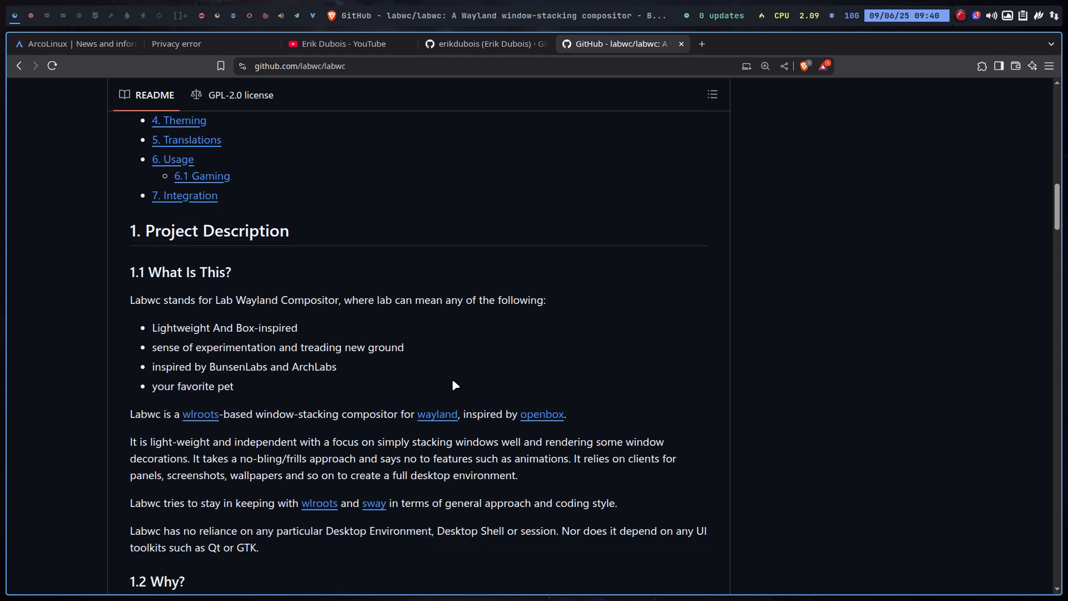
- Read the labwc README's build, dependencies and theming sections
scroll("down", 3)
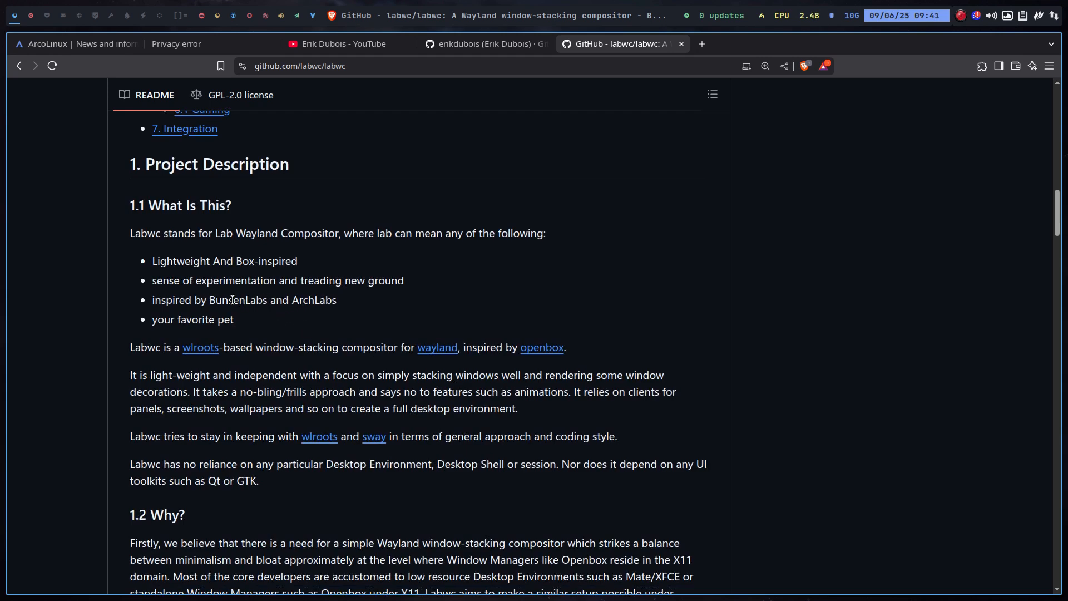
scroll("down", 3)
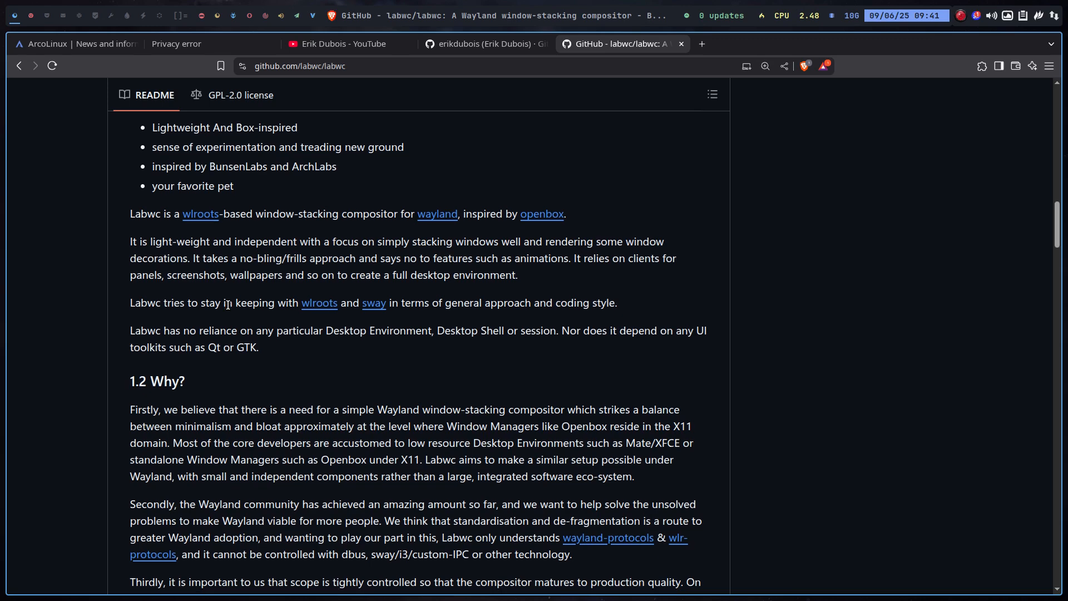
scroll("down", 3)
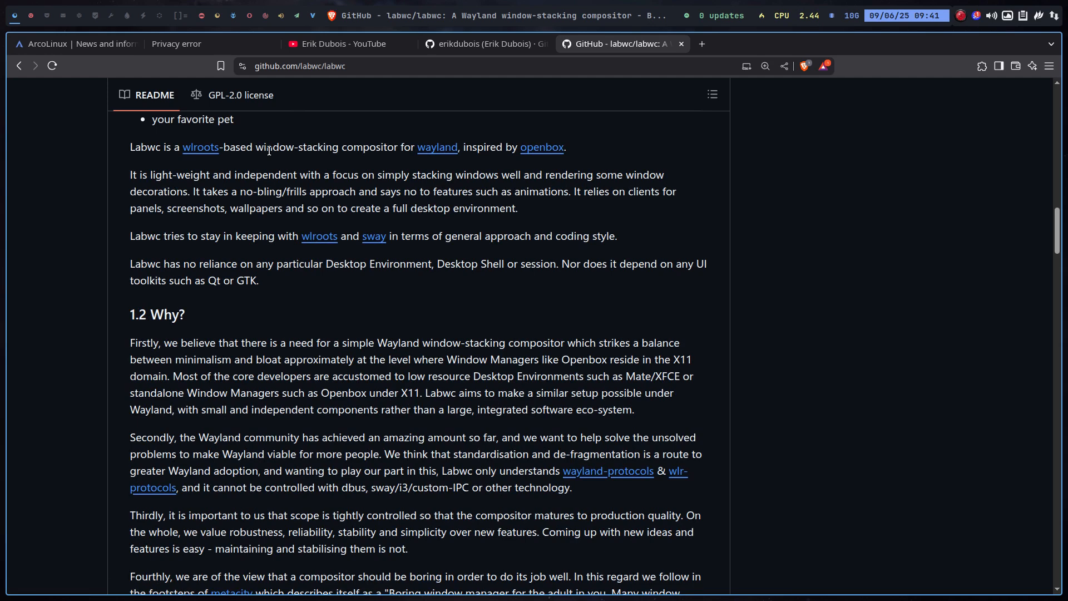
mouse_move(361, 149)
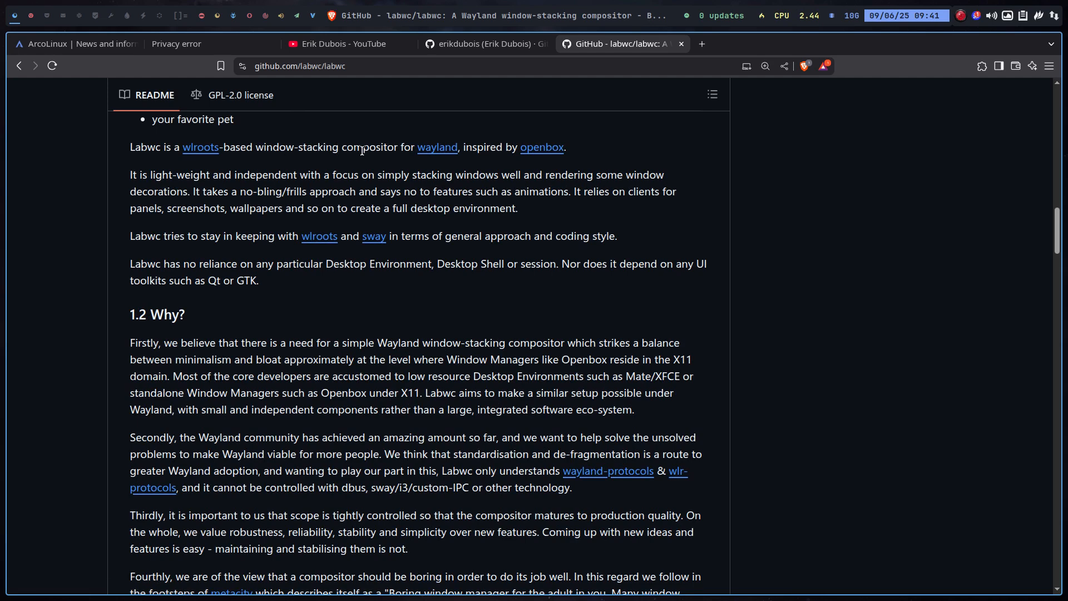
scroll("down", 3)
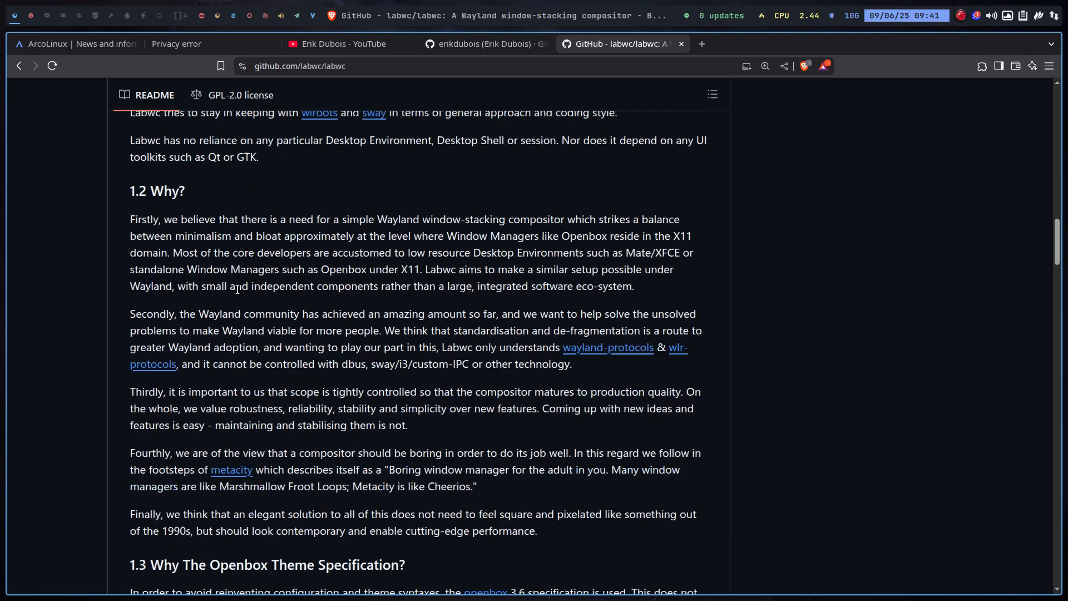
scroll("down", 3)
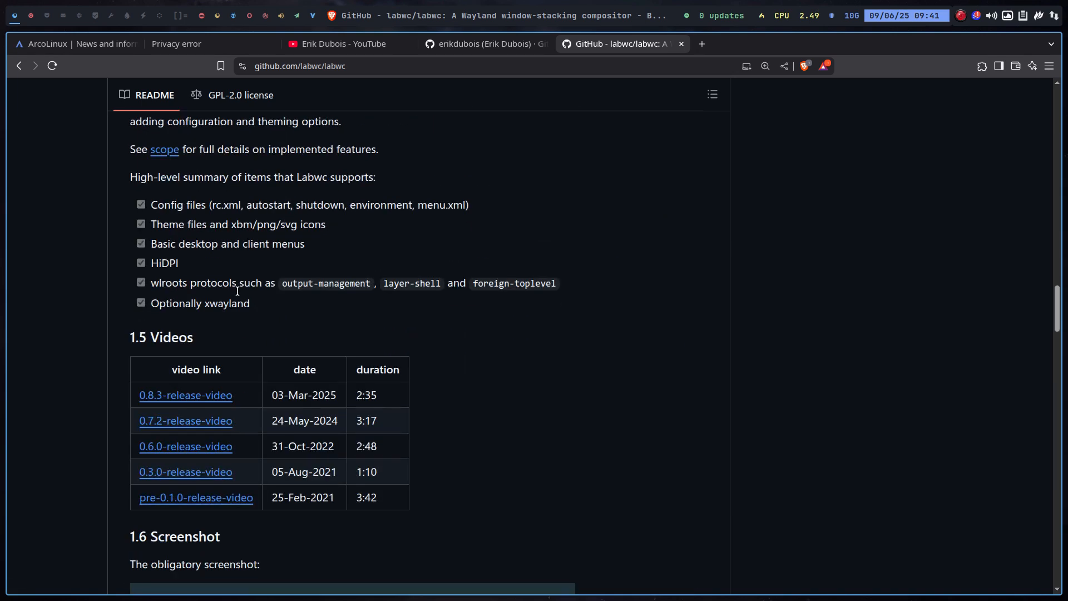
scroll("down", 3)
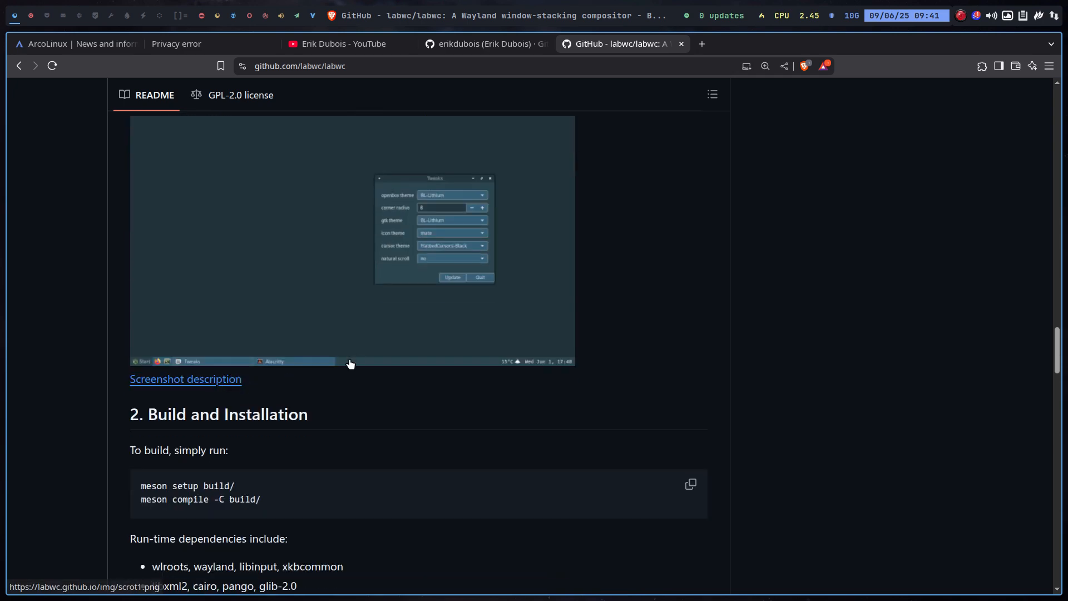
scroll("down", 3)
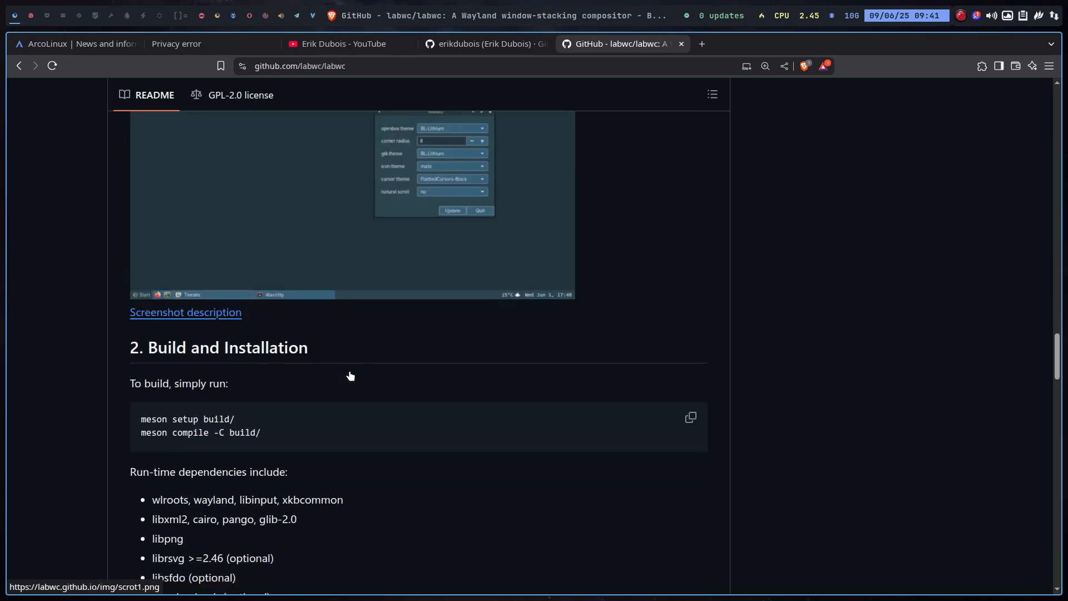
scroll("down", 3)
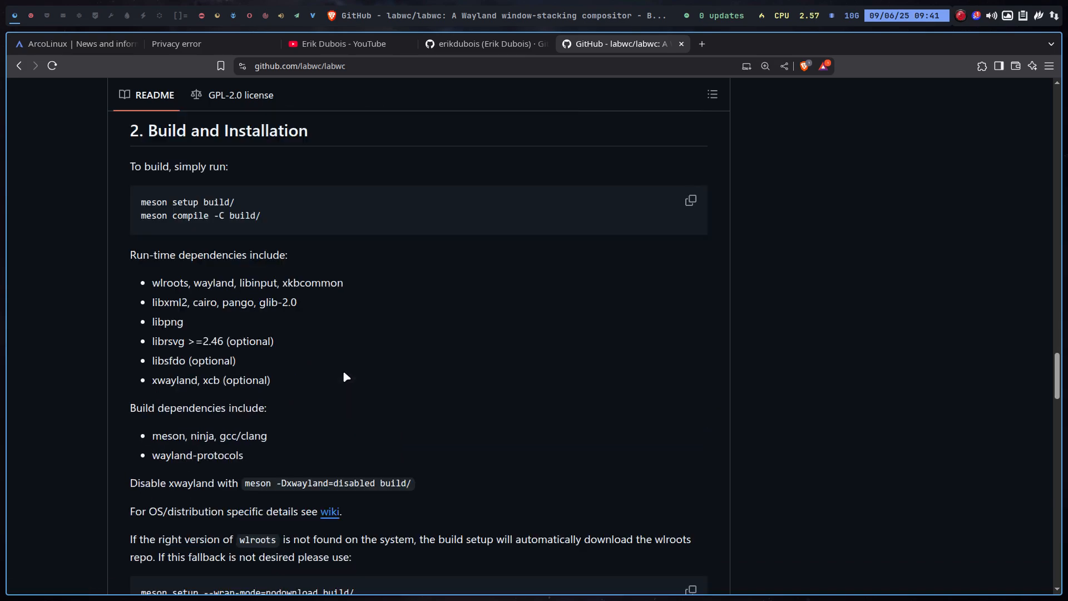
scroll("down", 3)
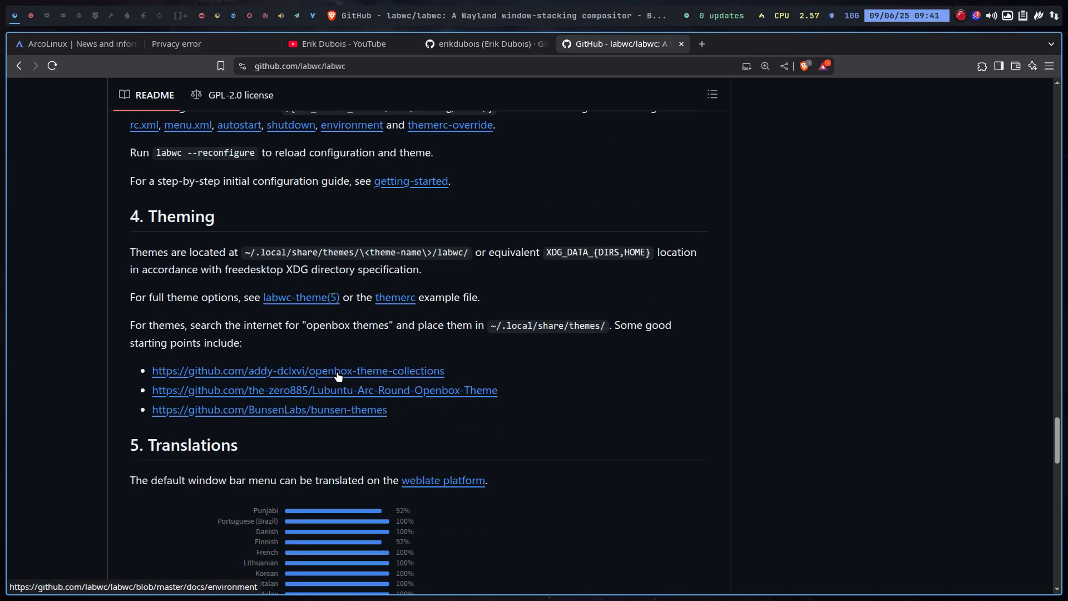
scroll("up", 3)
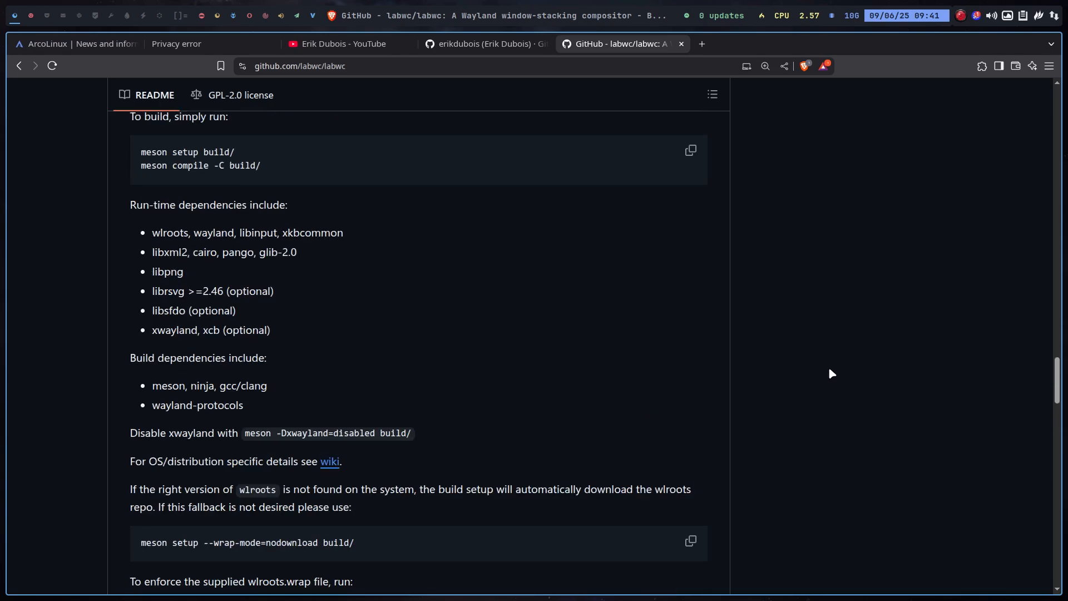
scroll("up", 3)
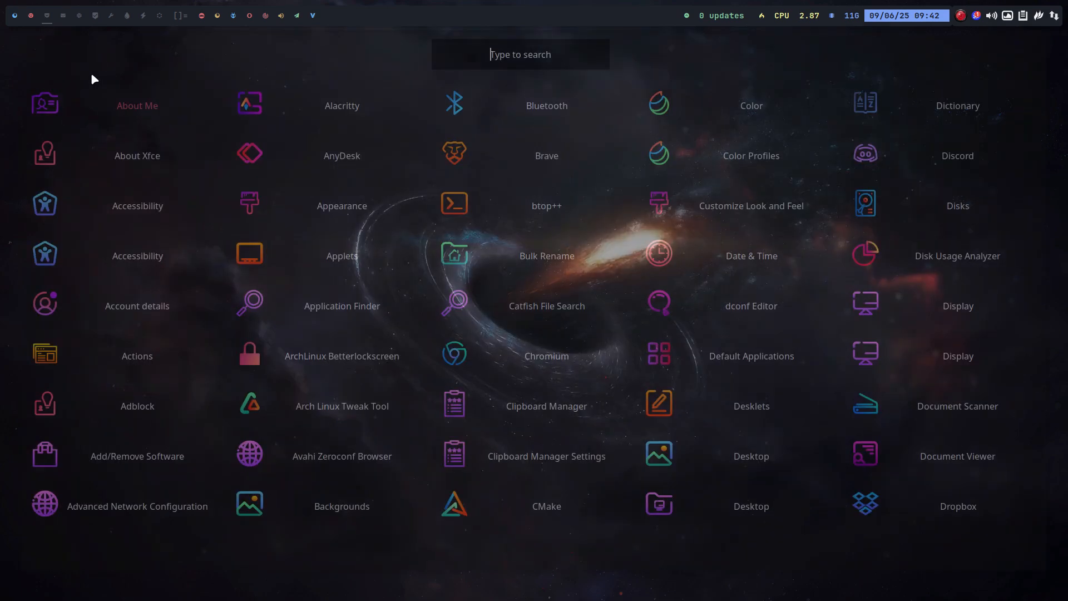
- Search the launcher for 'virt' and launch VirtualBox
type("virt")
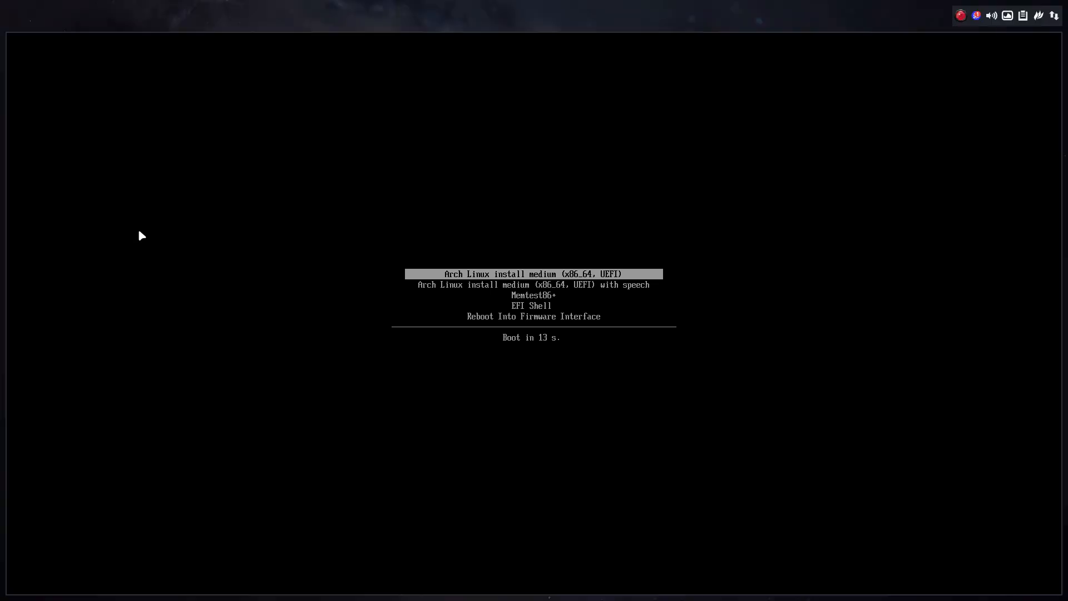
left_click(18, 43)
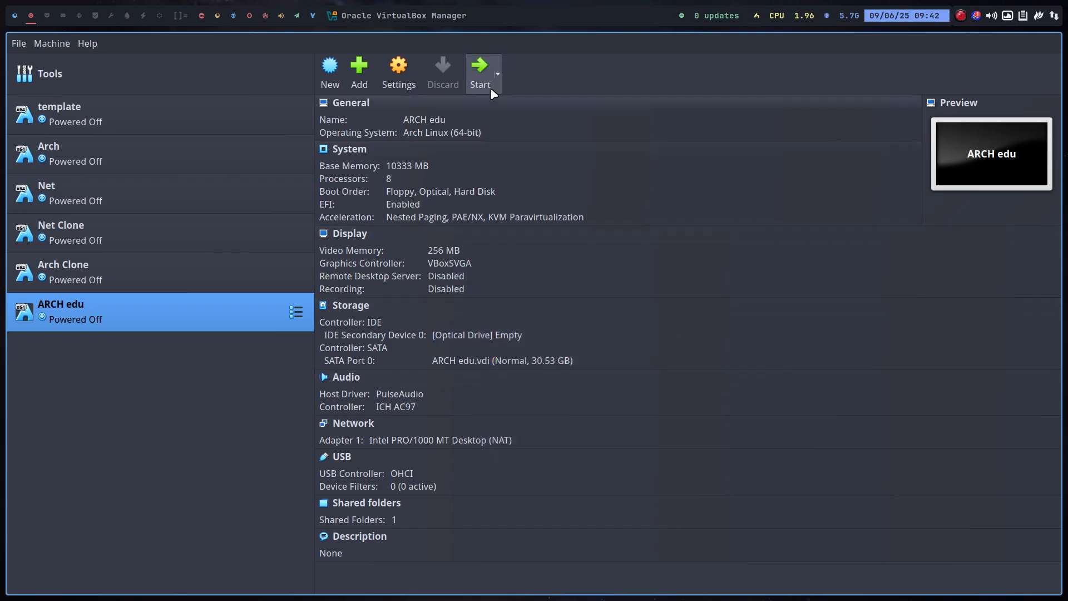
- Boot ARCH edu and enter the password at the labwc login screen
left_click(480, 68)
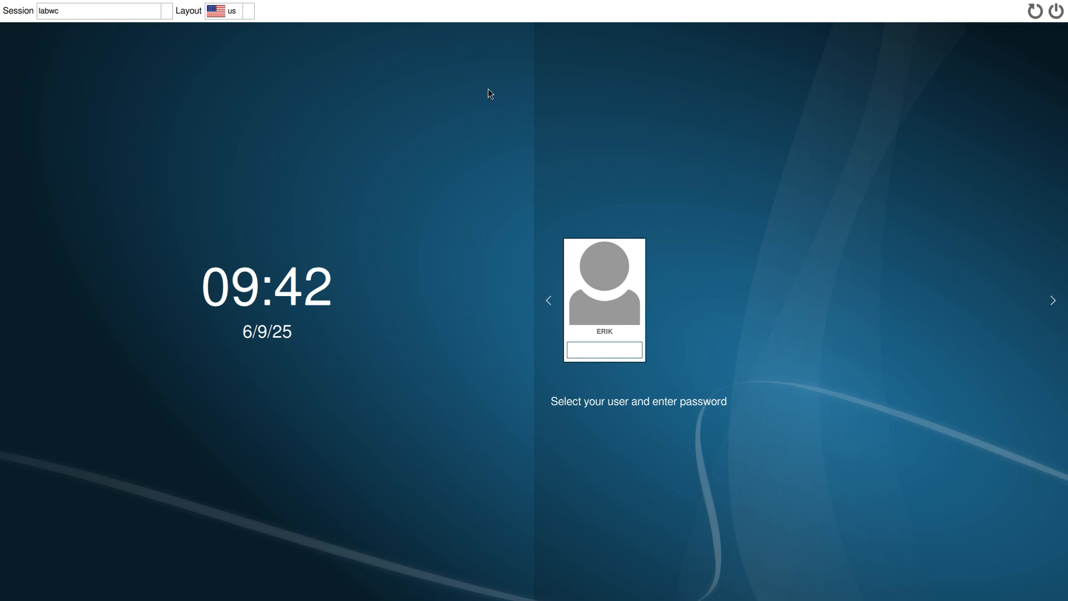
left_click(604, 349)
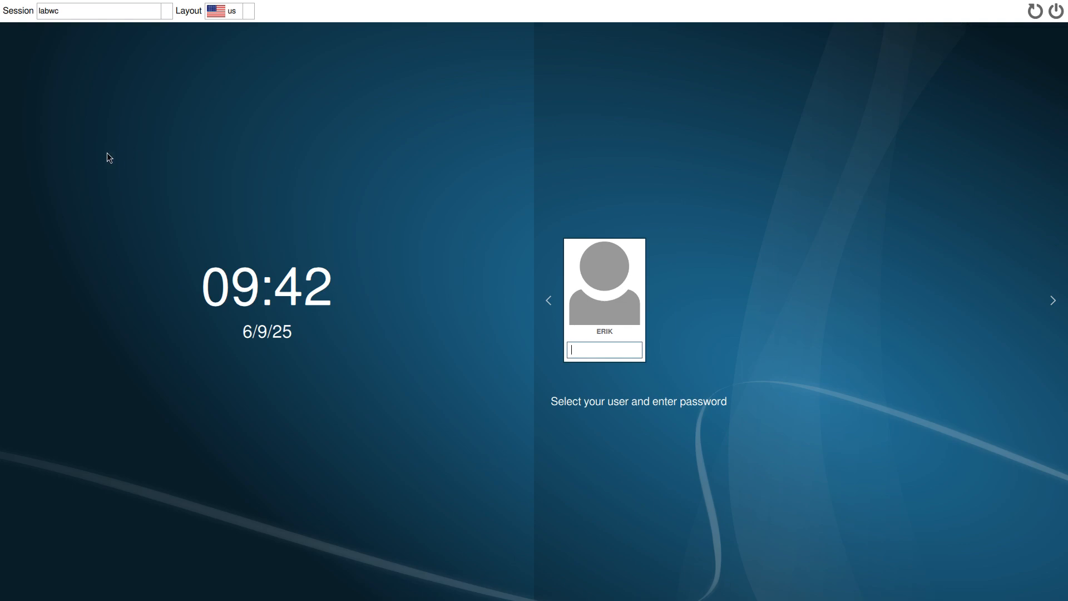
left_click(103, 12)
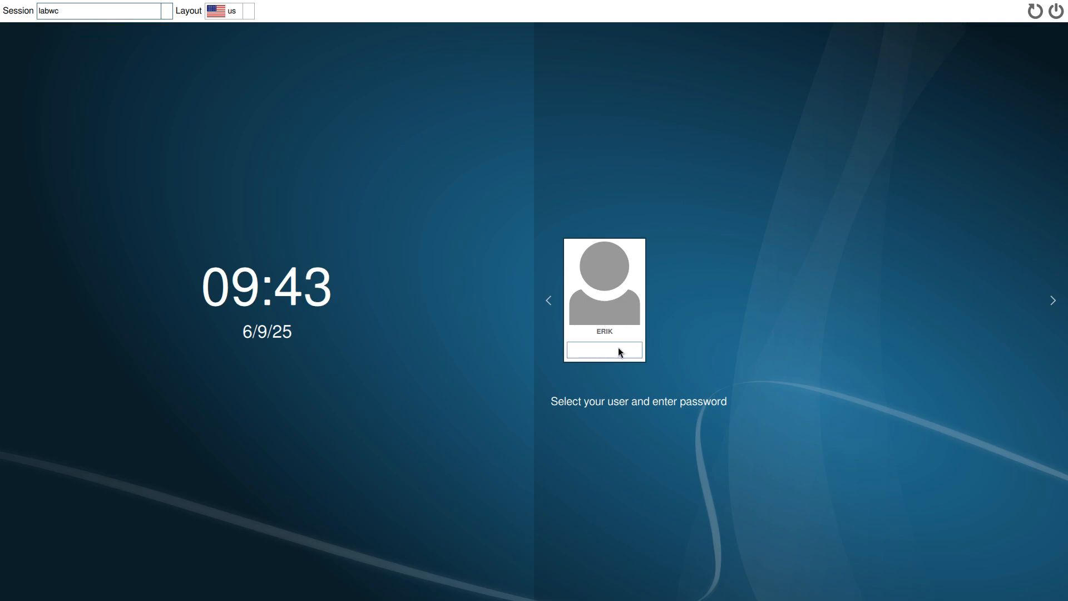
type("***")
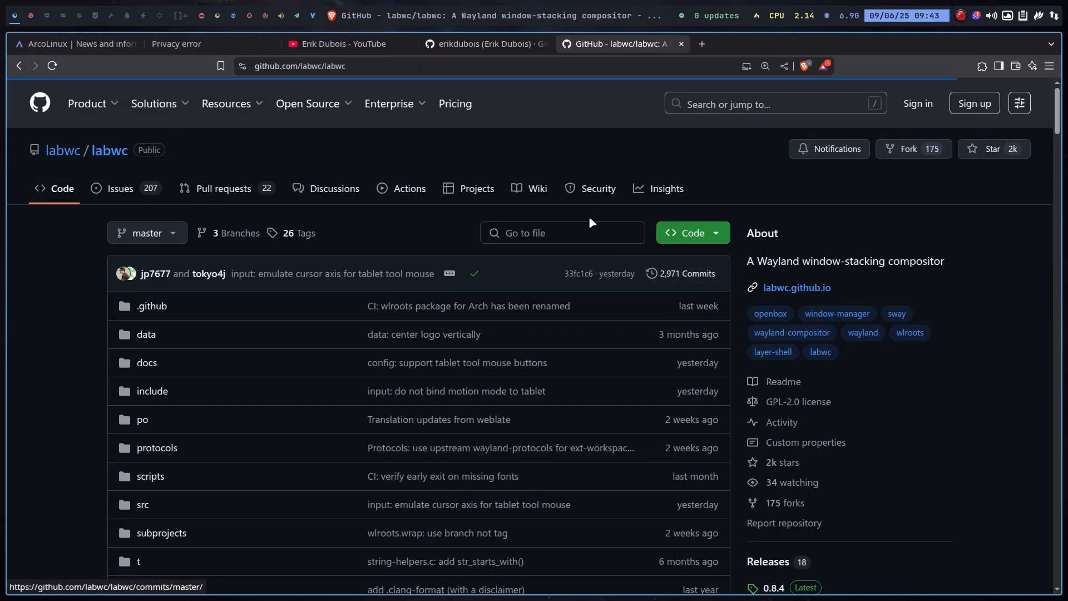
- Browse the labwc wiki's per-distro install instructions and packaging status
left_click(537, 188)
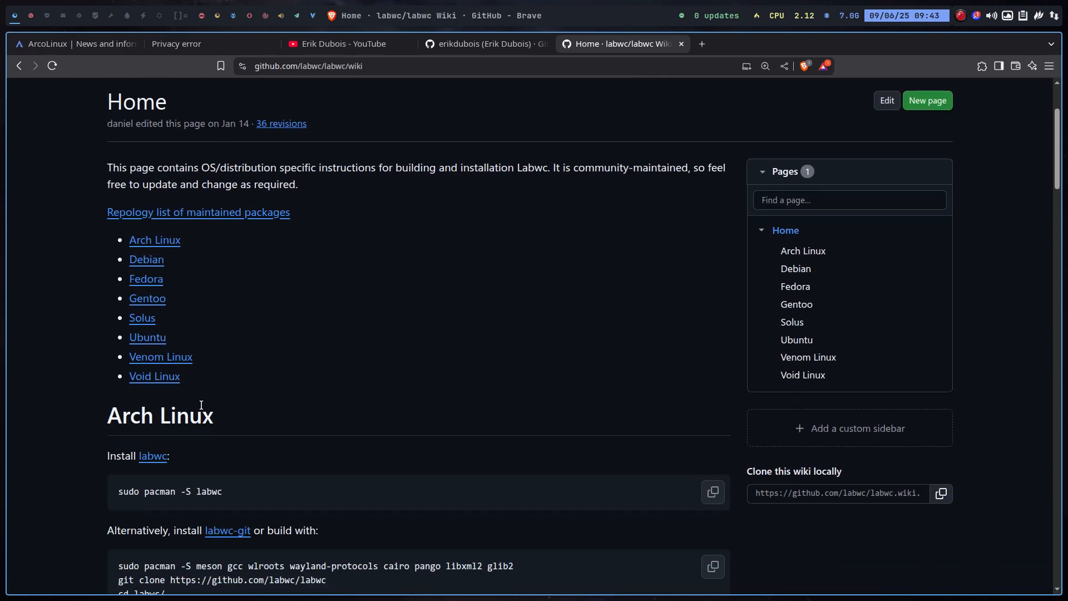
scroll("down", 3)
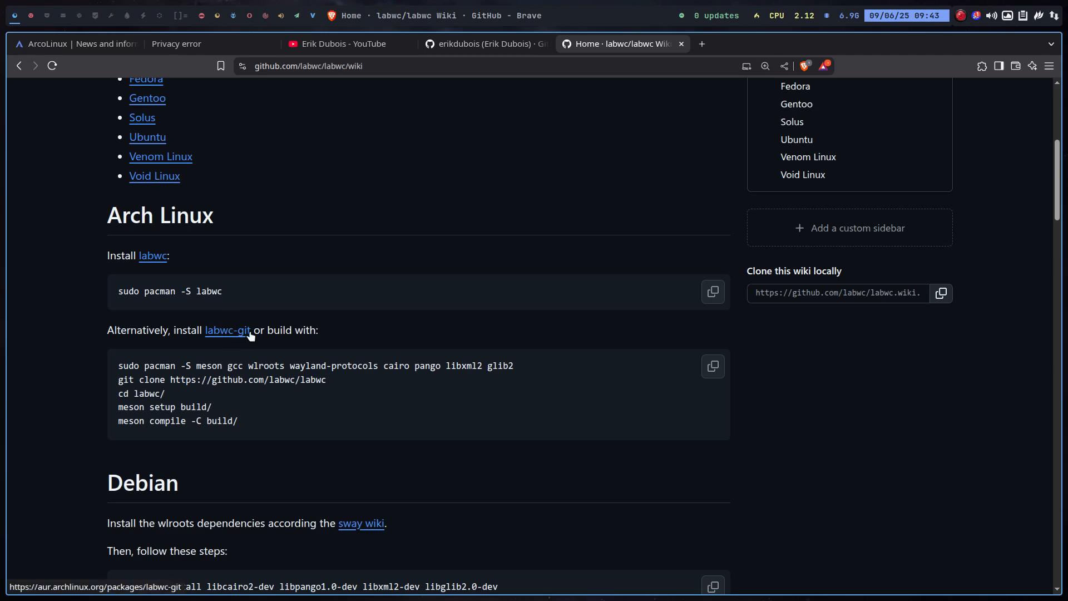
scroll("down", 3)
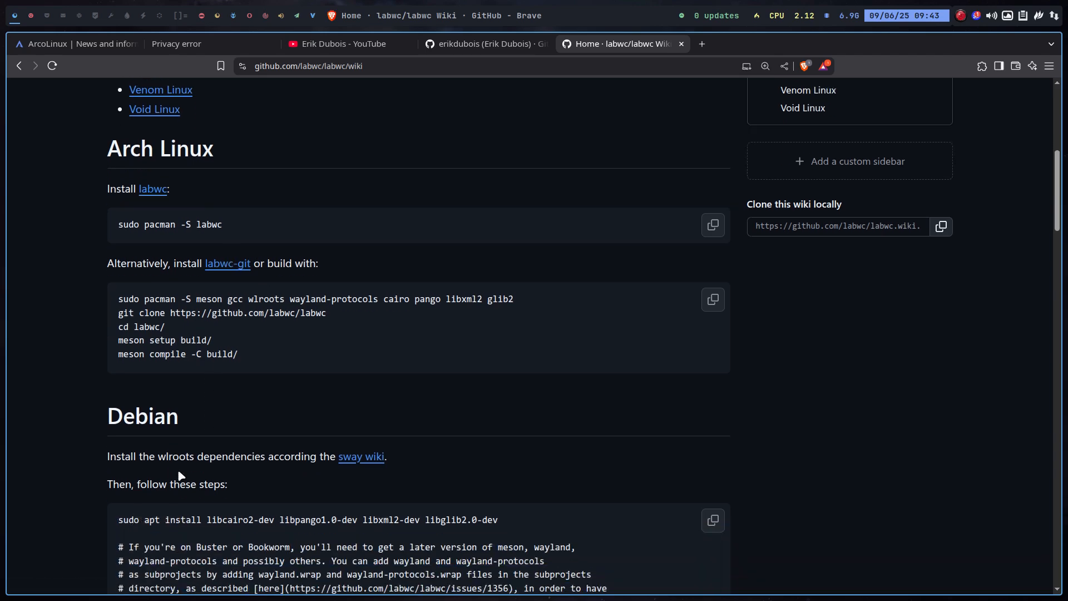
mouse_move(271, 361)
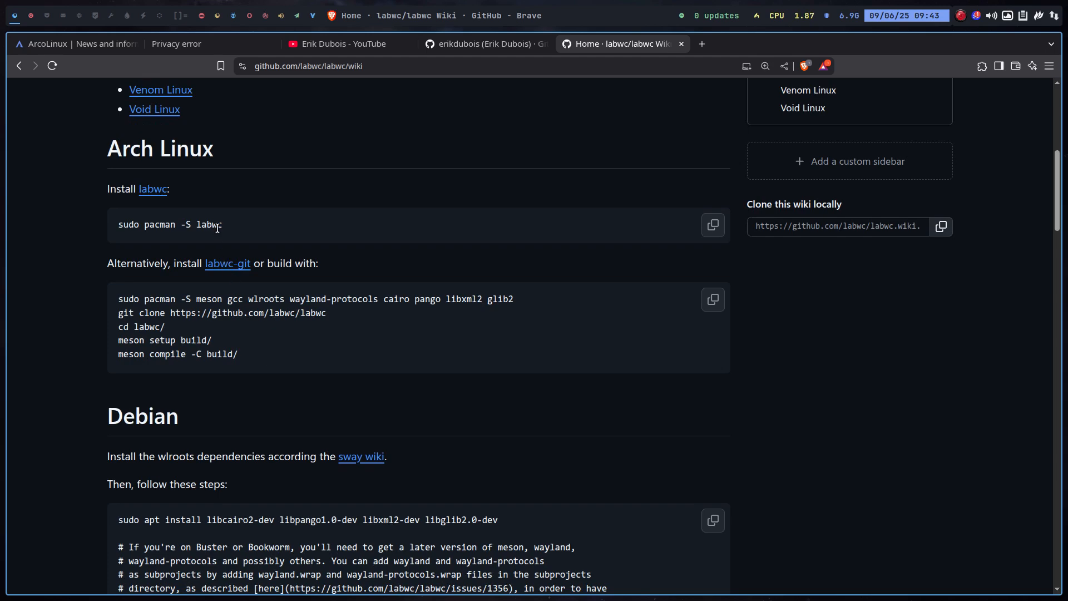
scroll("down", 3)
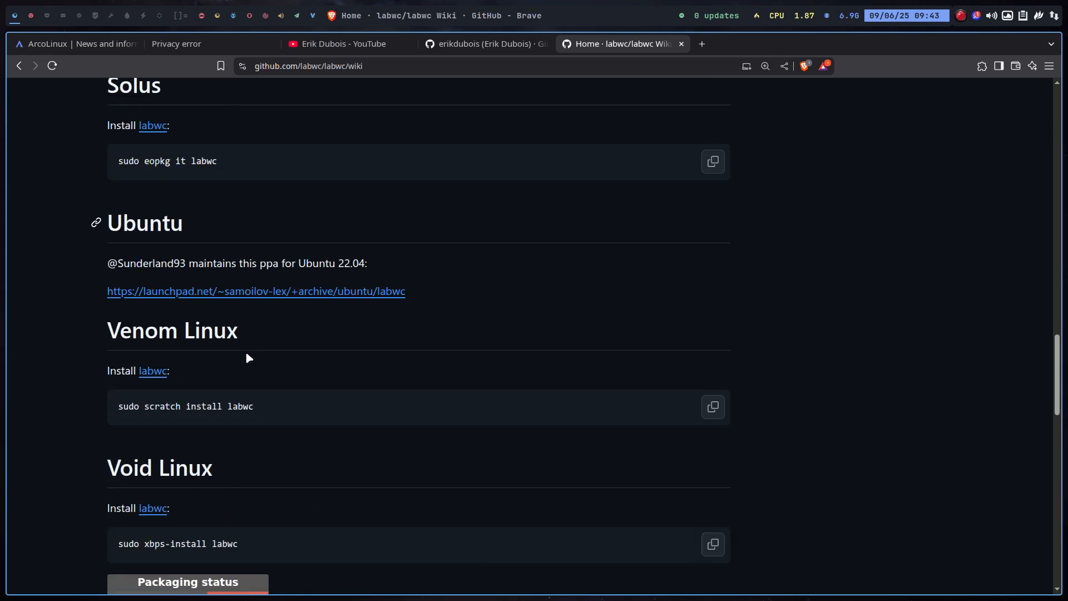
scroll("down", 3)
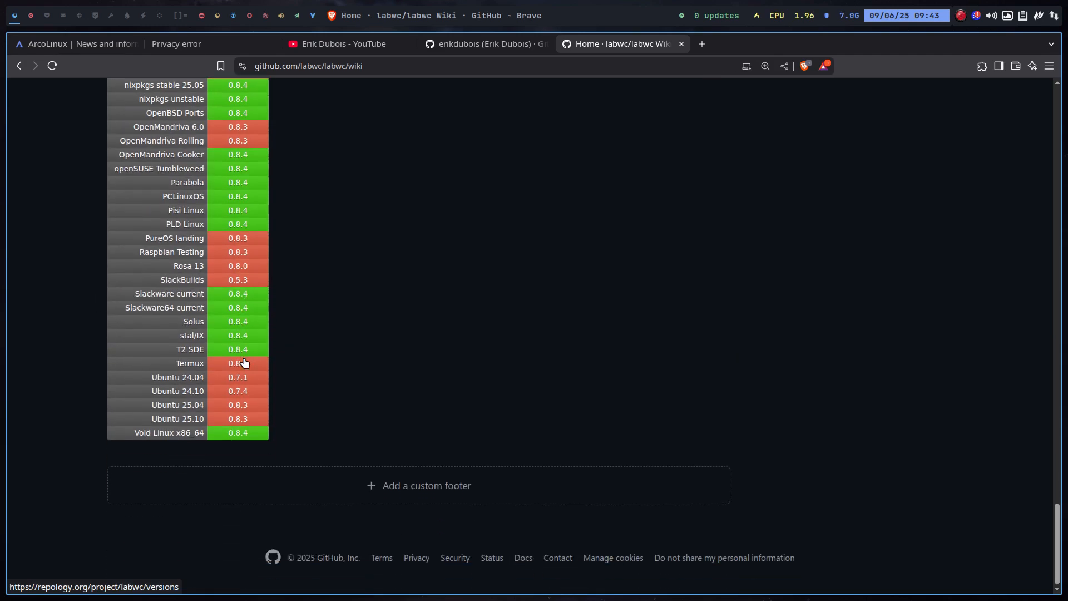
scroll("up", 3)
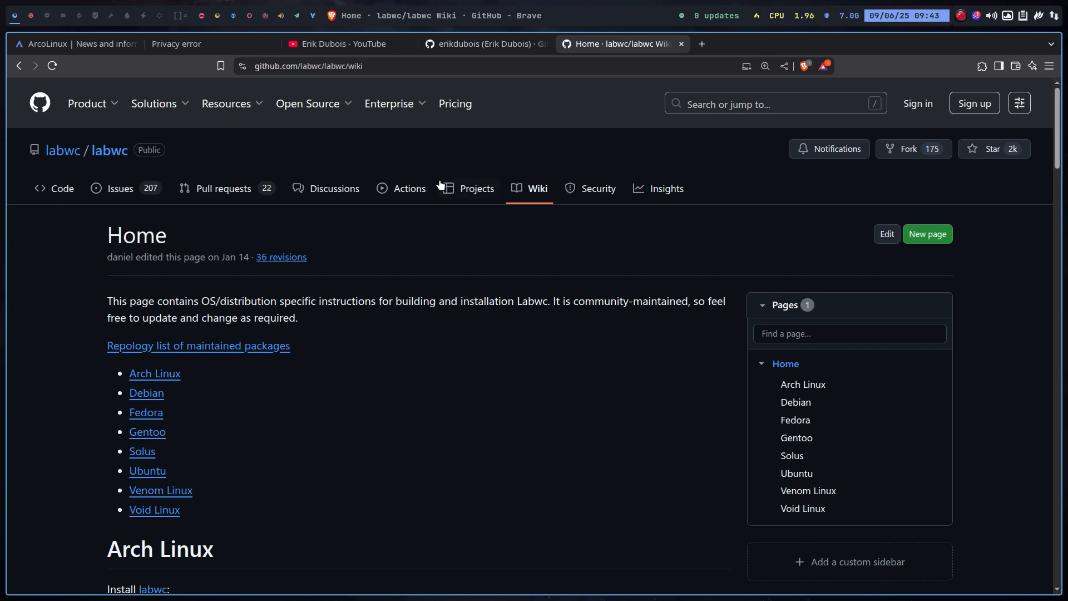
- Return to the repository code and jump to the README's Configuration section
left_click(61, 188)
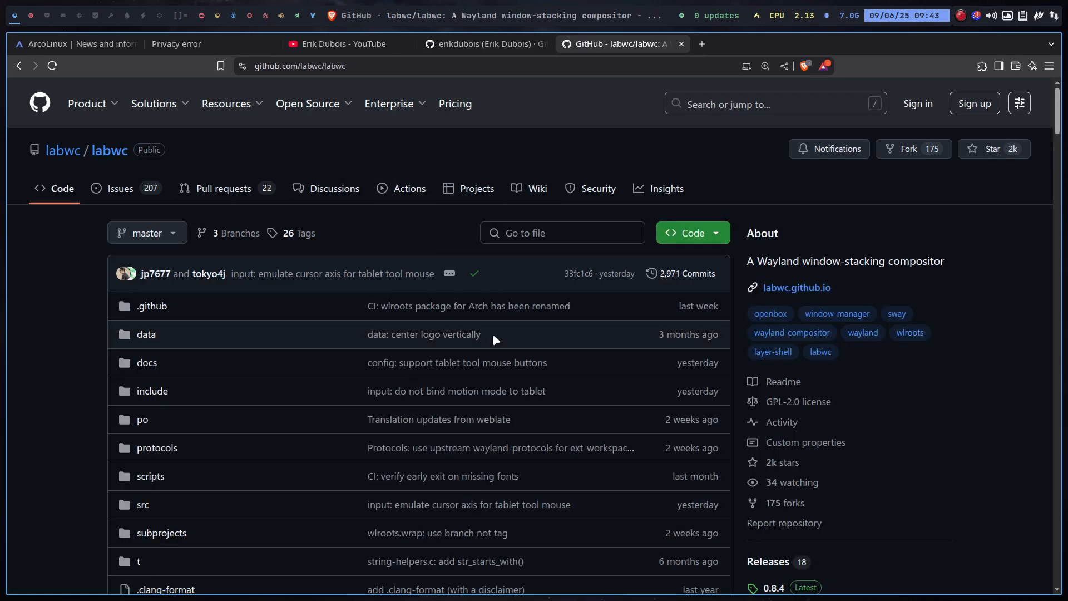
scroll("down", 3)
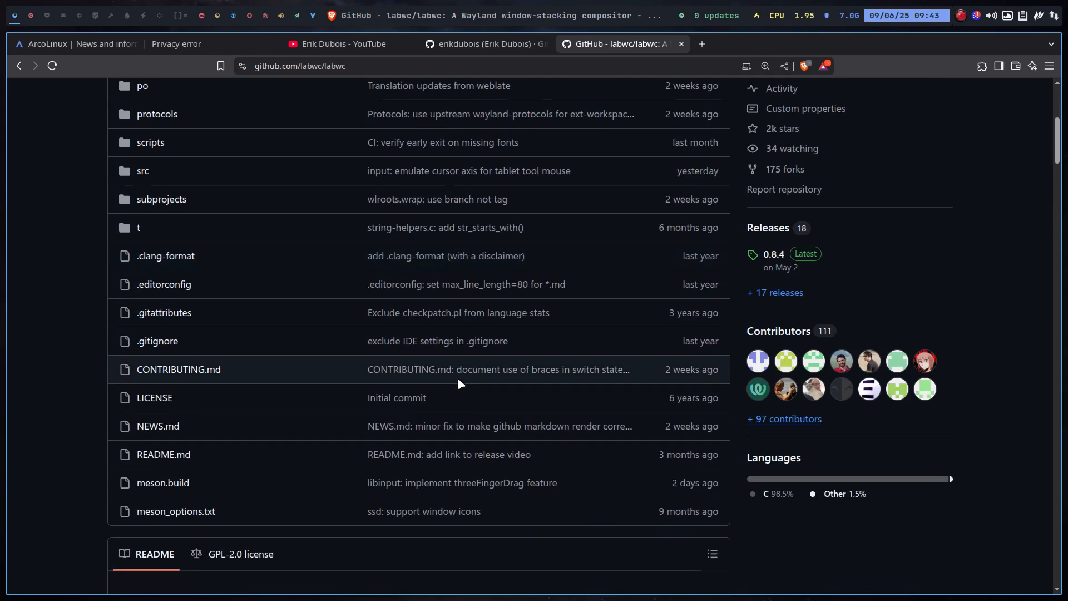
scroll("down", 3)
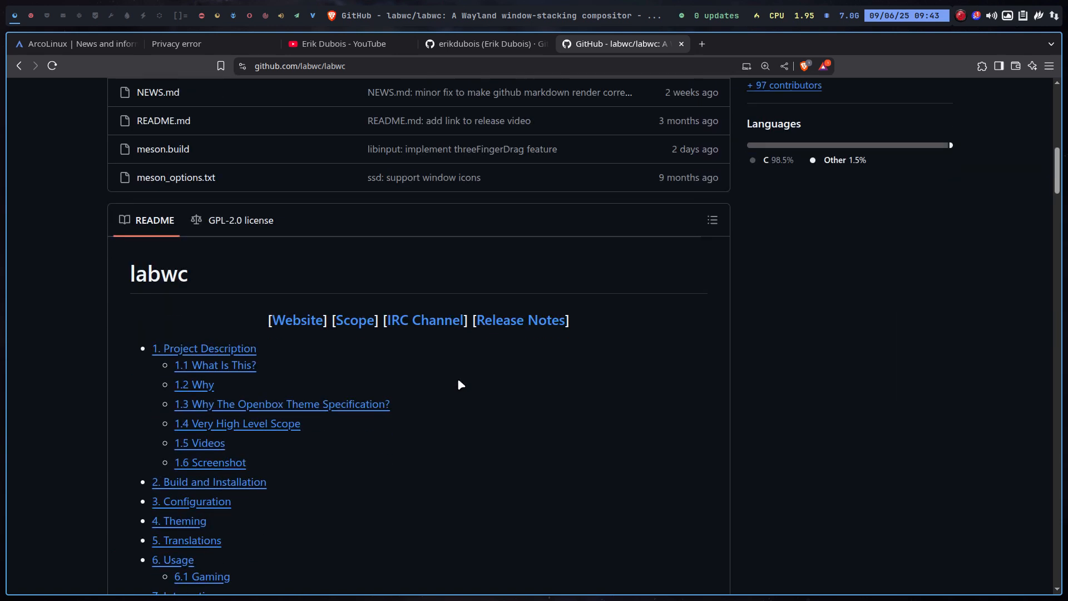
scroll("down", 3)
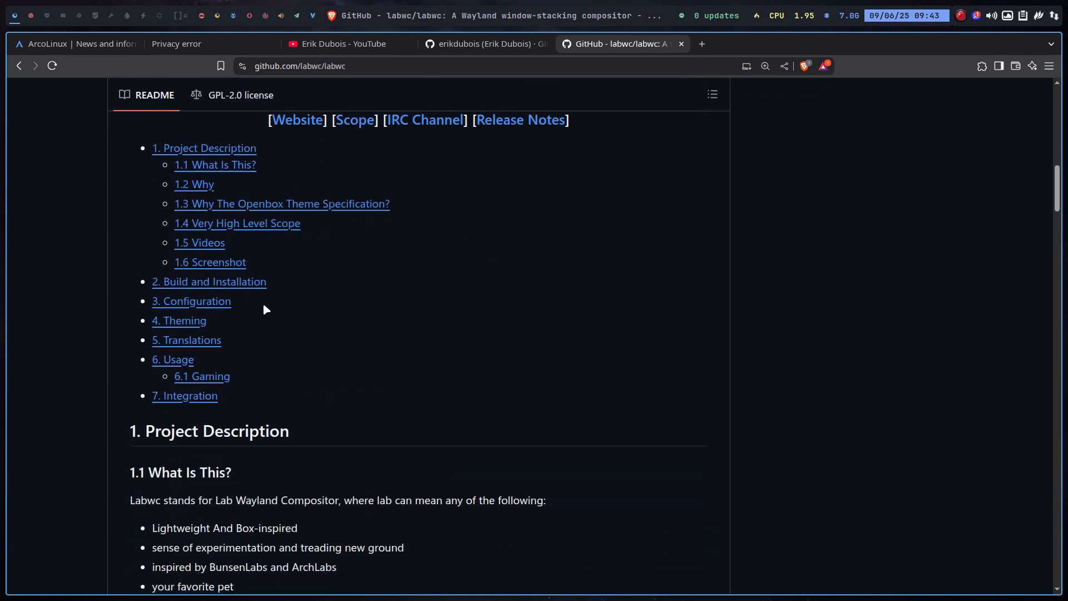
left_click(192, 300)
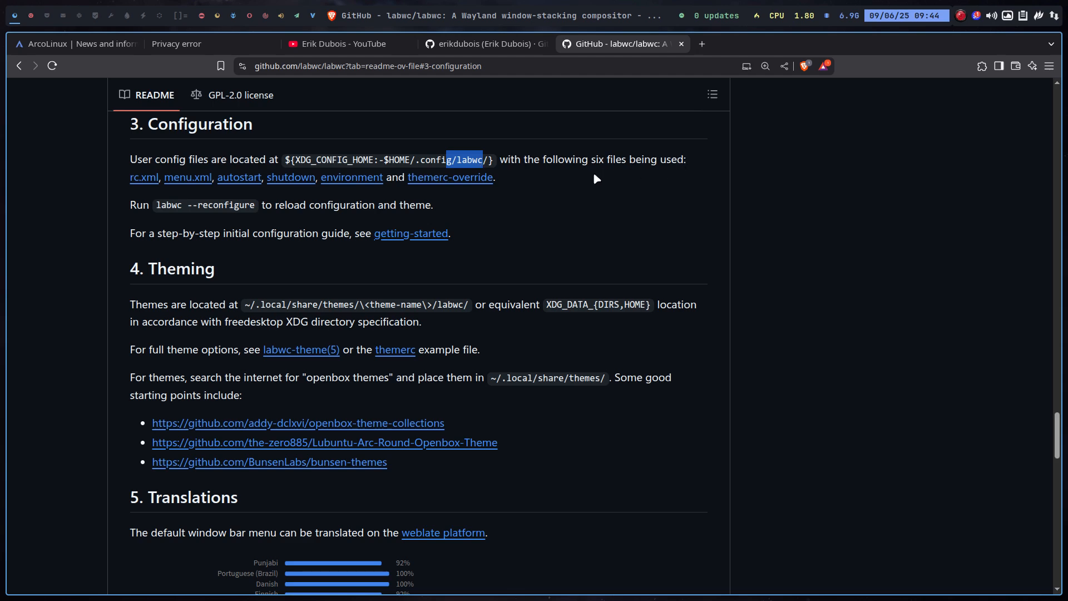
mouse_move(337, 231)
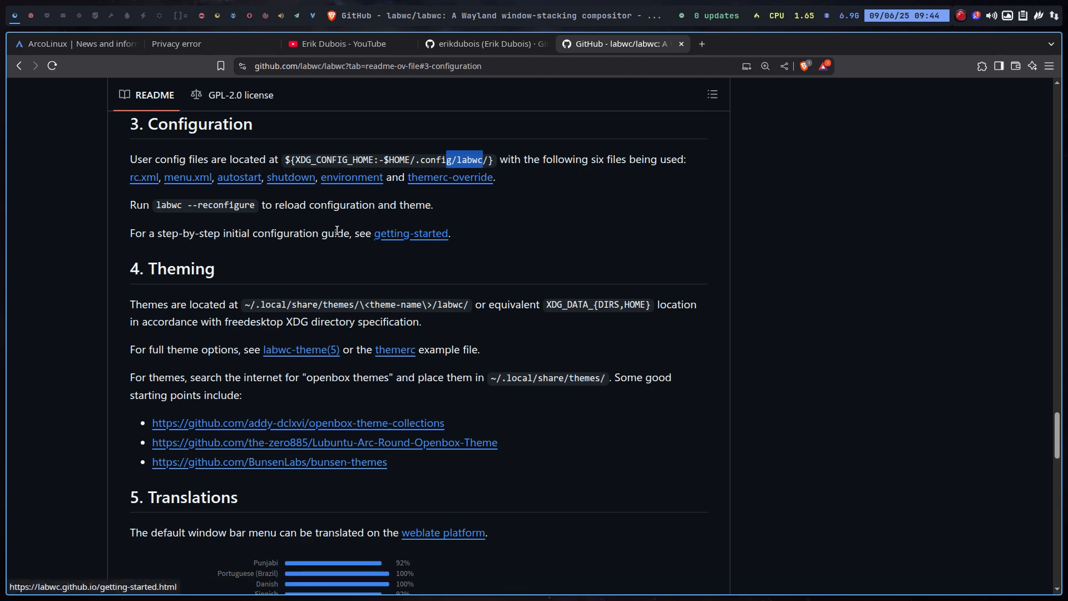
- Read the labwc getting-started guide down to its Configuration section
left_click(411, 234)
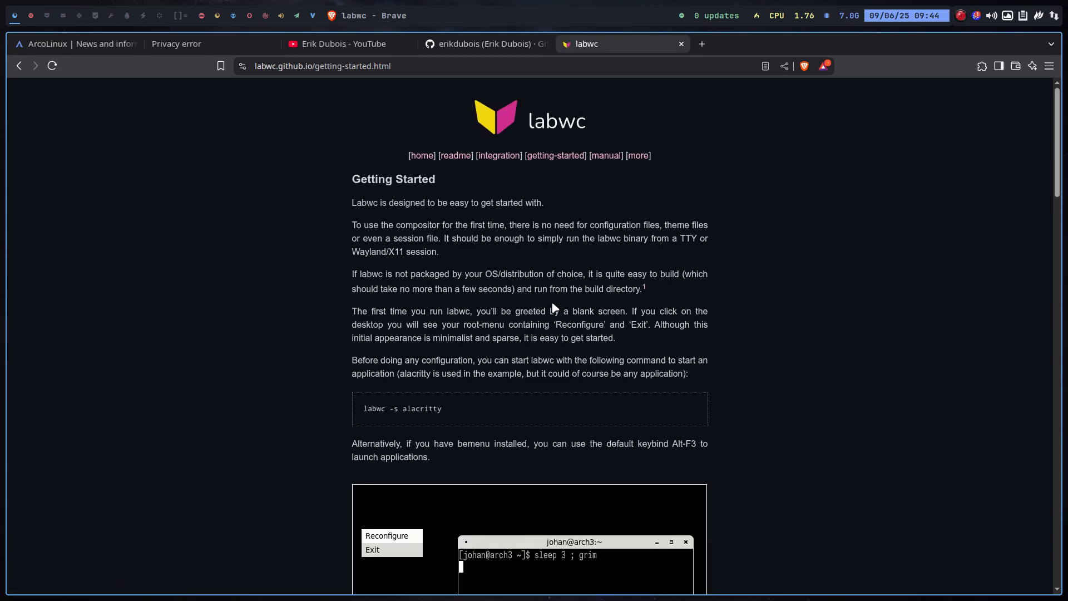
scroll("down", 3)
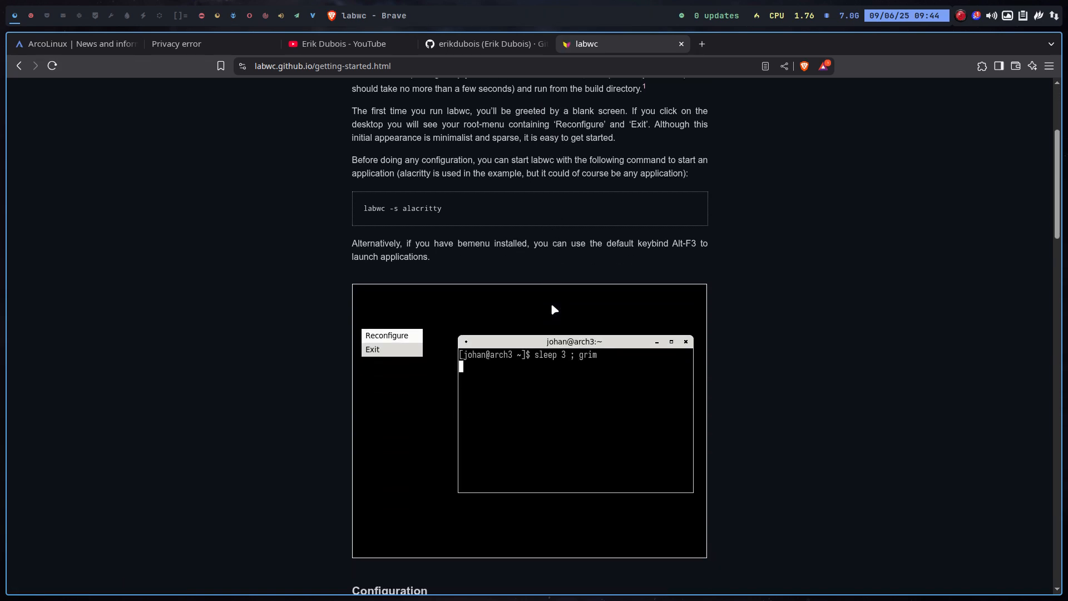
mouse_move(458, 212)
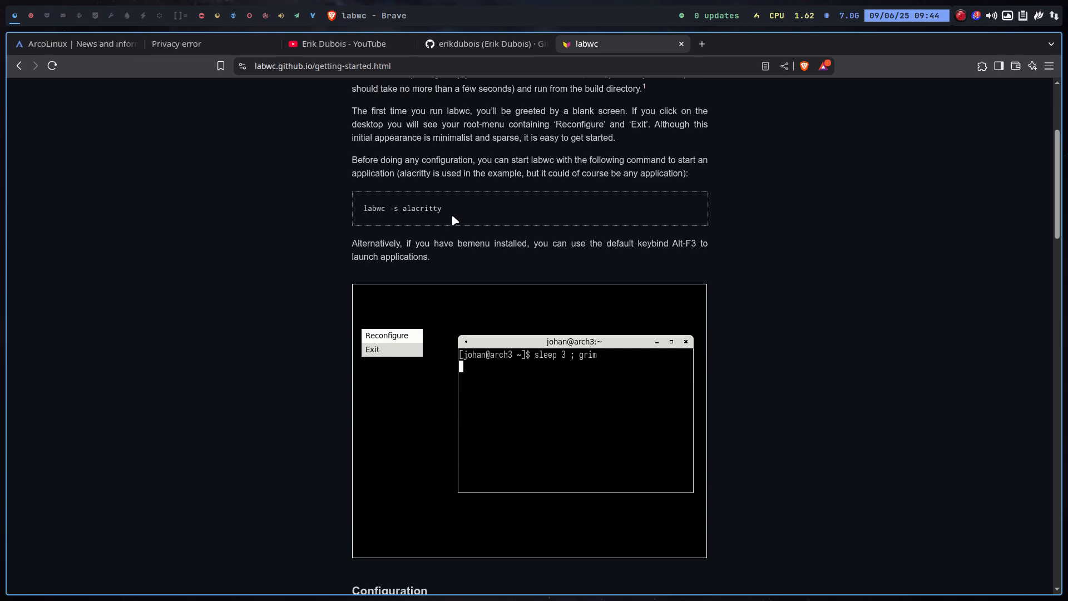
mouse_move(576, 257)
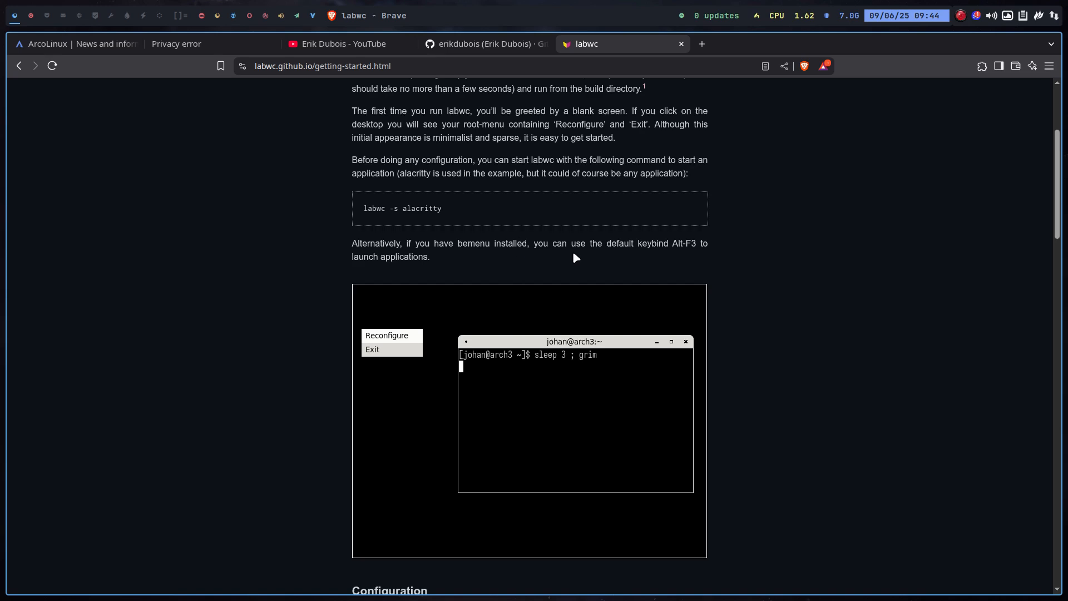
scroll("down", 3)
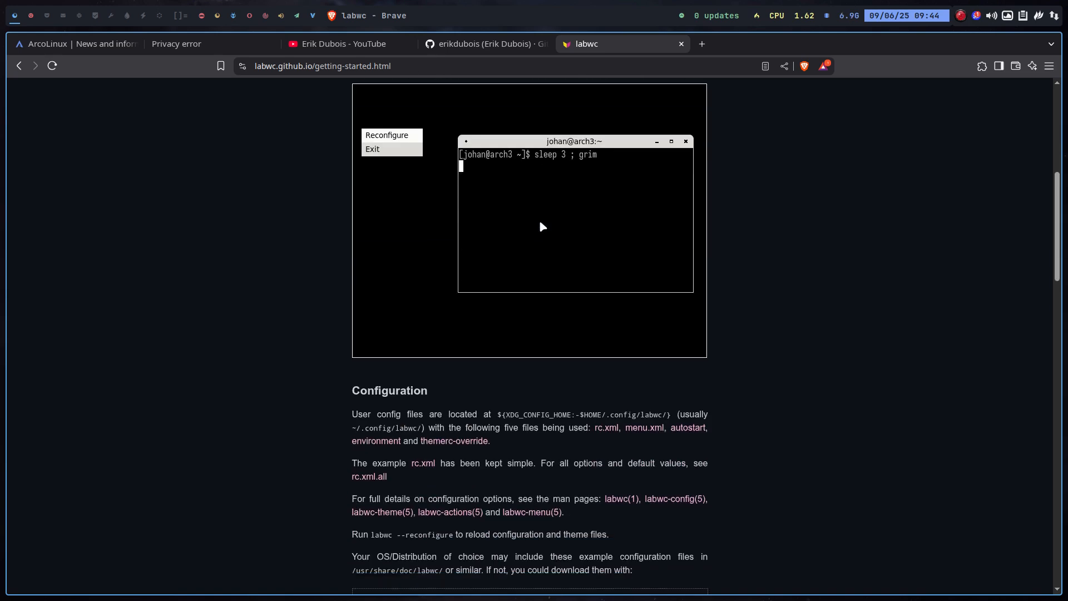
scroll("down", 3)
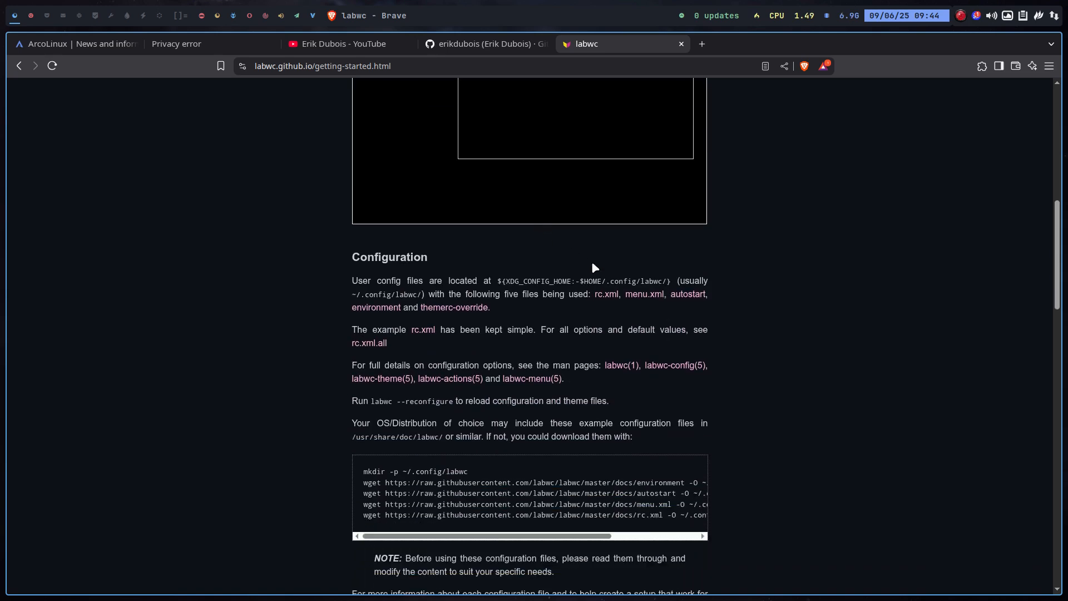
mouse_move(643, 294)
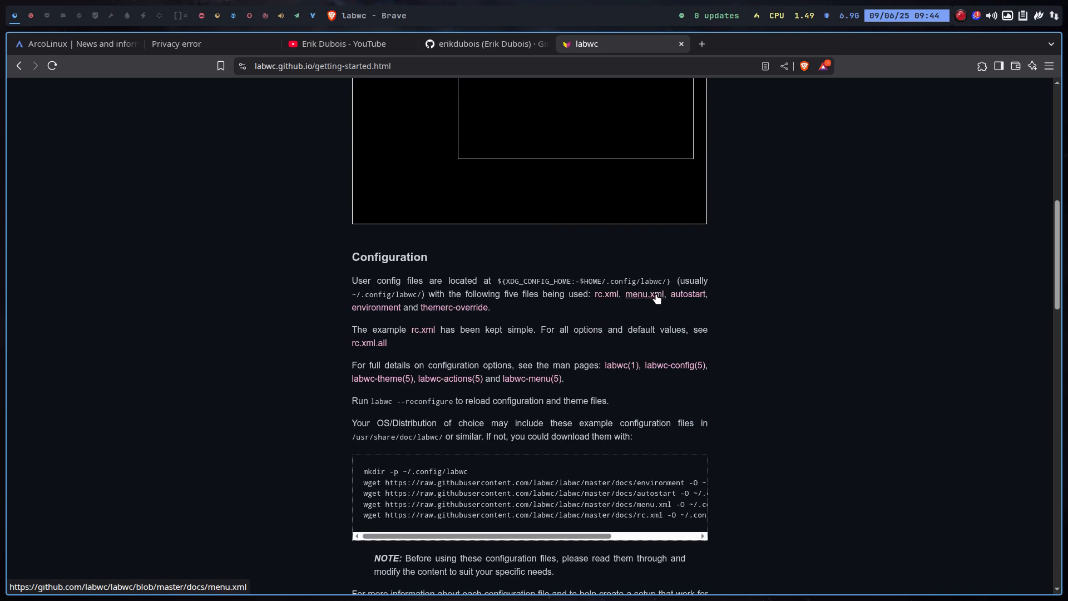
mouse_move(376, 307)
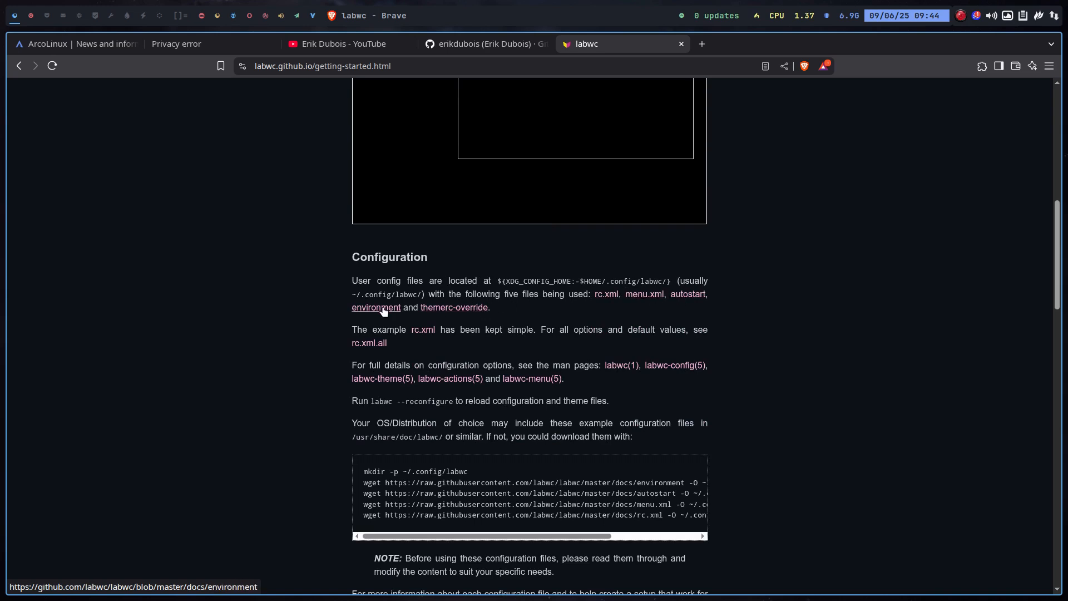
scroll("down", 3)
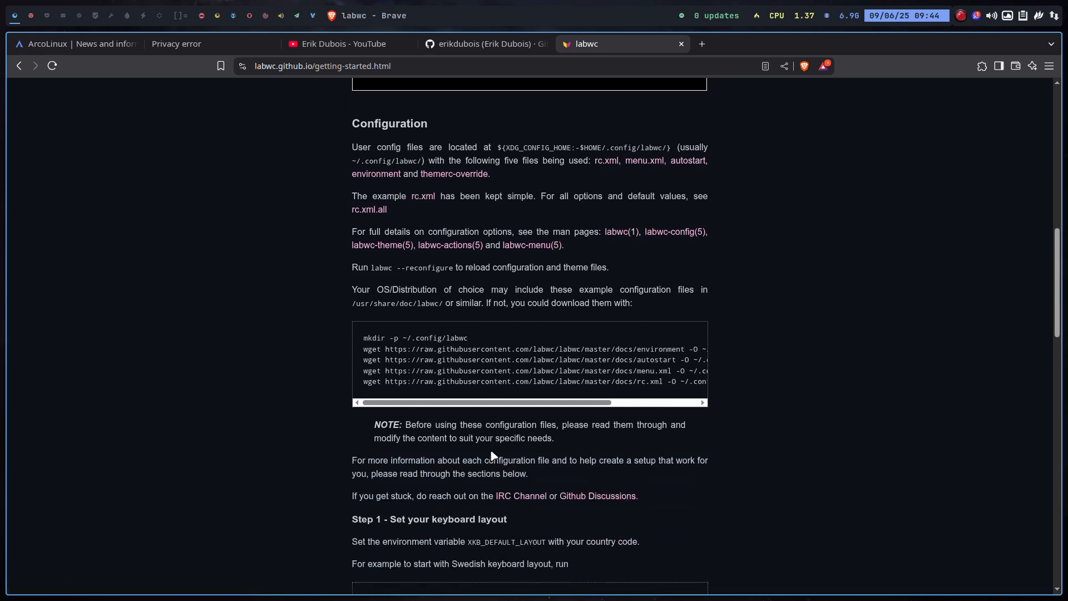
mouse_move(474, 401)
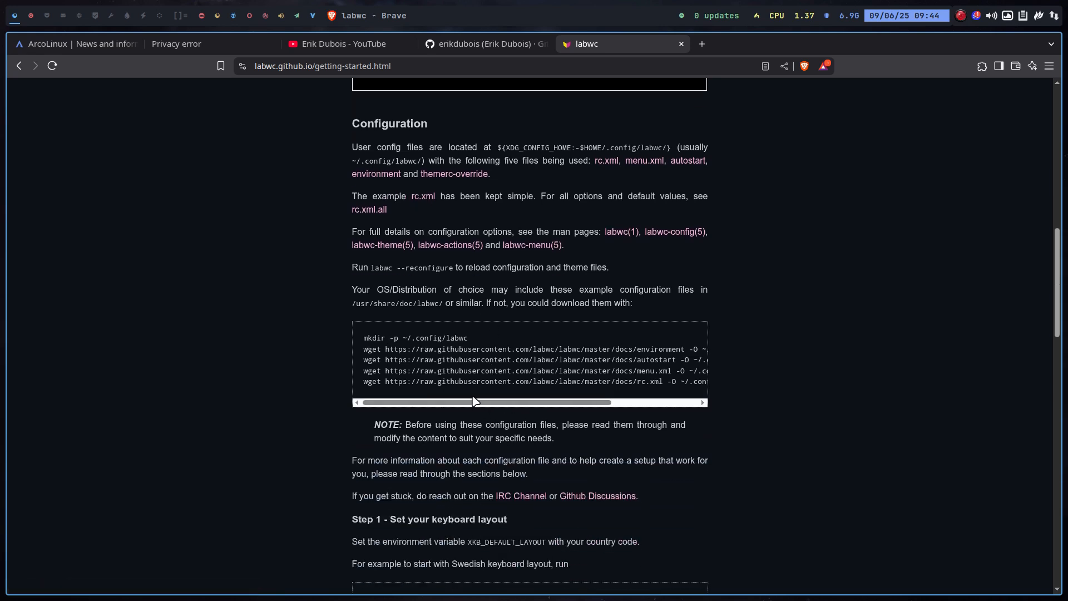
- Scroll the config code block sideways to read the full wget commands
left_click_drag(474, 401, 516, 402)
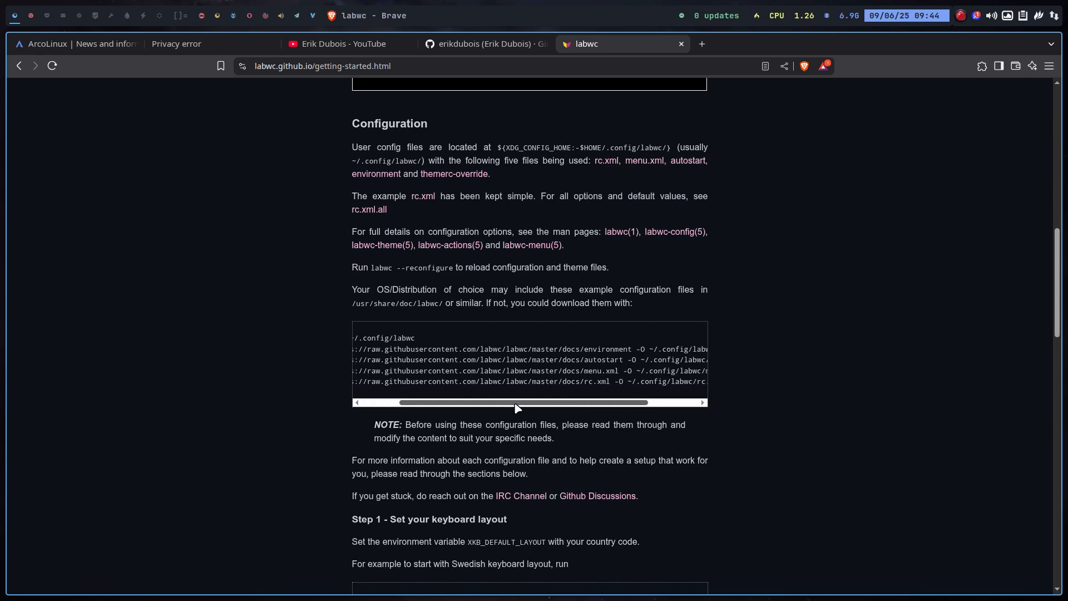
left_click_drag(514, 403, 587, 403)
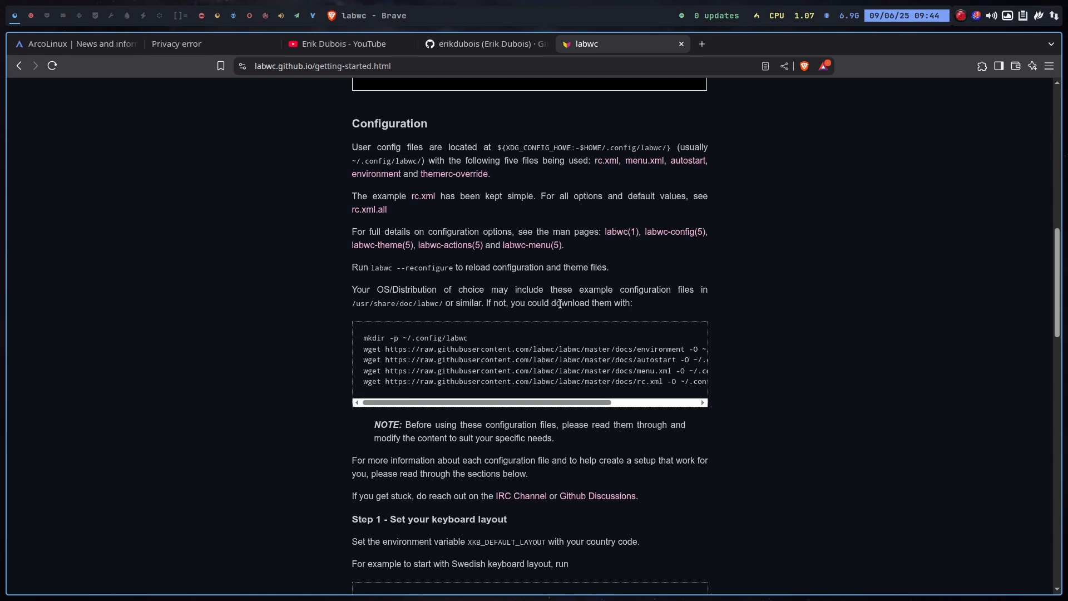
scroll("down", 3)
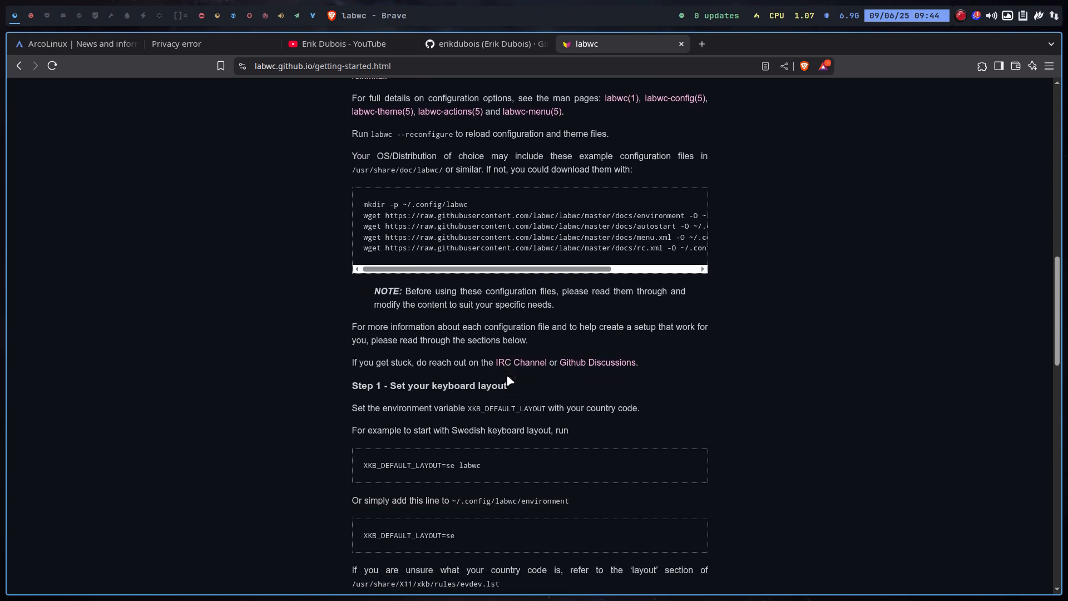
scroll("up", 3)
type("ll")
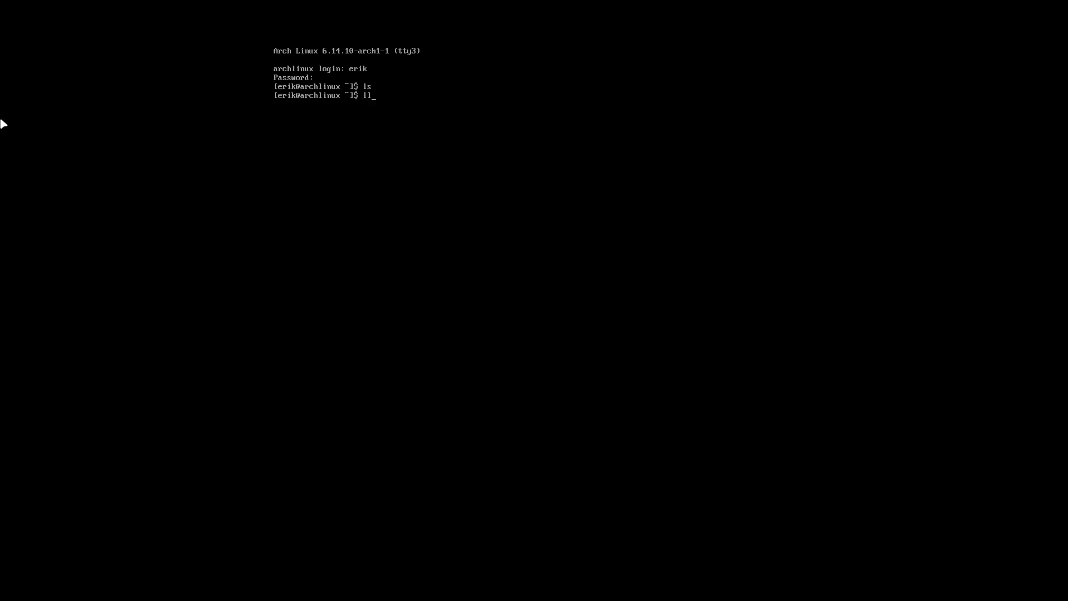
- List the home folder with ls -al and print the working directory
key("Return")
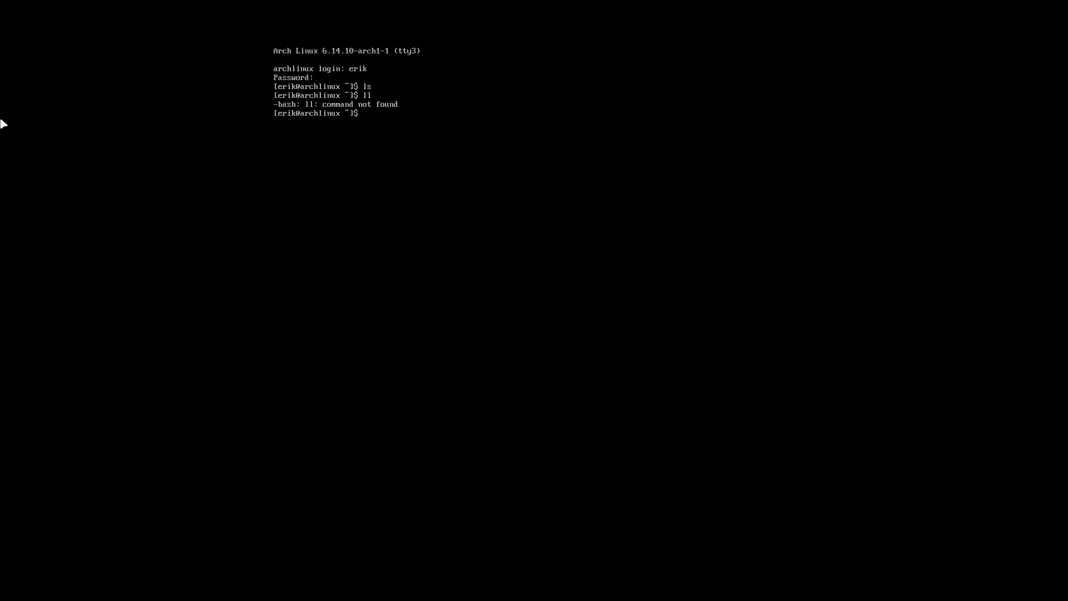
type("cd .")
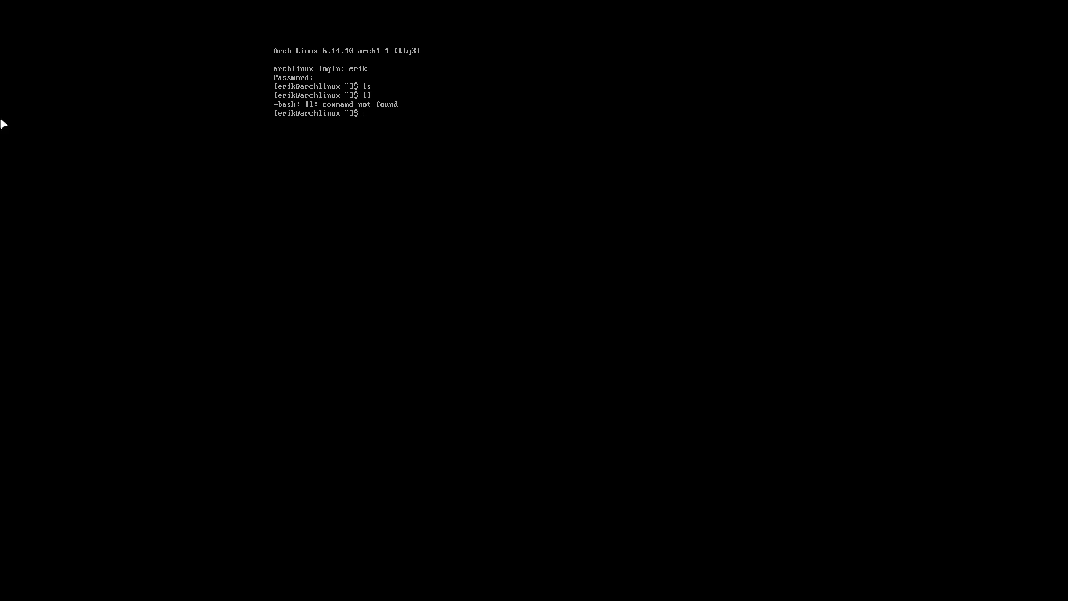
type("pwd")
type("sudo pacman")
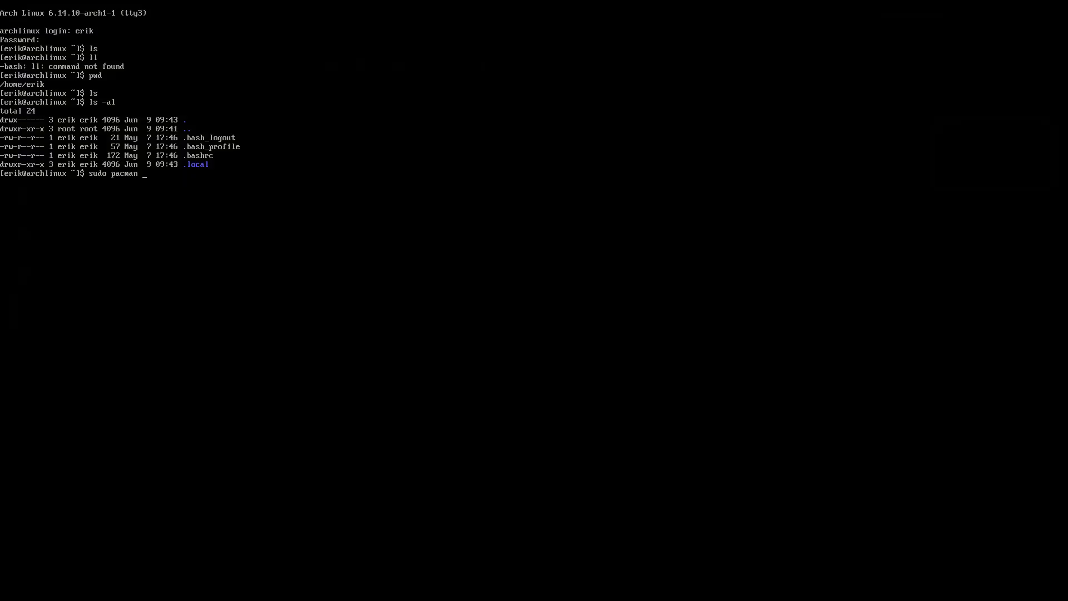
- Start installing xfce4 and xfce4-goodies with sudo pacman -S
type("-S xfce4 xfce")
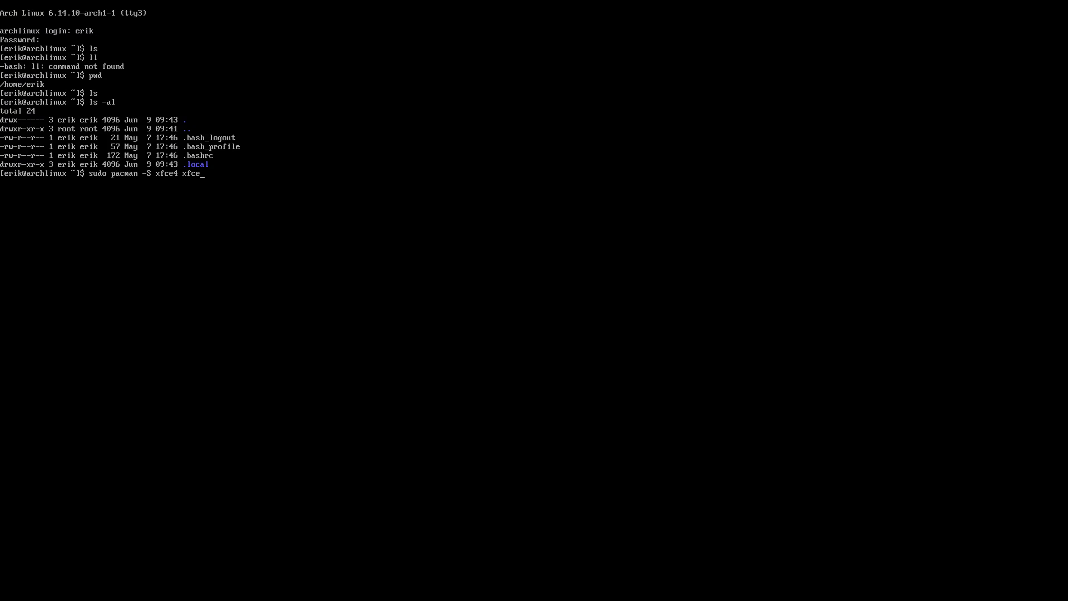
type("-goodies")
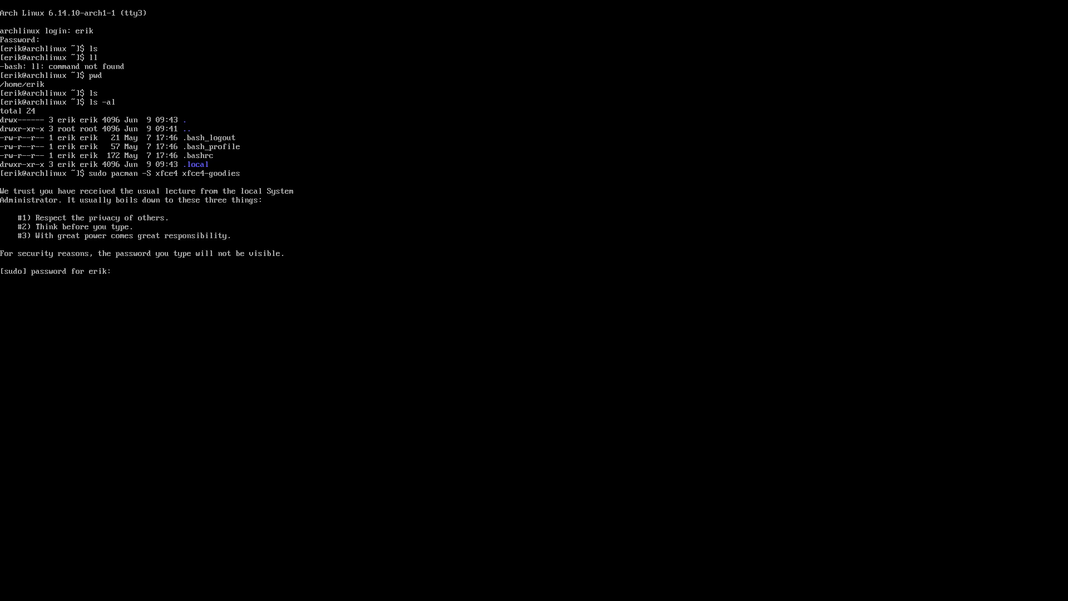
key("Return")
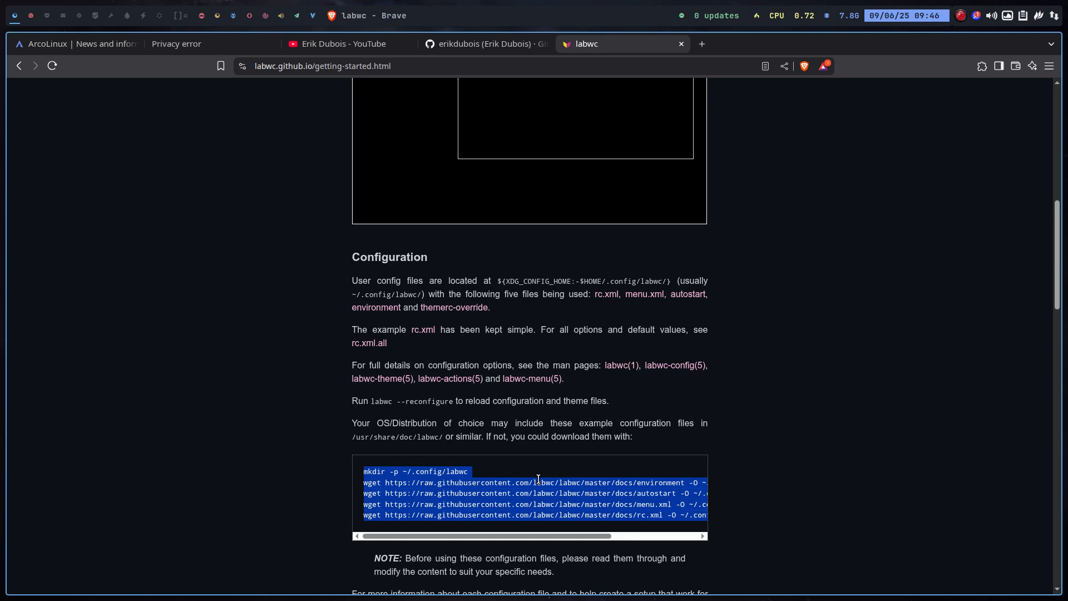
- Scroll the labwc page past the mkdir/wget config commands and back to Getting Started
scroll("down", 3)
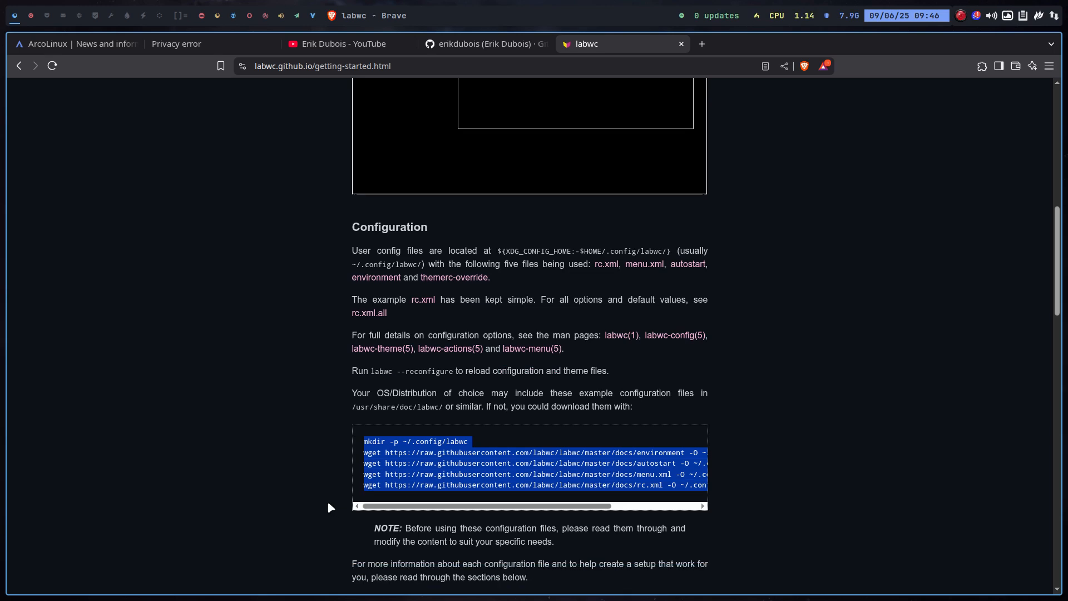
scroll("down", 3)
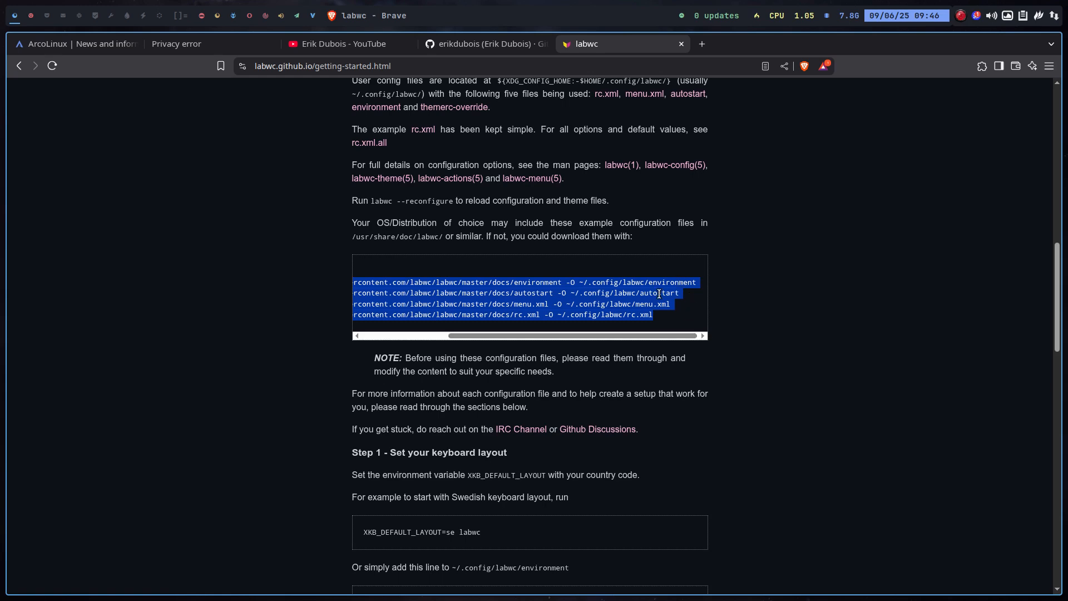
mouse_move(576, 383)
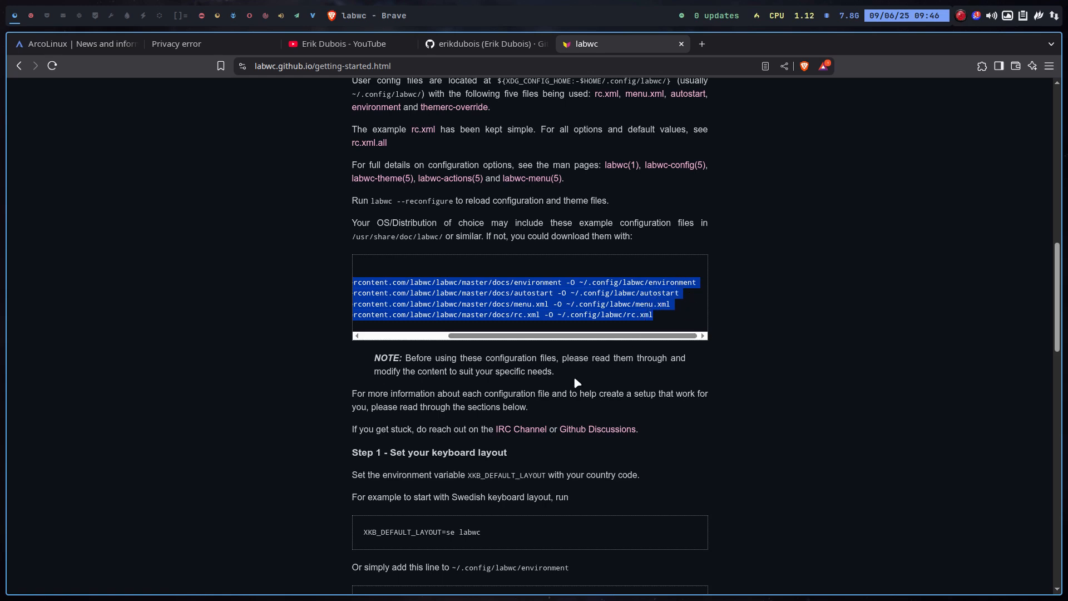
scroll("down", 3)
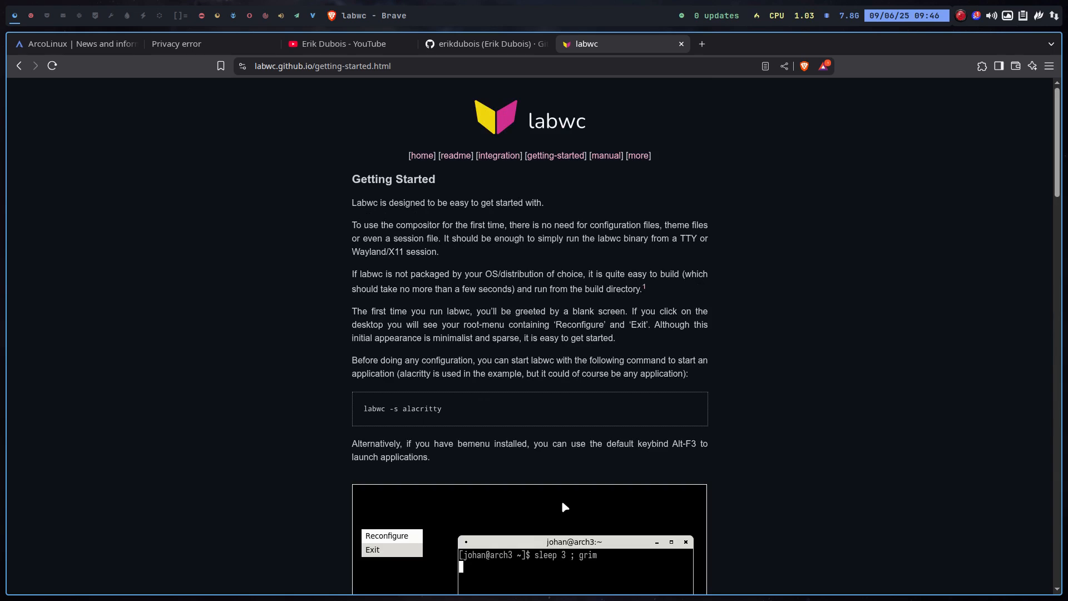
mouse_move(555, 155)
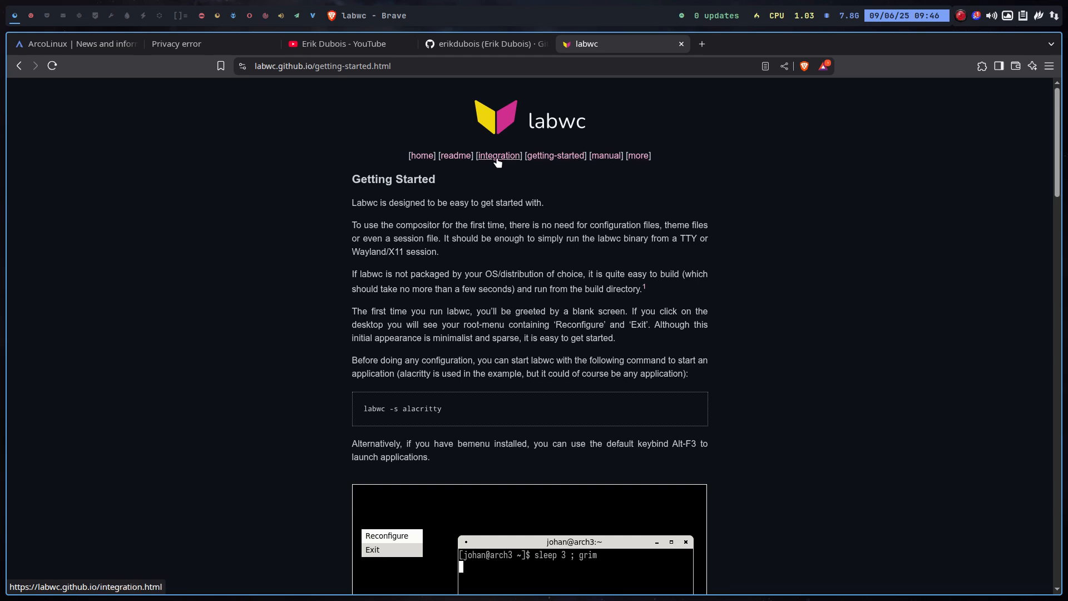
mouse_move(591, 62)
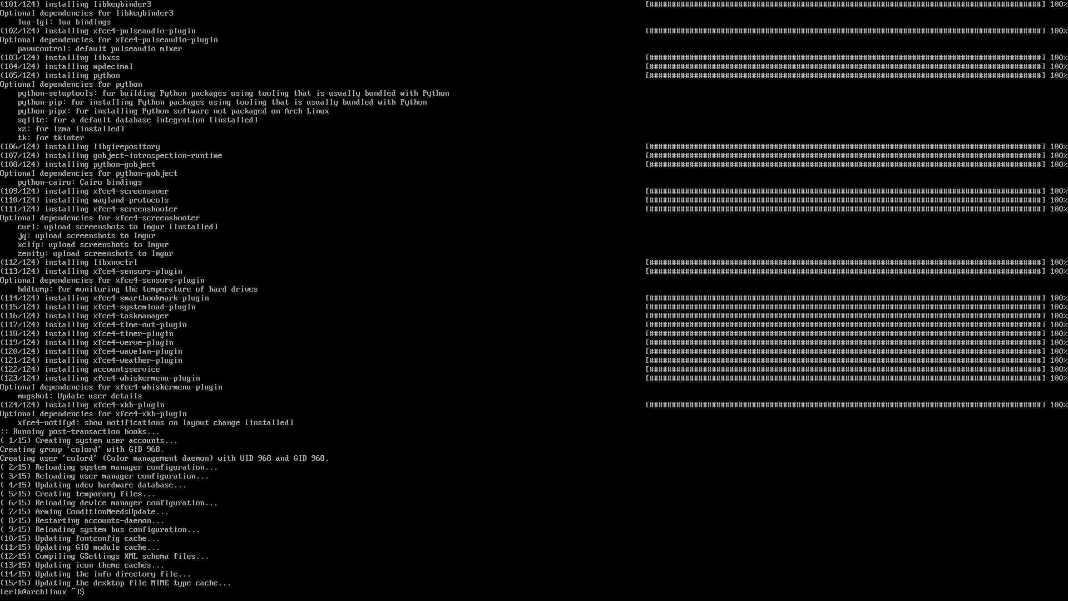
- Reboot the Arch VM once the Xfce package install finishes
type("reboot")
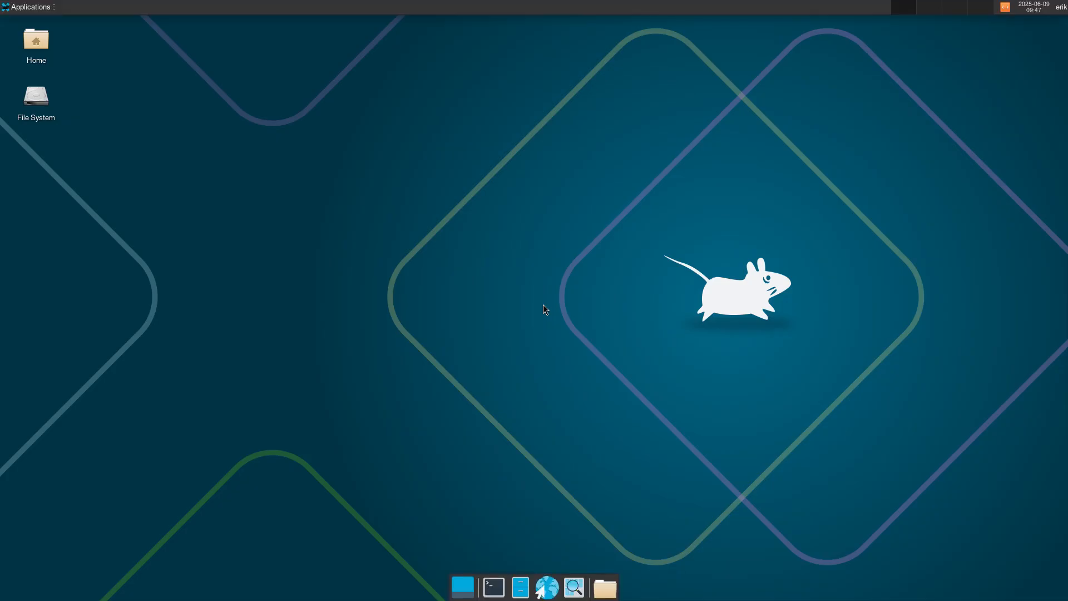
mouse_move(531, 538)
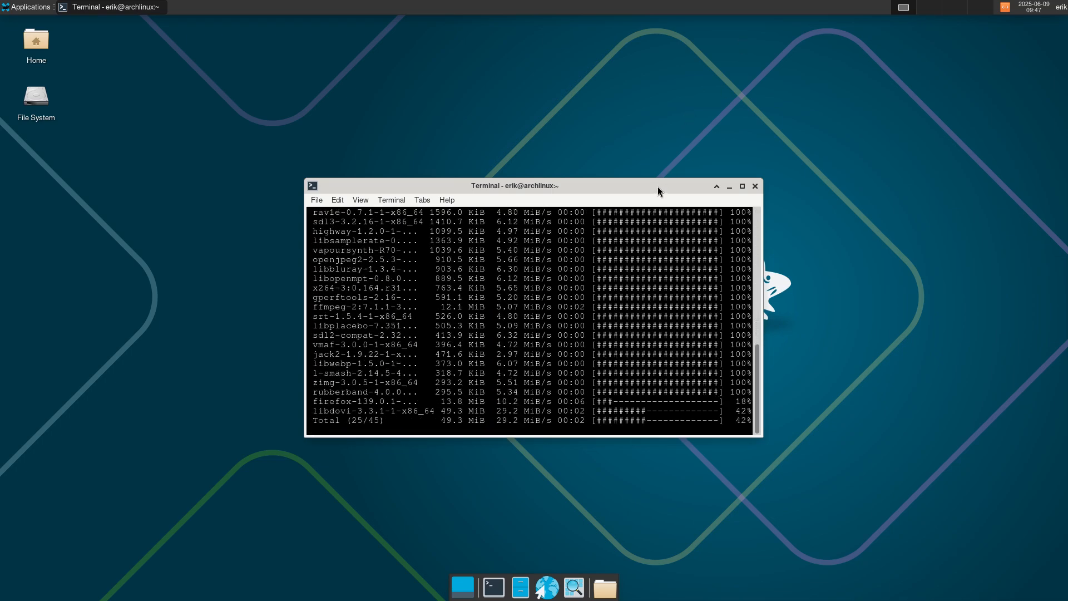
- Move the terminal window with the finished Firefox install to the upper right
left_click_drag(512, 185, 810, 34)
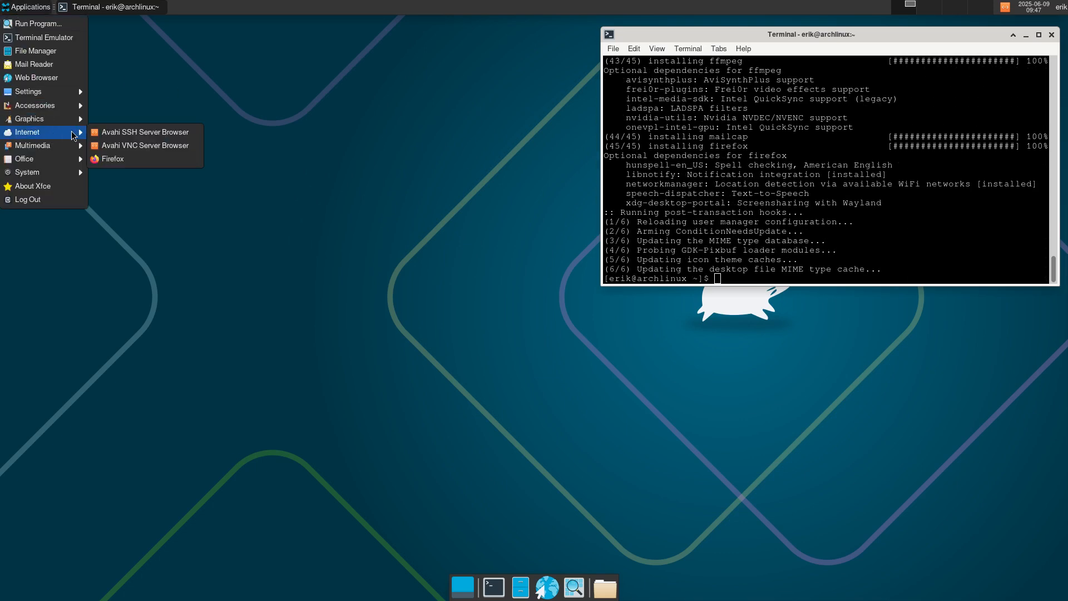
- Launch Firefox and search for labwc
left_click(111, 159)
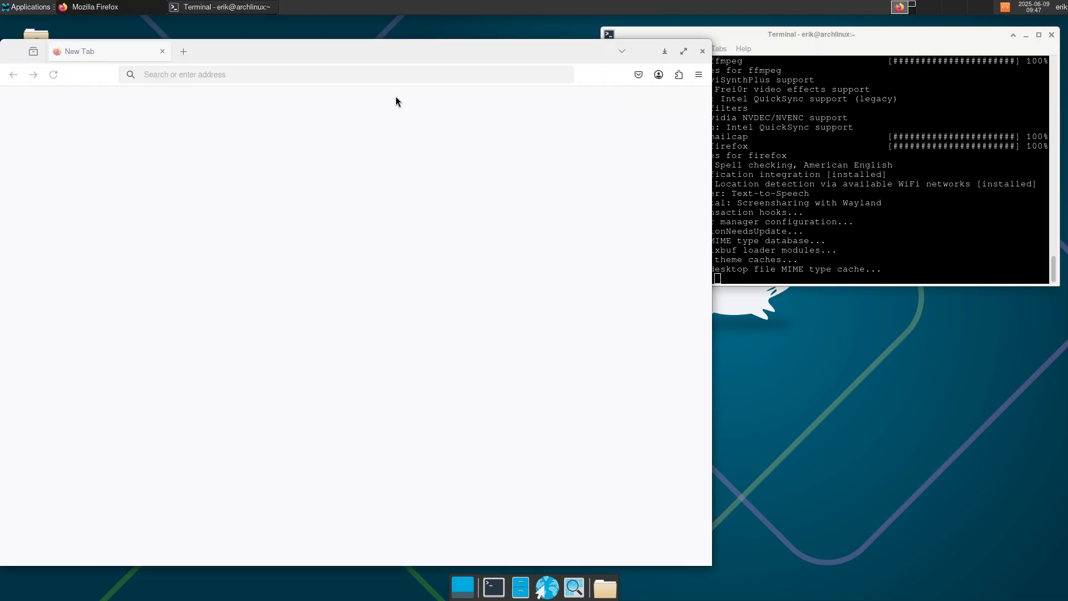
type("la")
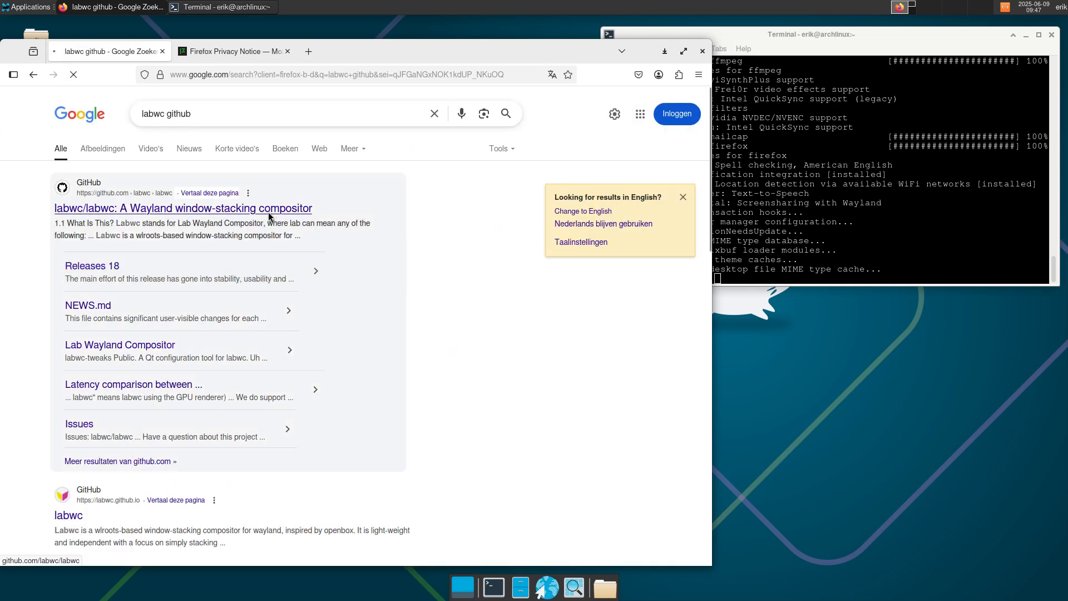
left_click(184, 208)
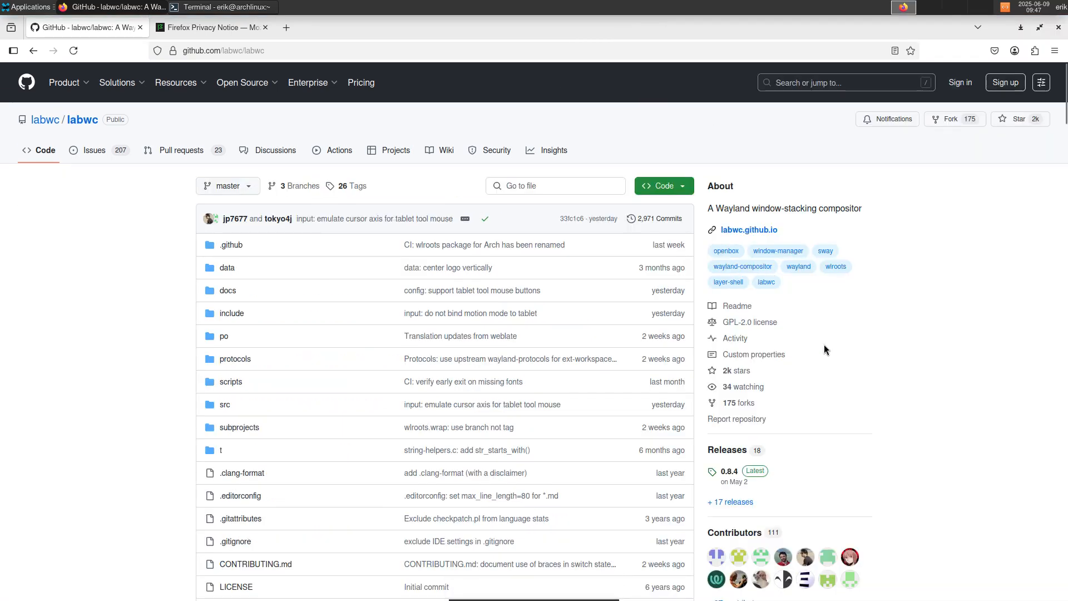
- Visit the labwc wiki, then return to the repository's main page
left_click(446, 151)
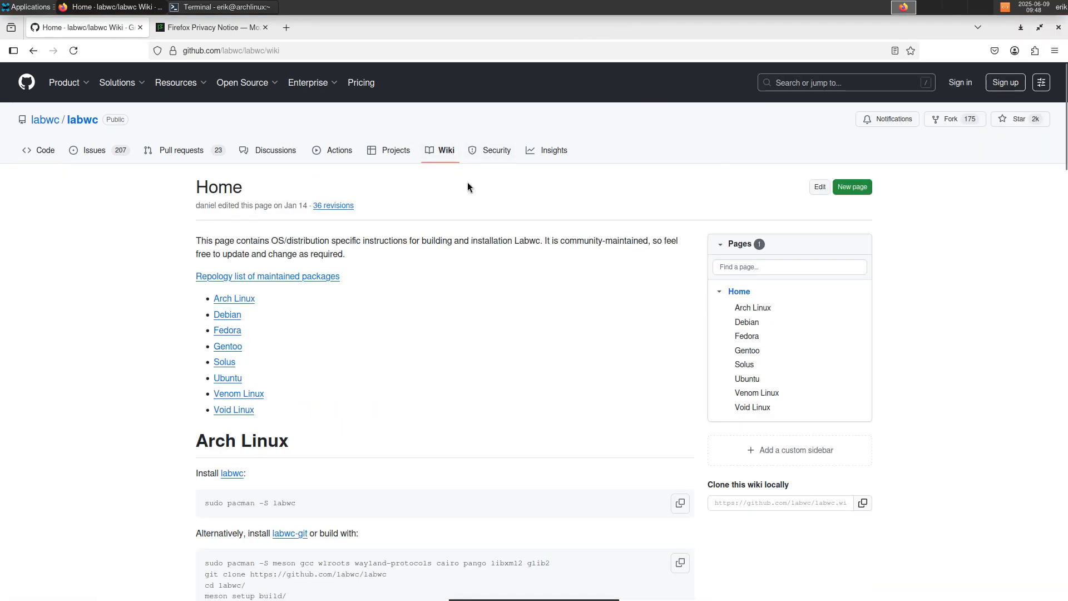
scroll("down", 3)
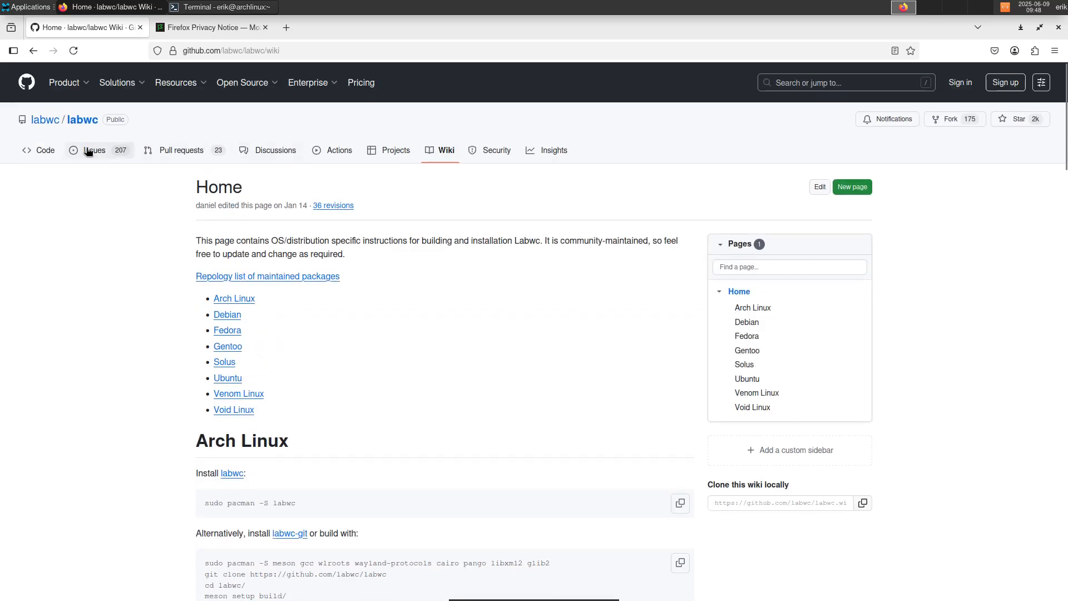
mouse_move(81, 119)
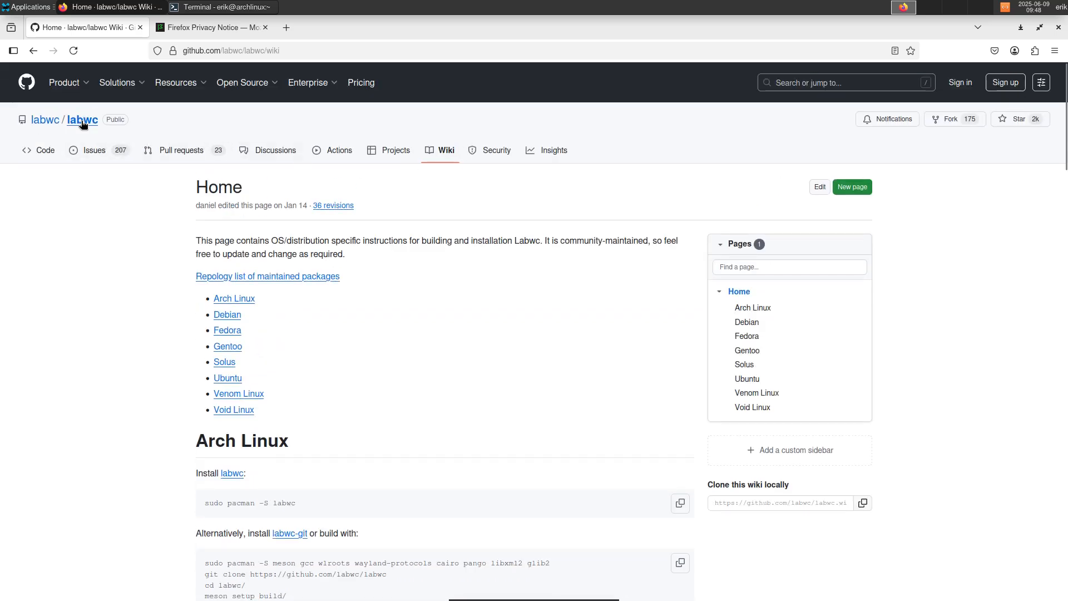
left_click(81, 119)
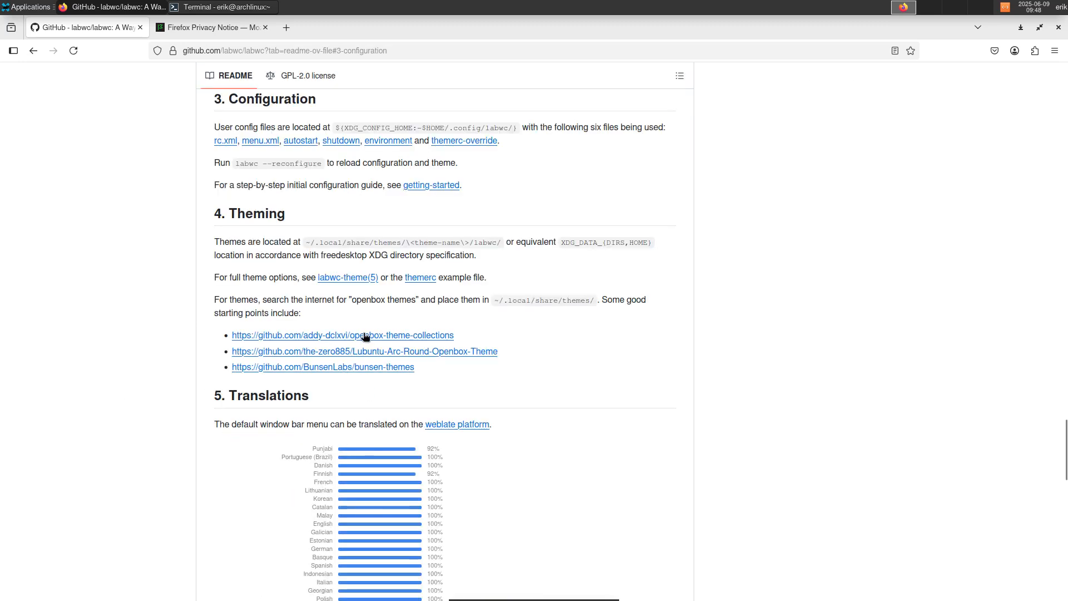
mouse_move(385, 336)
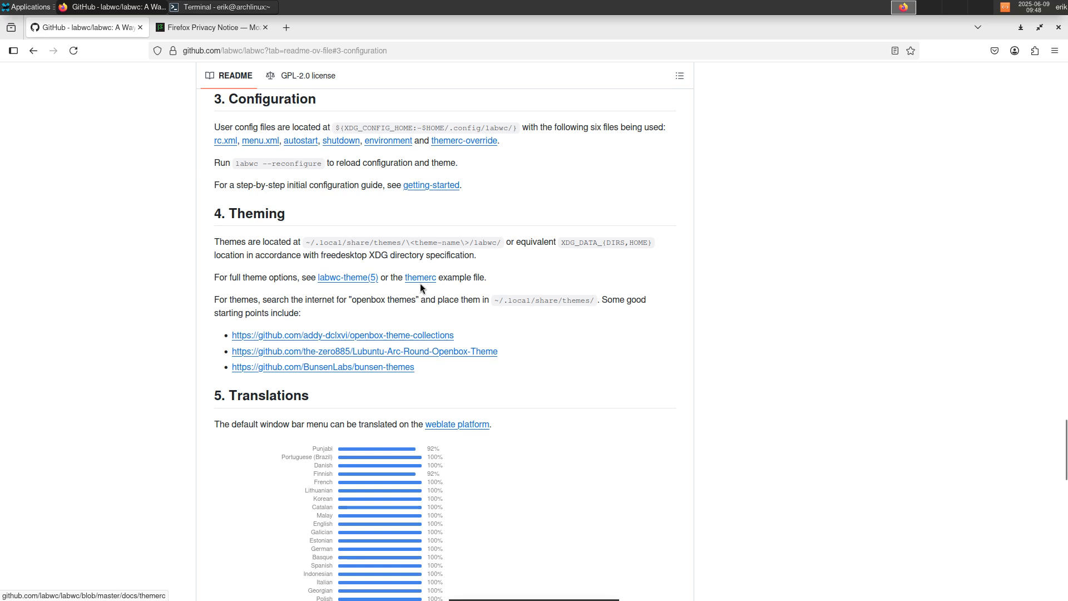
mouse_move(468, 145)
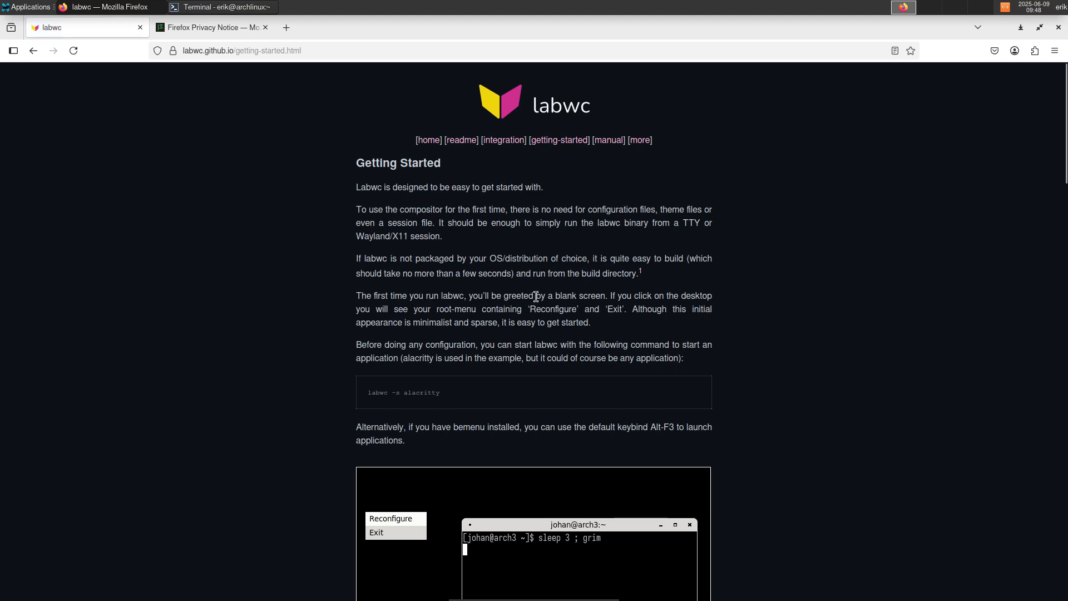
- Scroll to the mkdir/wget config commands, then minimize Firefox to reveal the desktop
scroll("down", 3)
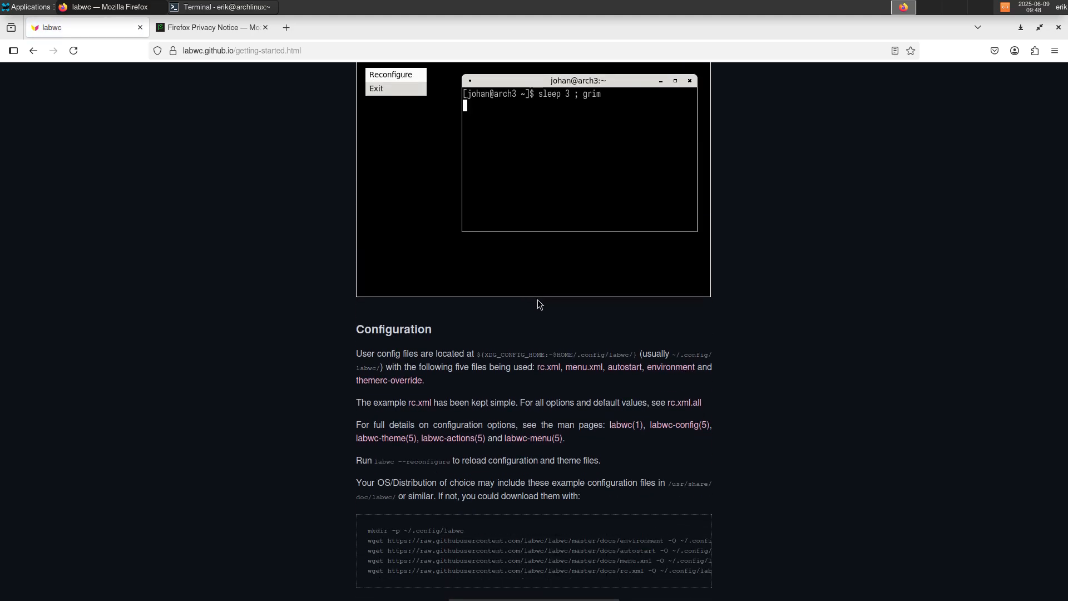
scroll("down", 3)
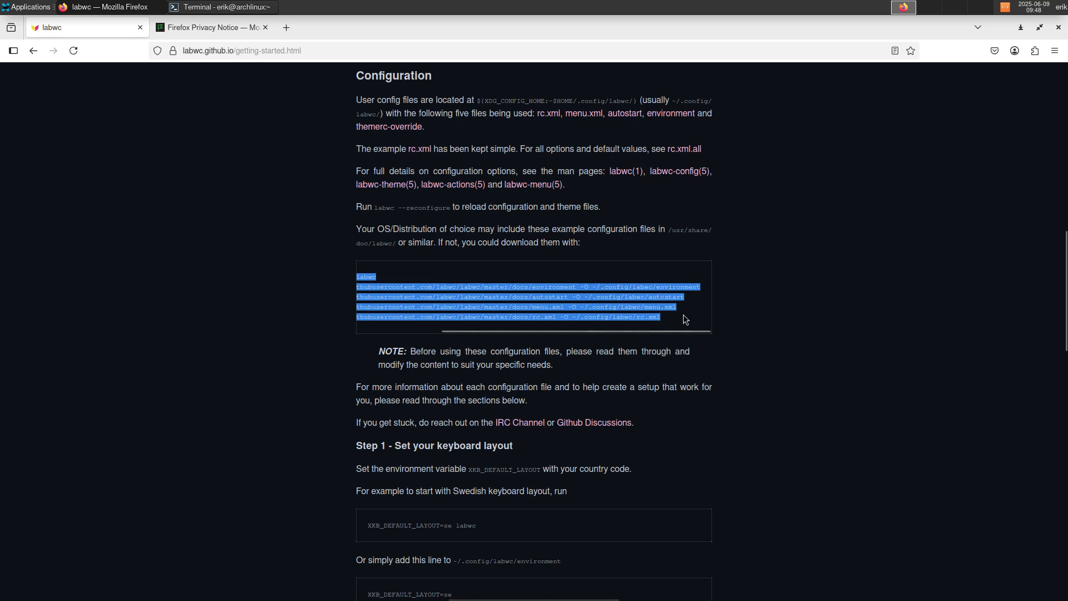
left_click(978, 27)
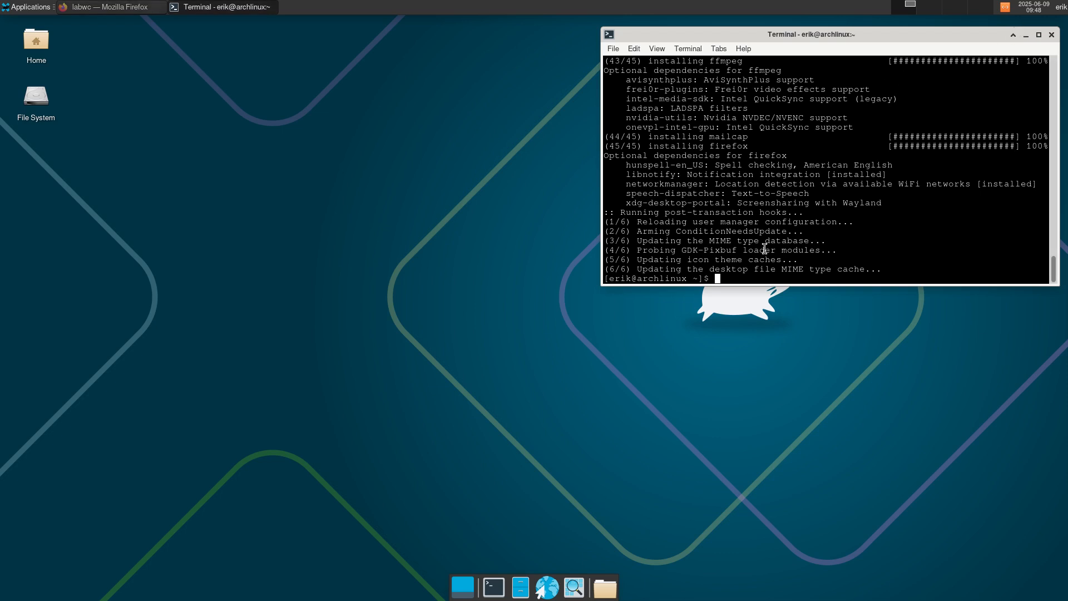
mouse_move(889, 127)
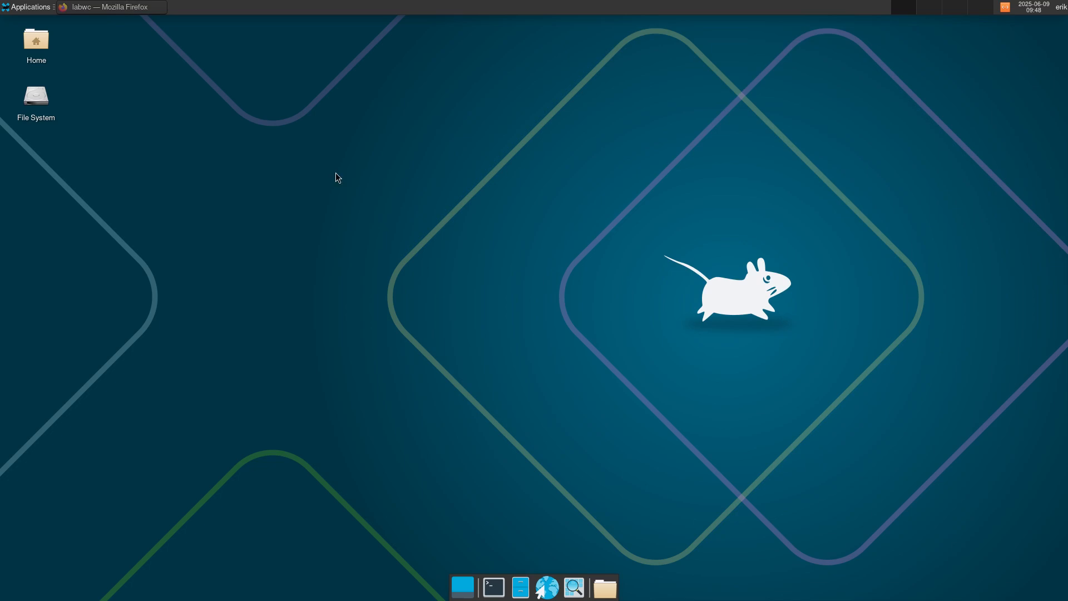
- Create an empty file named start in the home folder with Thunar and open it
right_click(334, 177)
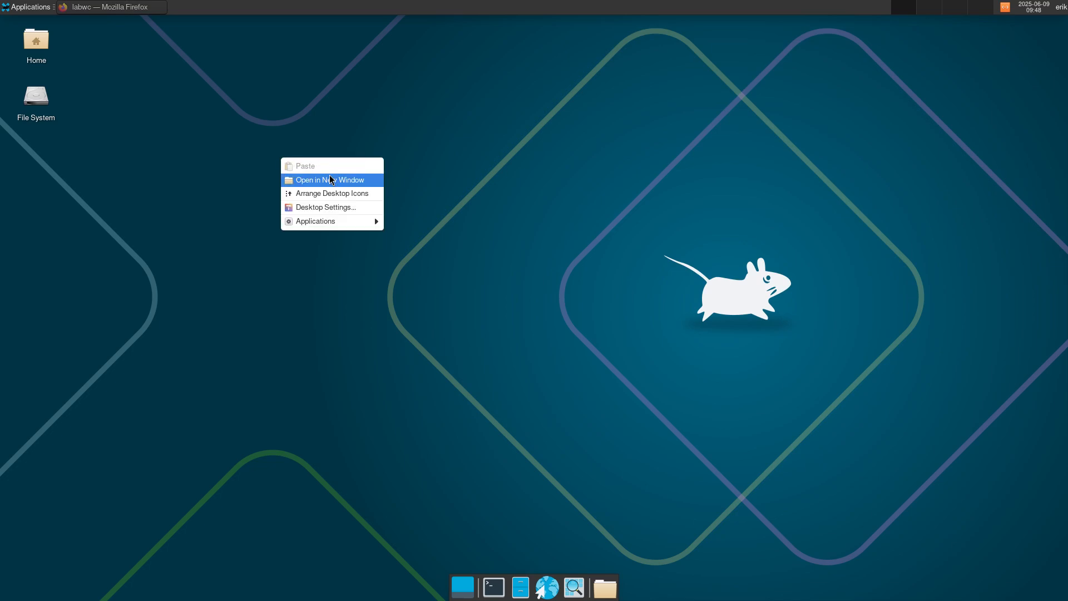
left_click(384, 210)
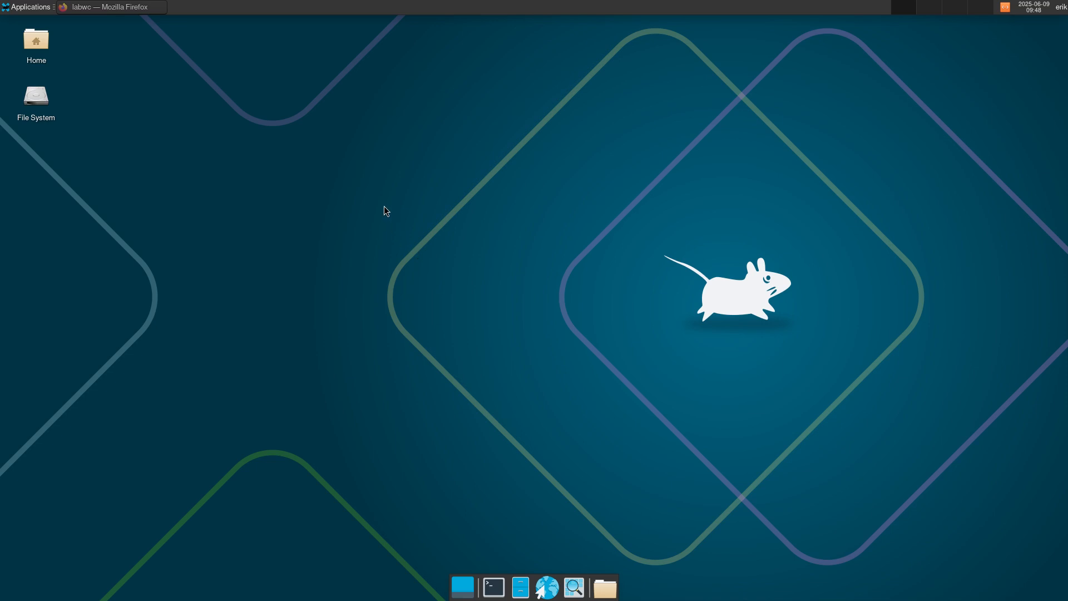
mouse_move(82, 178)
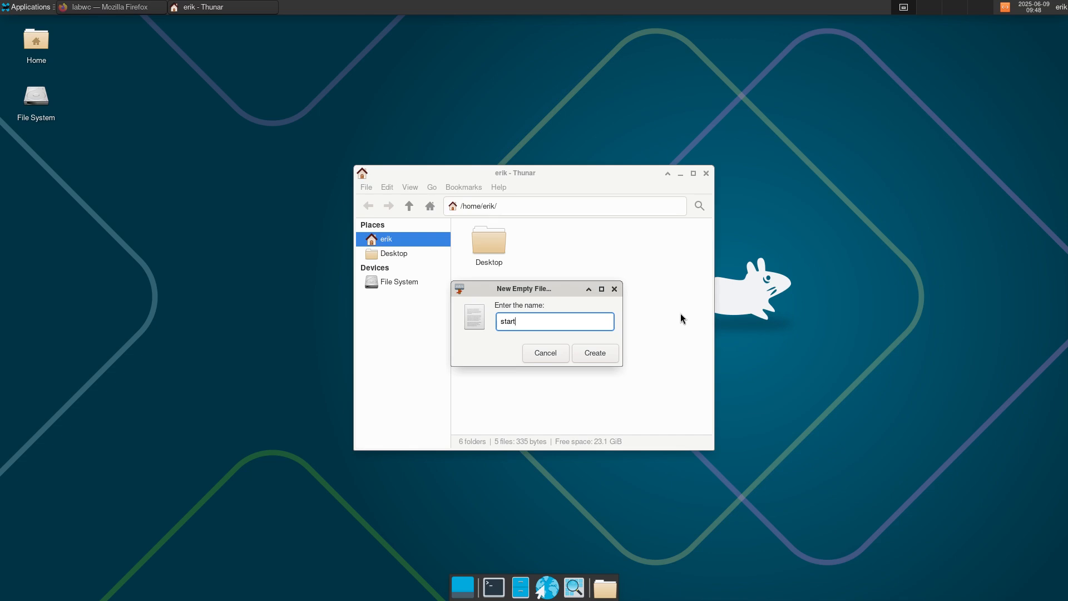
left_click(594, 352)
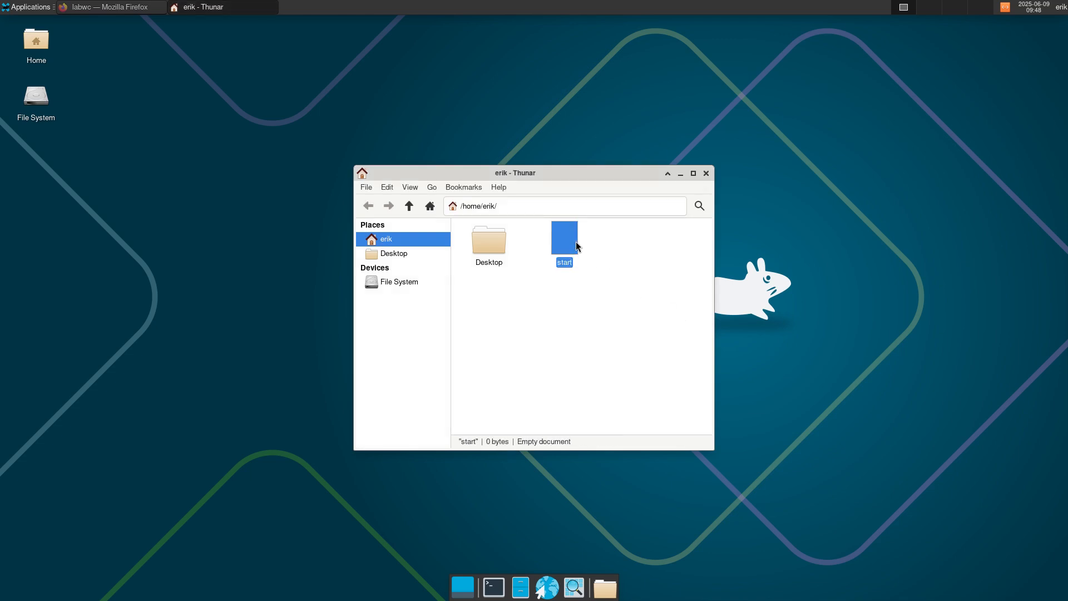
double_click(564, 235)
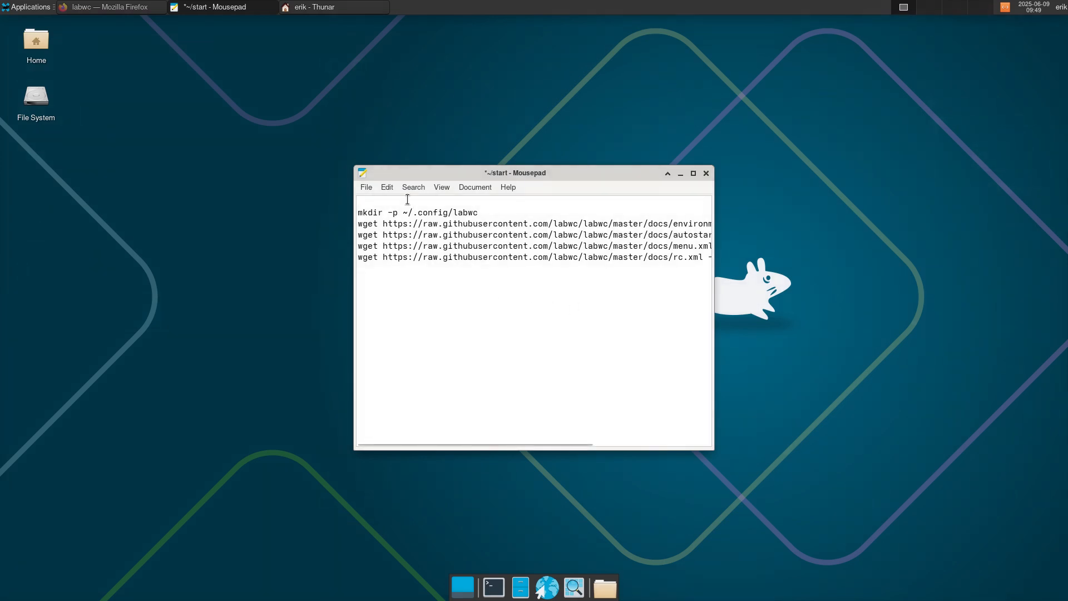
- Add a #!/bin/bash line above the pasted mkdir and wget commands in start
type("#")
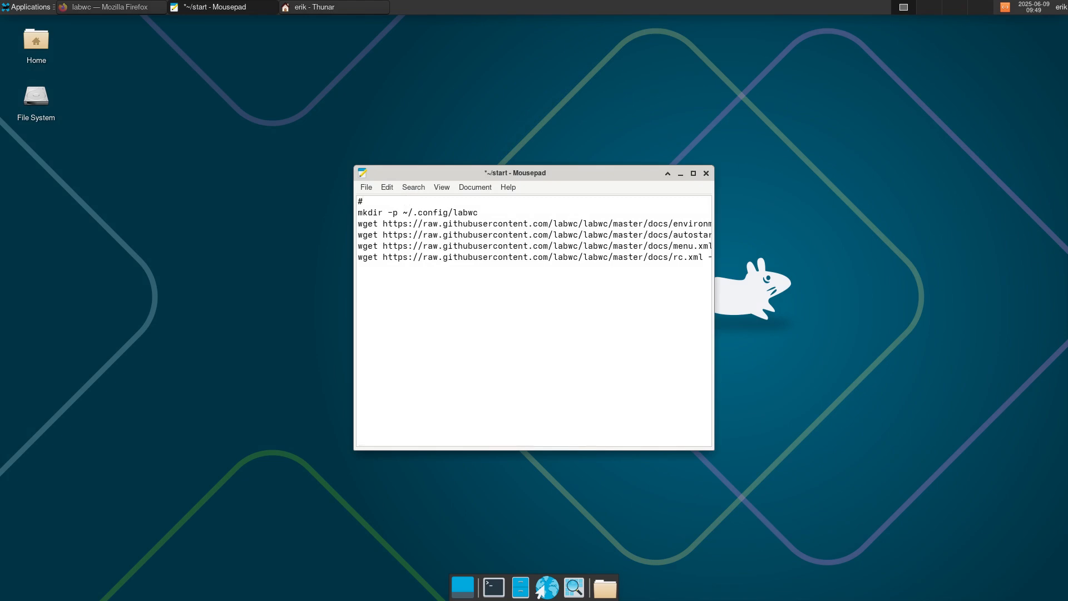
type("!.vbu")
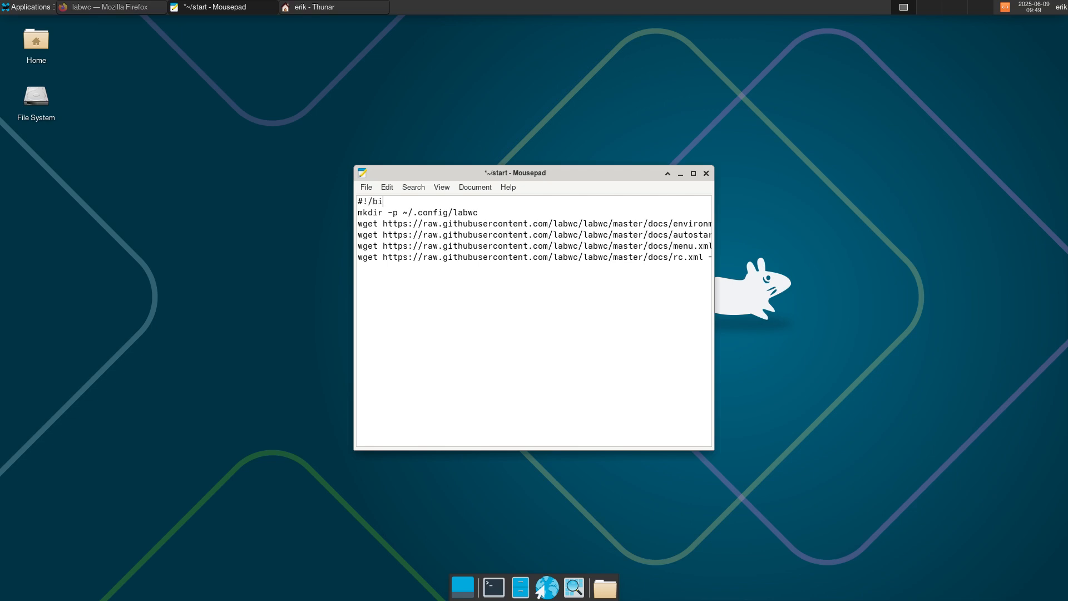
type("n/bash")
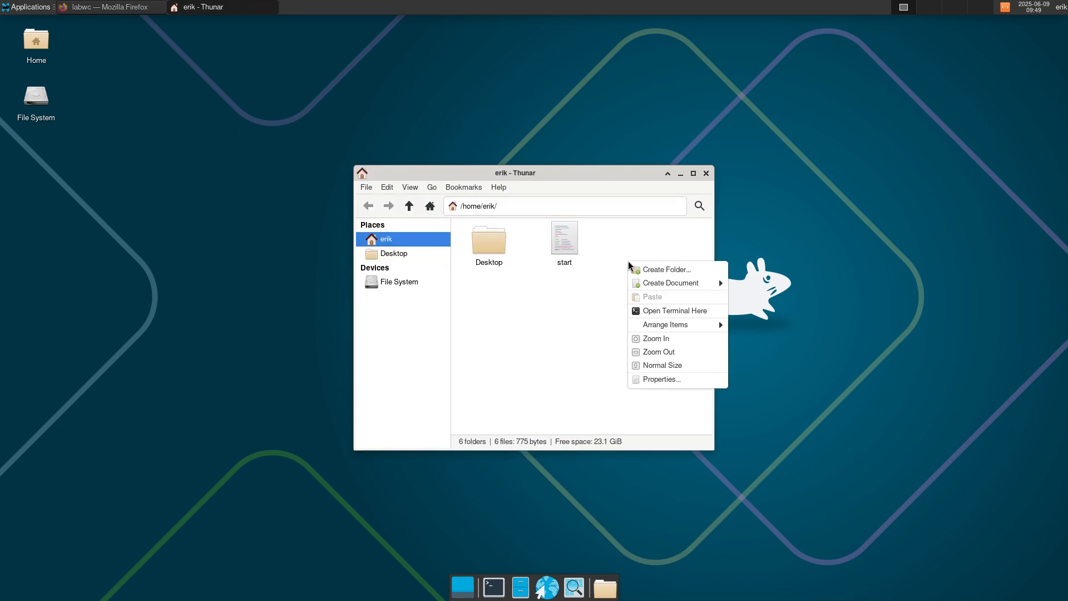
mouse_move(676, 311)
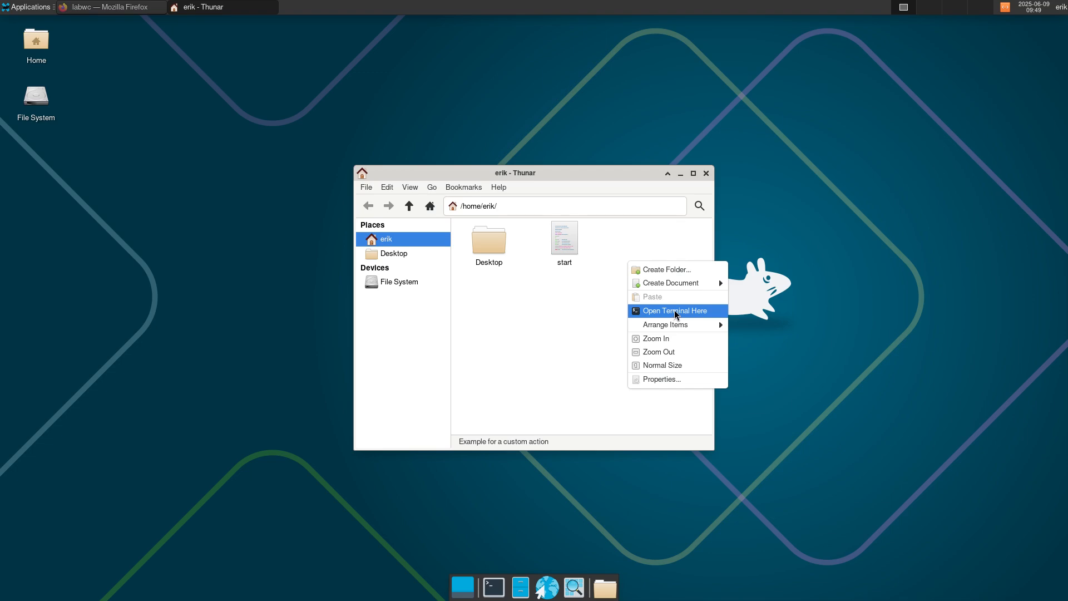
- Open a terminal in the home folder after viewing start's permissions
left_click(565, 238)
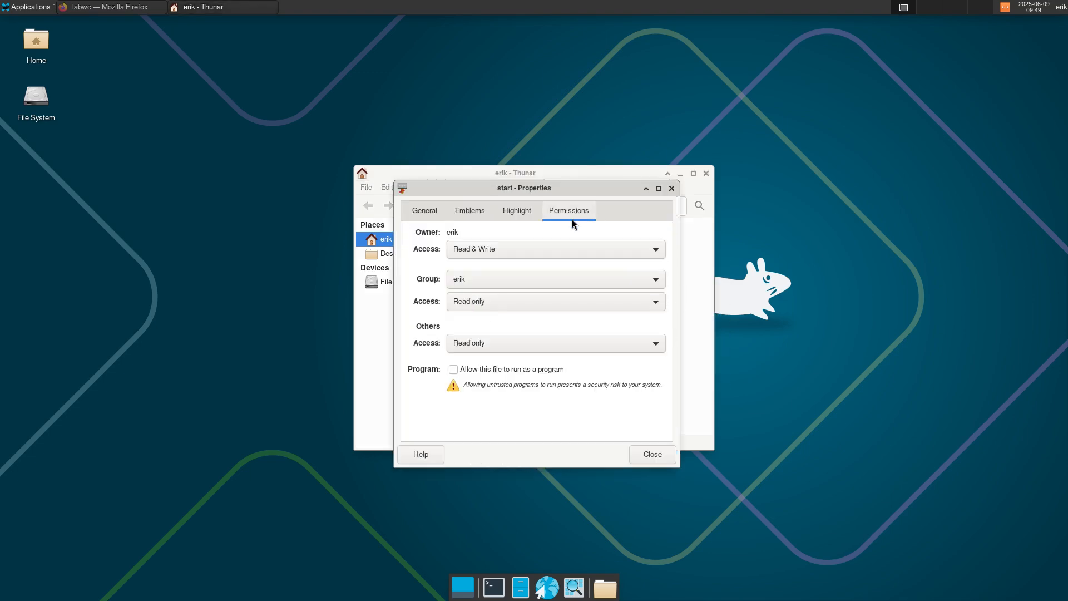
left_click(651, 454)
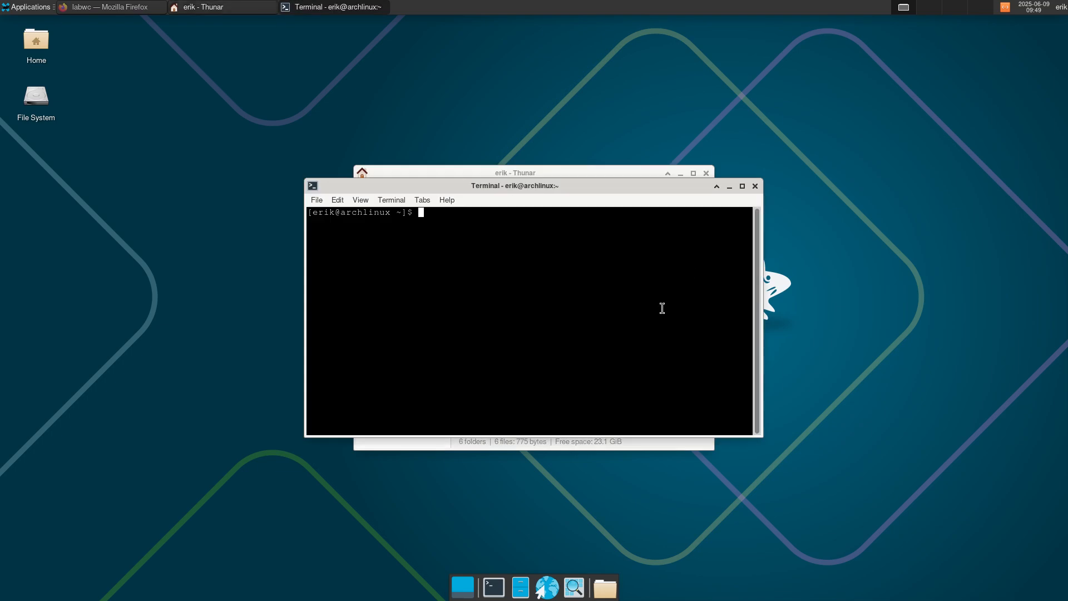
- Run ./start to download the labwc configs, then open ~/.config/labwc in Thunar
key("Return")
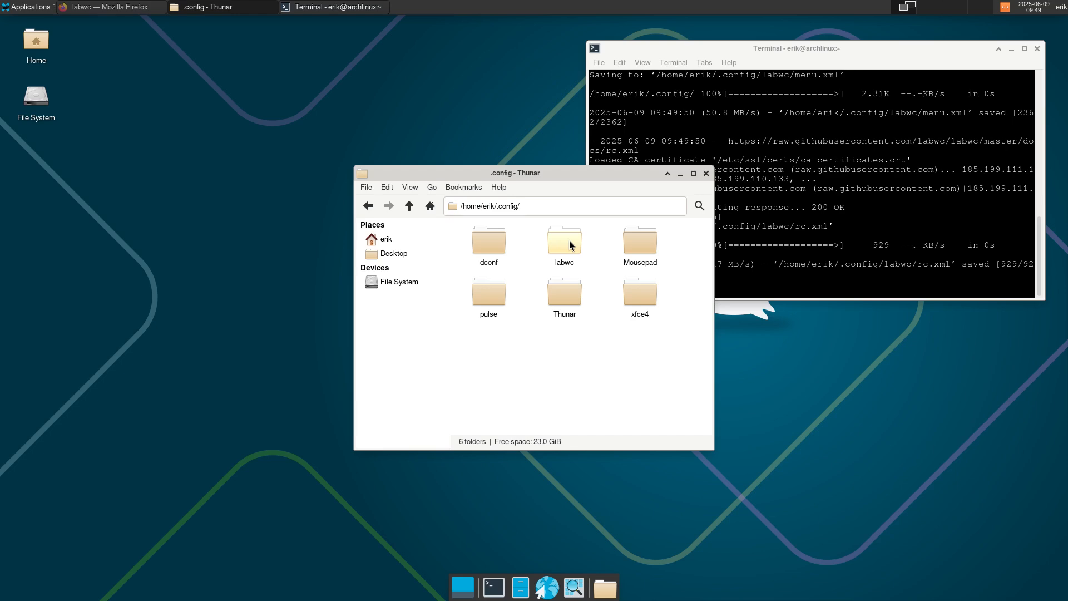
double_click(563, 240)
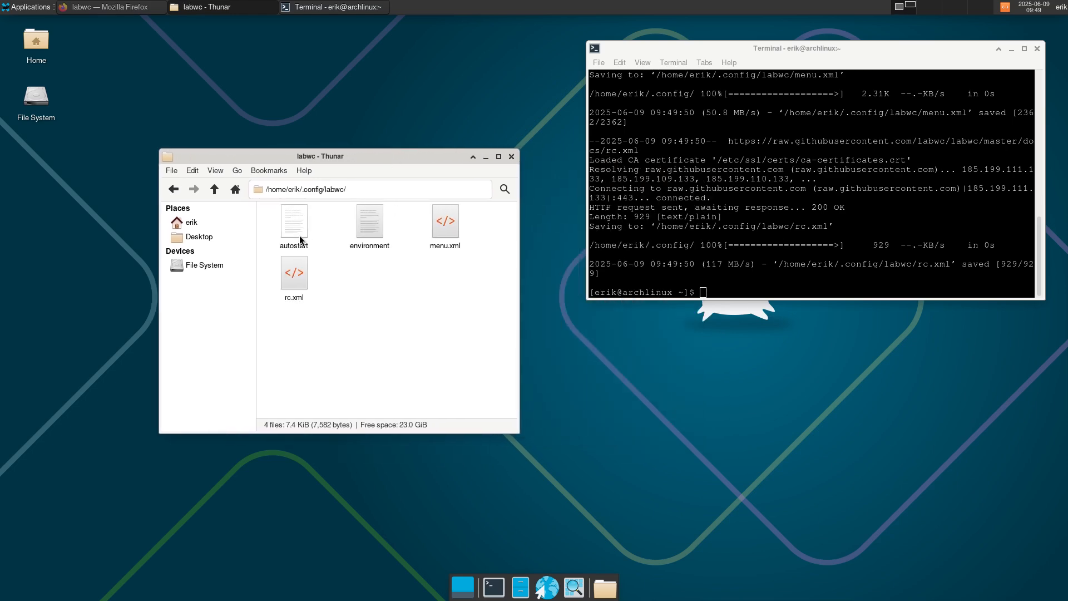
- Open and read the autostart file, then open menu.xml in Firefox
double_click(294, 222)
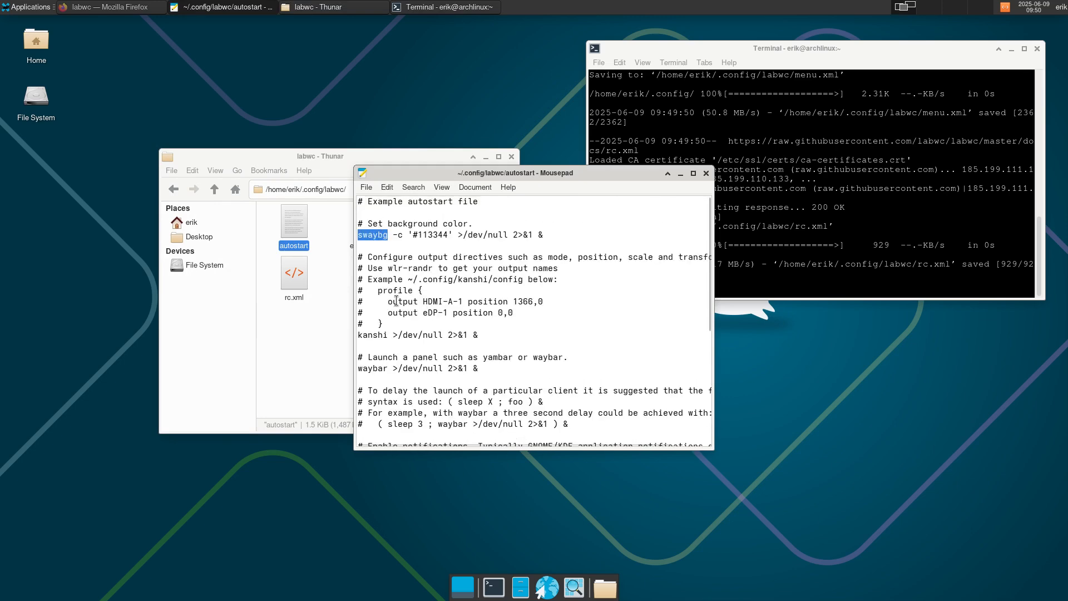
scroll("down", 3)
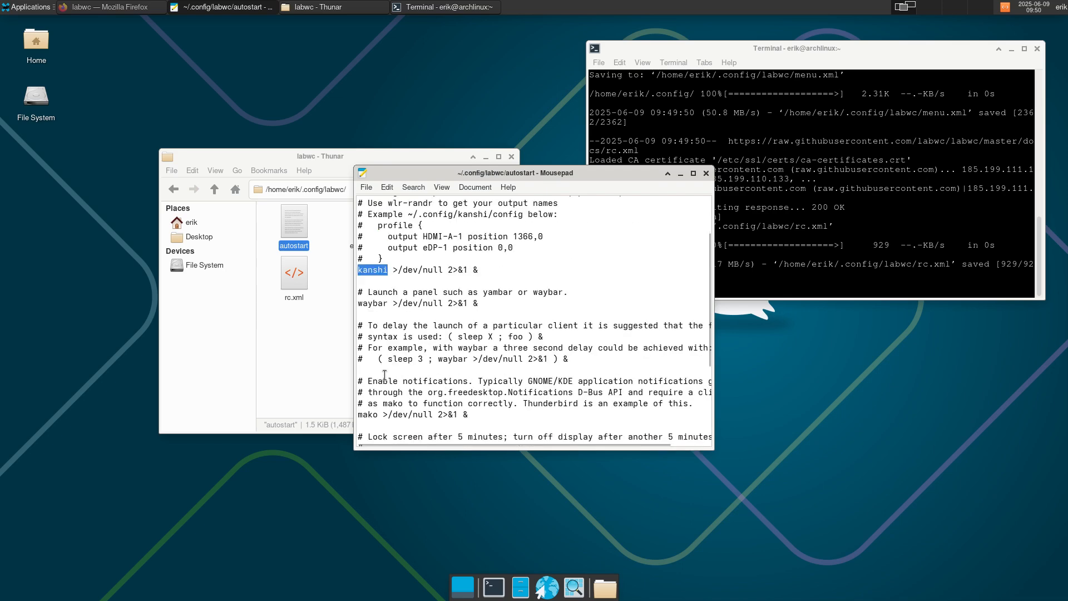
scroll("down", 3)
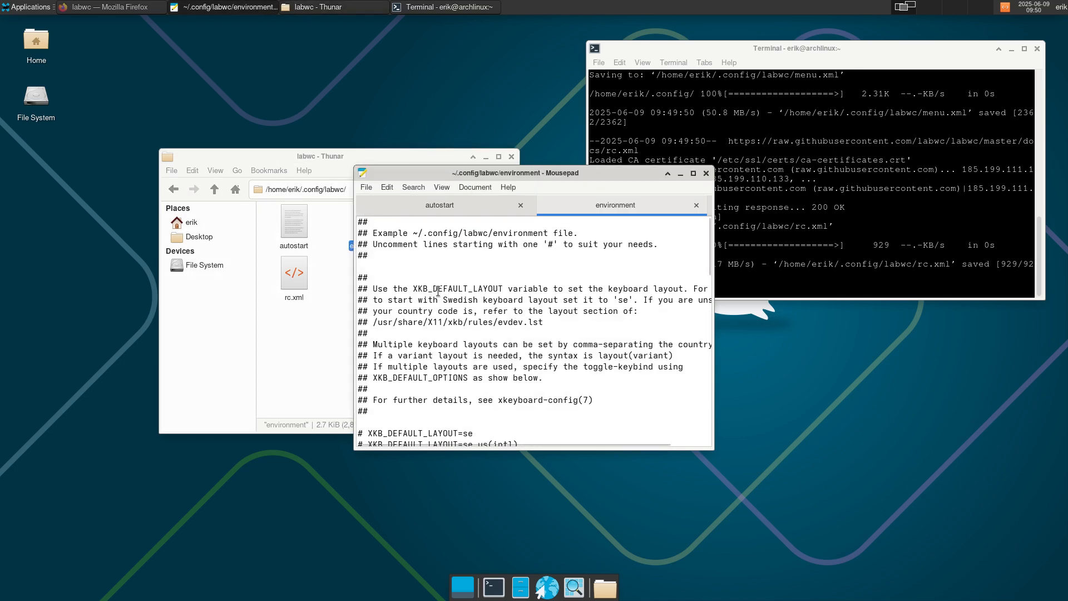
scroll("down", 3)
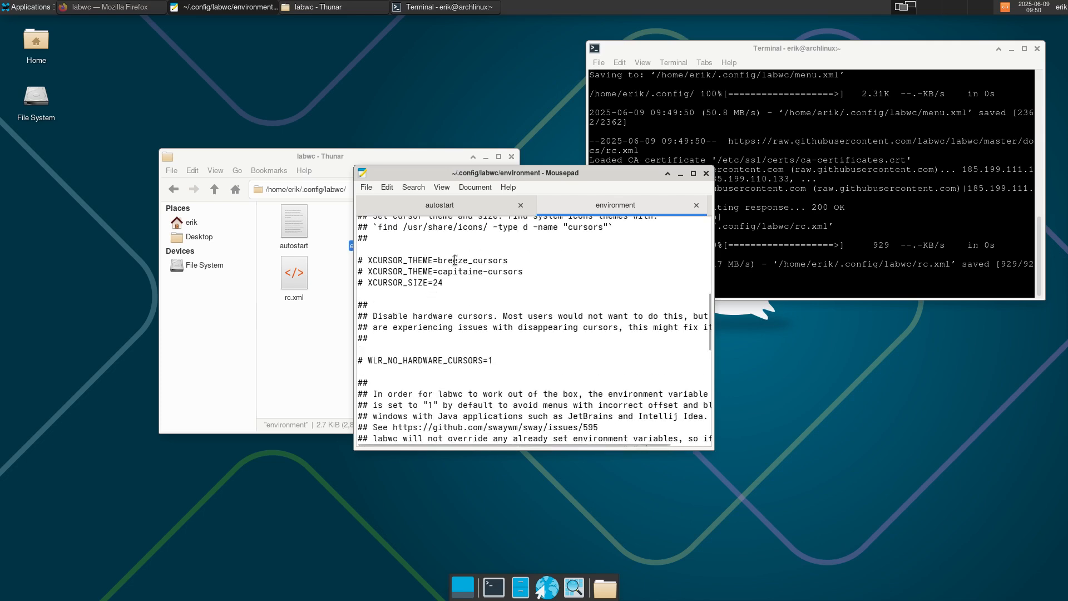
double_click(471, 260)
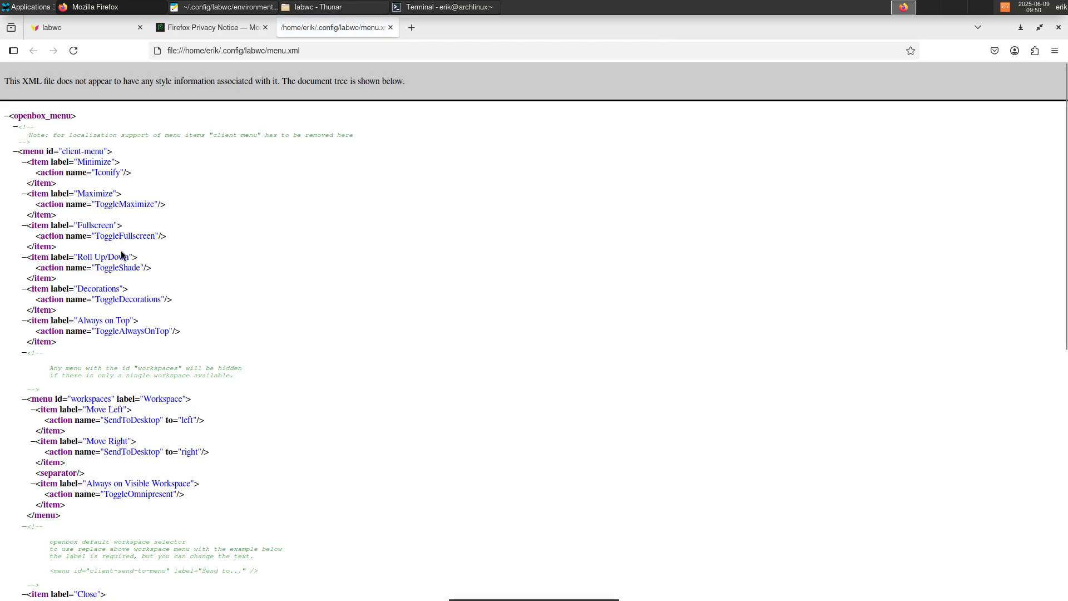
- Scroll to the end of menu.xml and open rc.xml in the browser
scroll("down", 3)
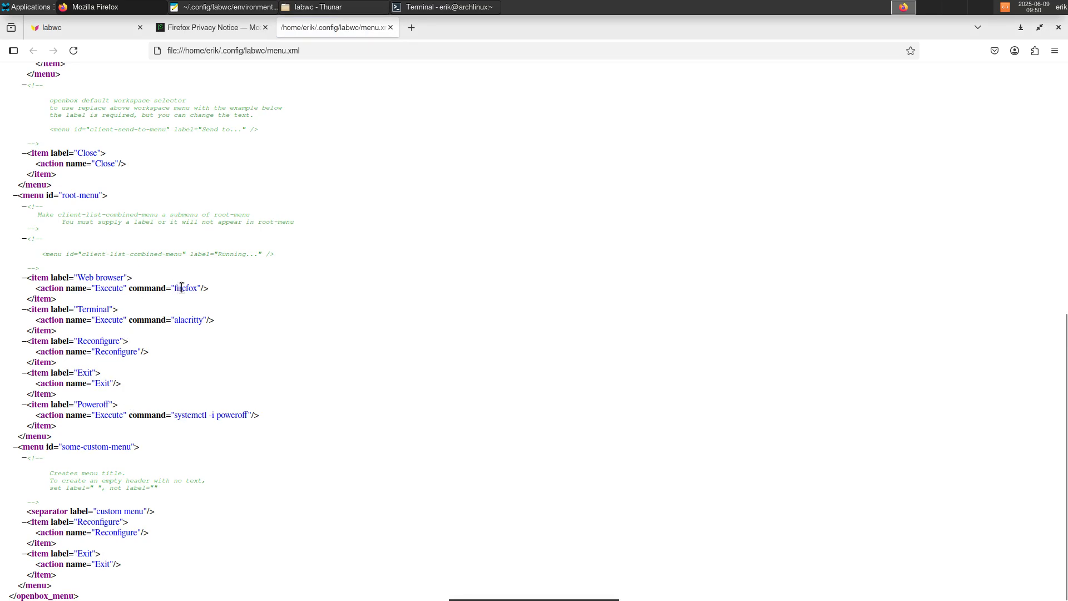
double_click(188, 320)
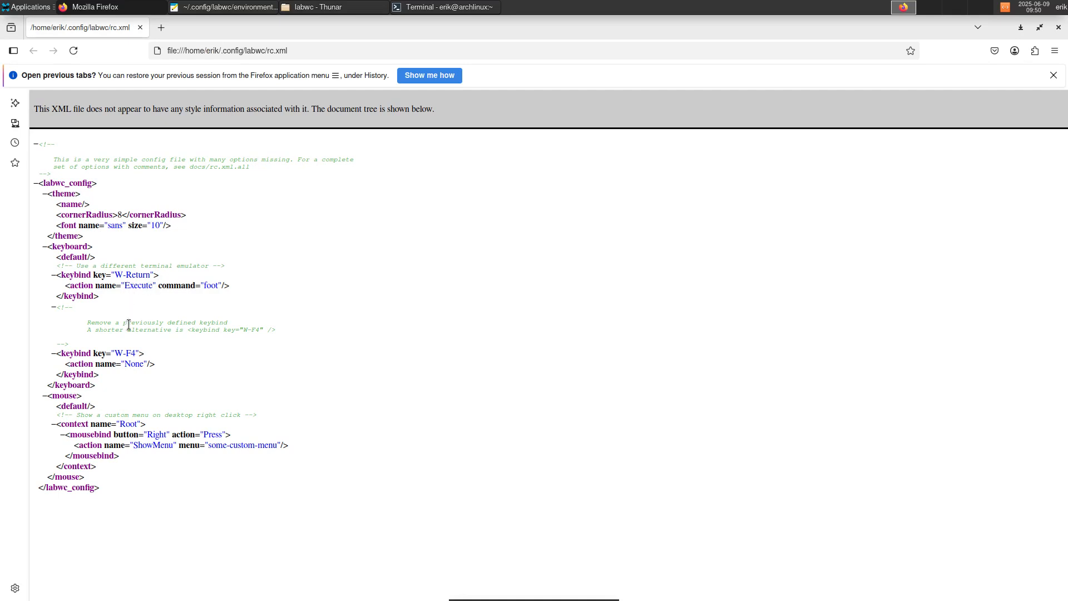
mouse_move(180, 460)
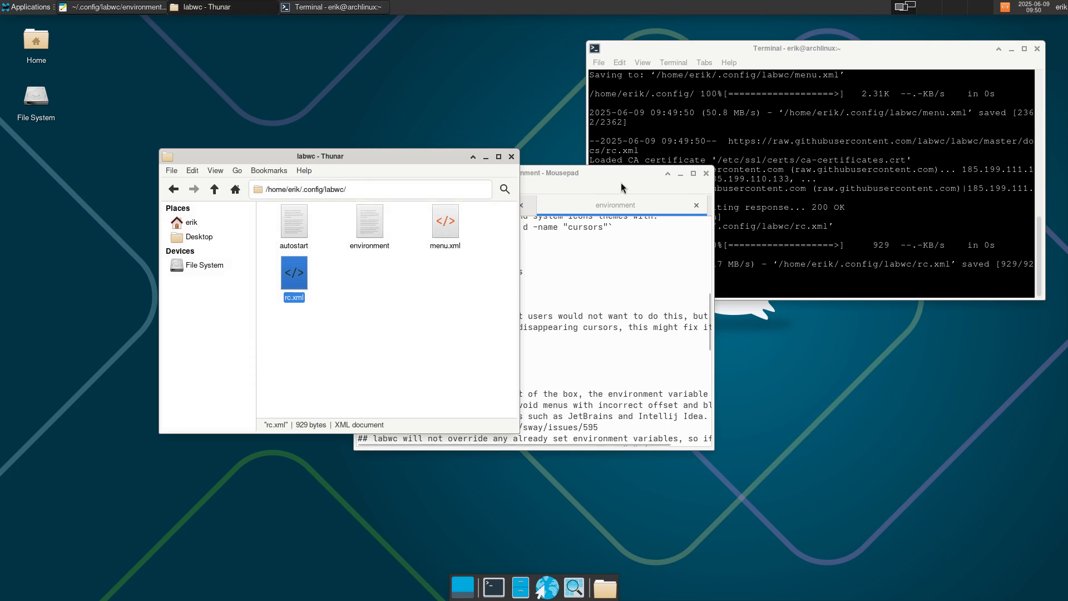
- Open autostart in Mousepad and enter 'sudo pacman -S waybar kanshi swaybg' in the terminal
left_click_drag(334, 155, 353, 132)
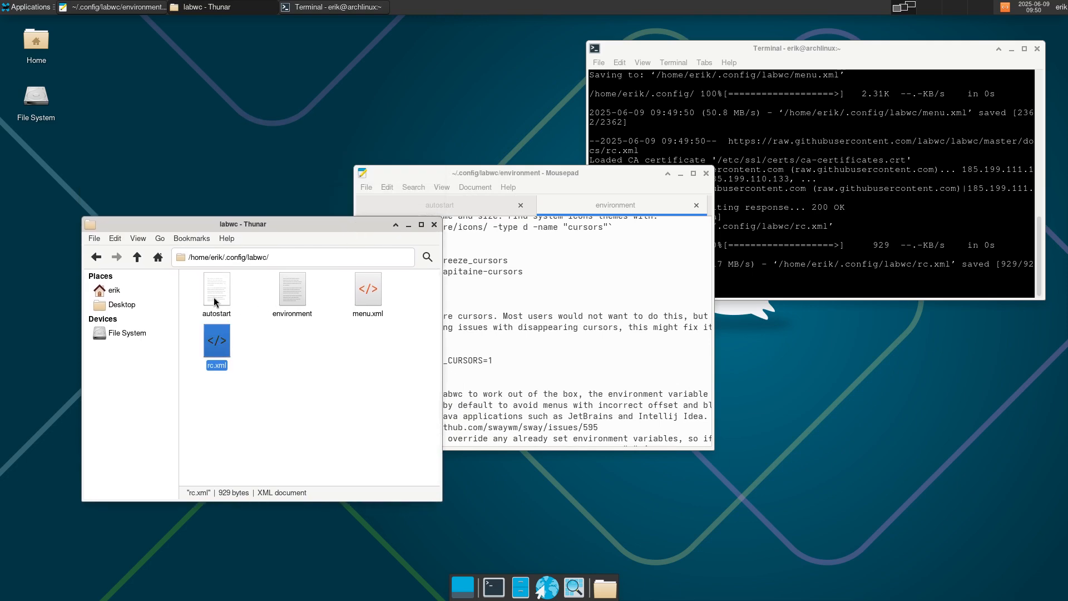
left_click(441, 205)
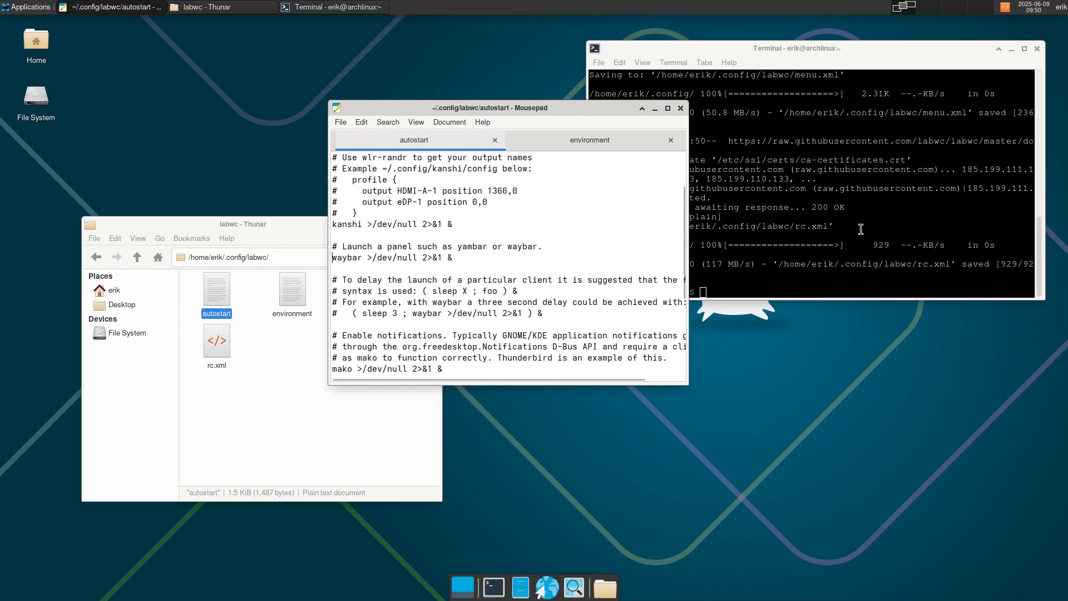
type("sudo p")
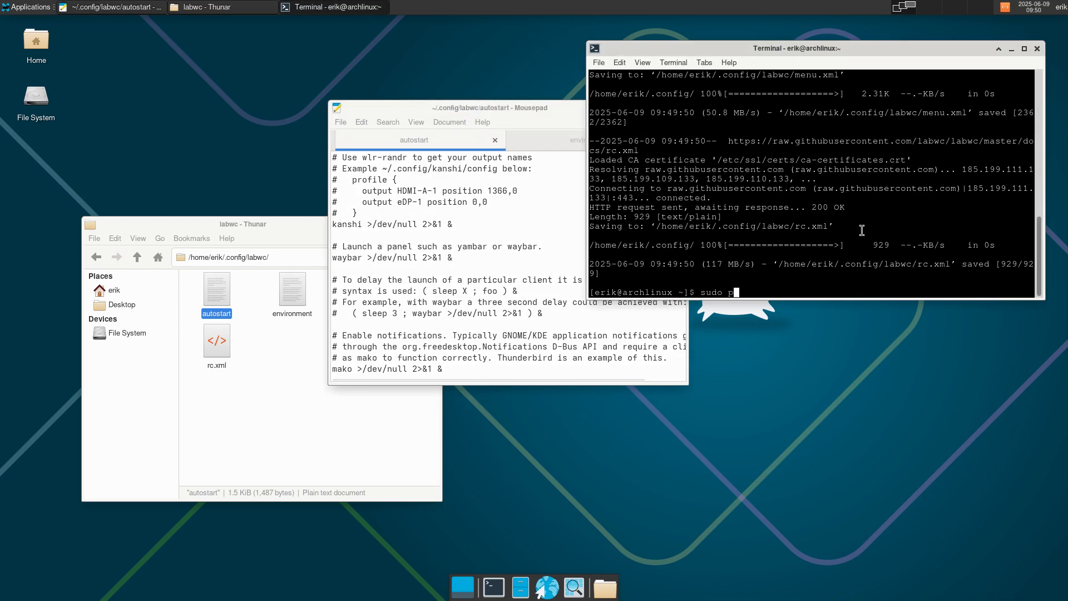
type("acman -S")
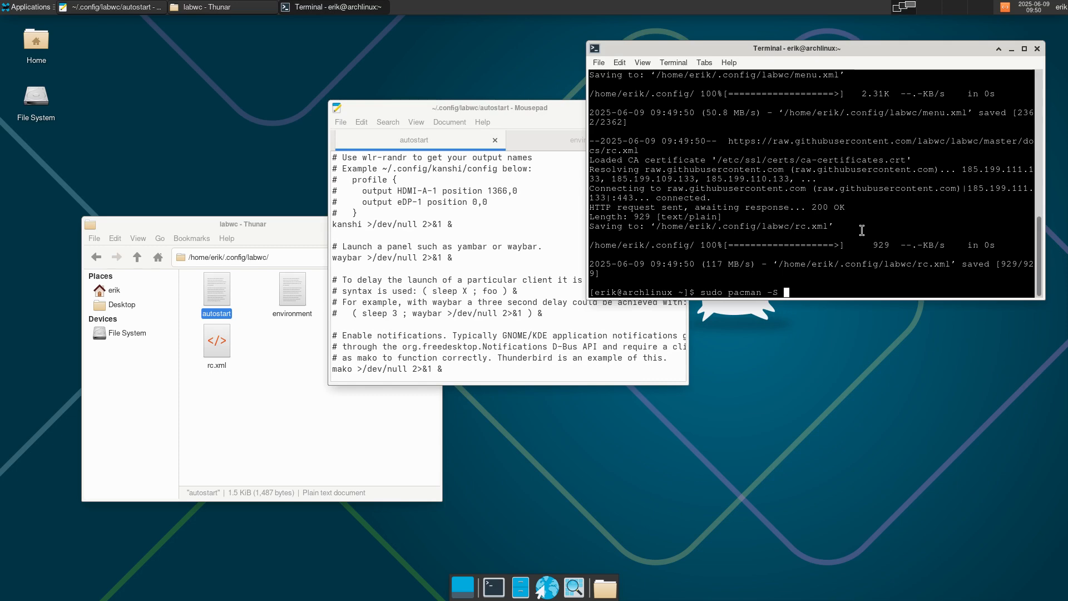
type("waybar")
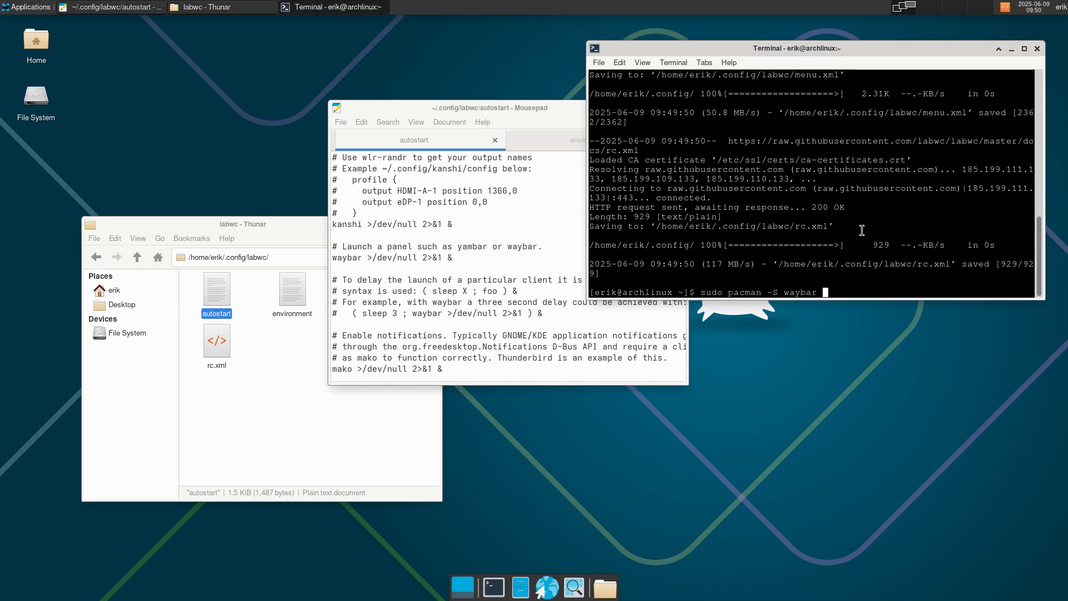
type("kanshi")
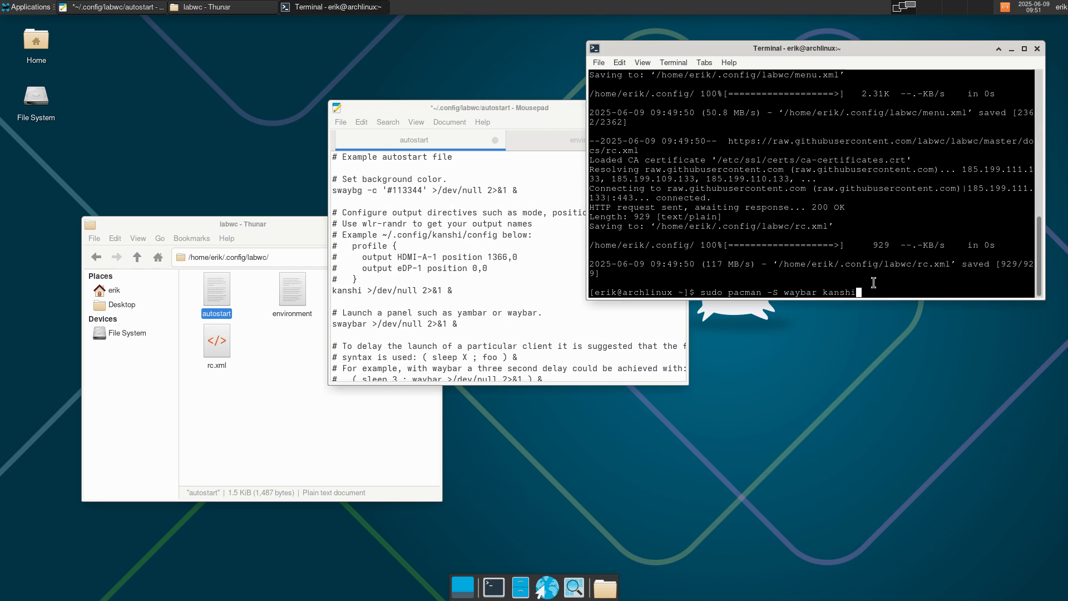
type("swaybg")
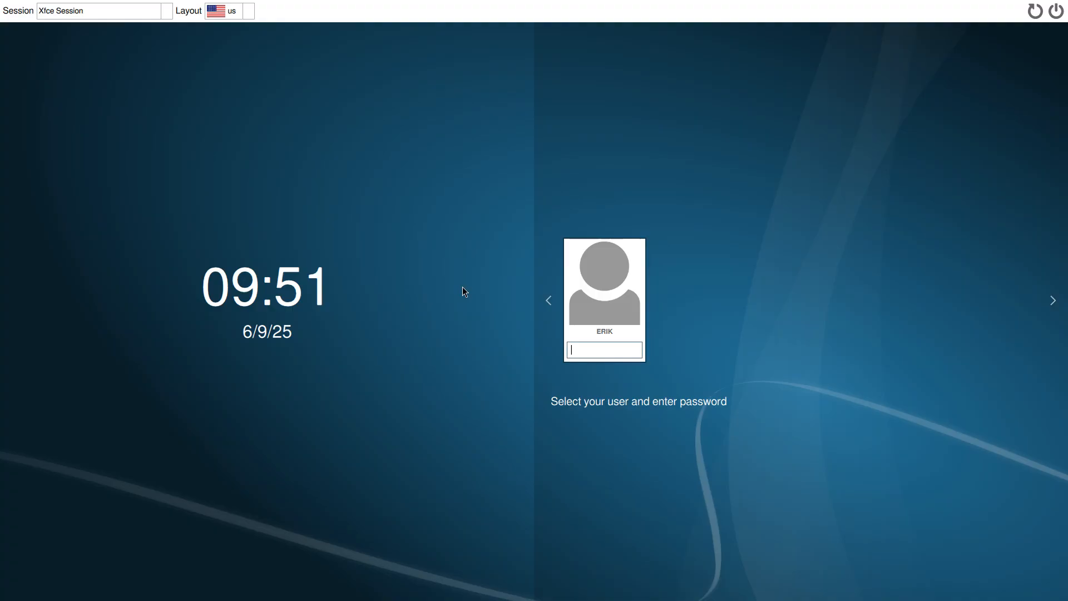
- Choose the labwc session from the login screen's session list
left_click(102, 10)
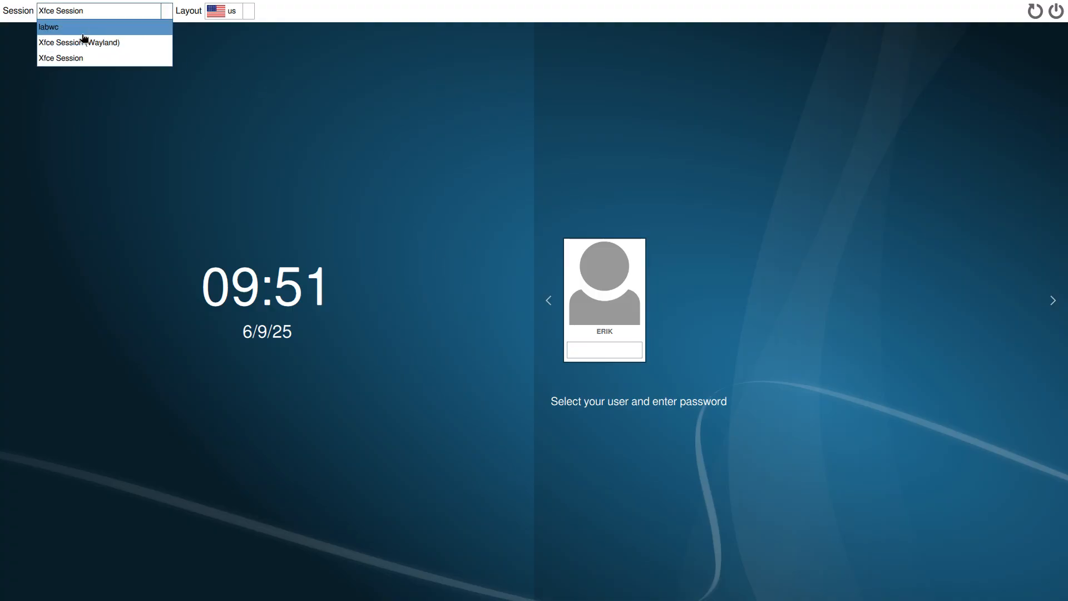
left_click(48, 27)
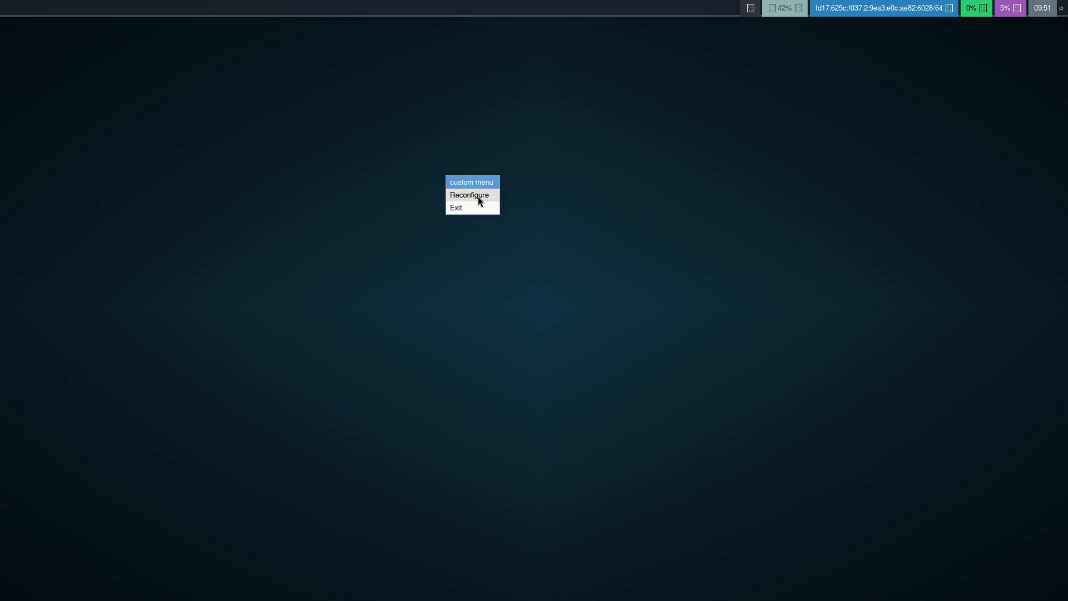
- Reconfigure labwc, then choose Poweroff from the desktop root menu
left_click_drag(471, 182, 505, 201)
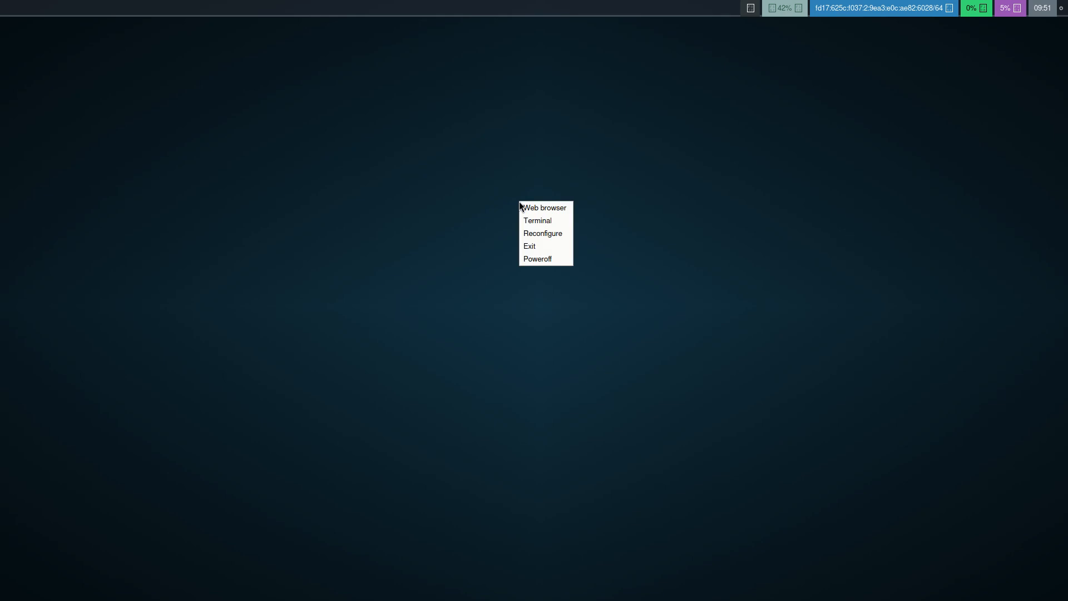
mouse_move(543, 233)
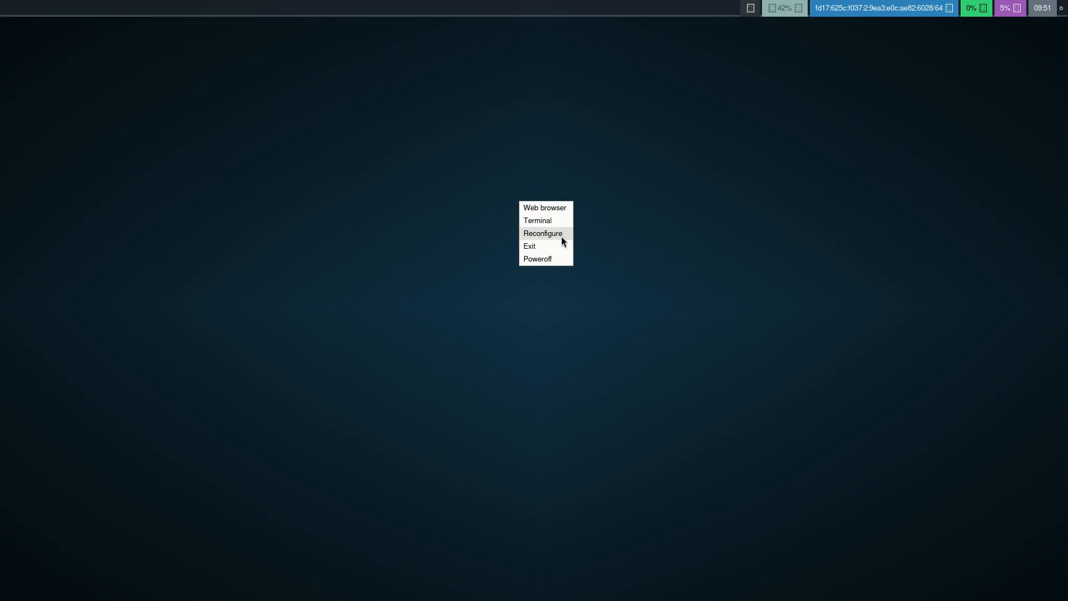
mouse_move(556, 258)
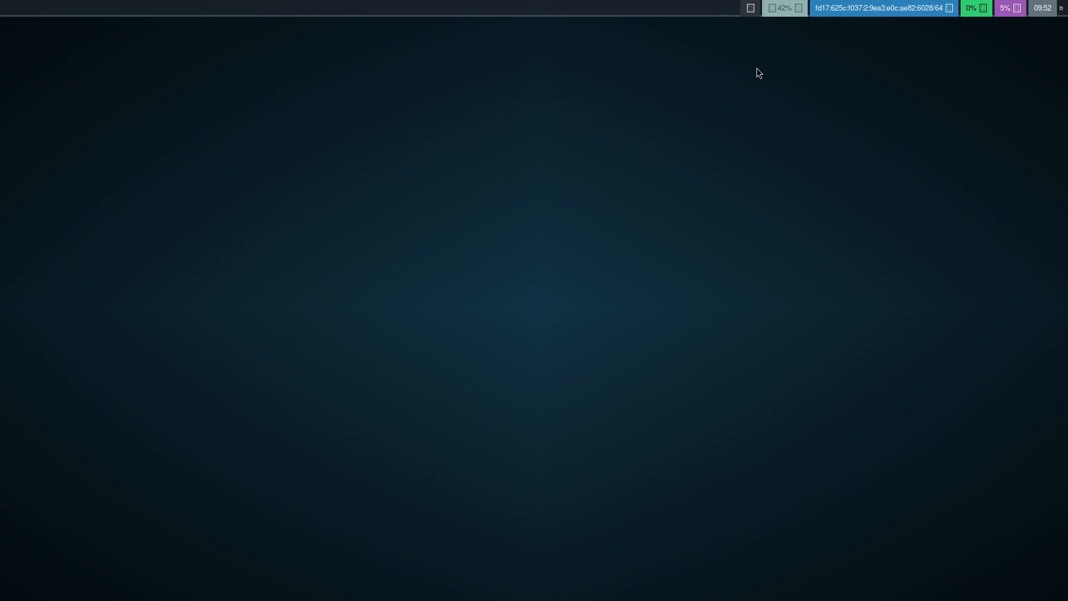
right_click(832, 259)
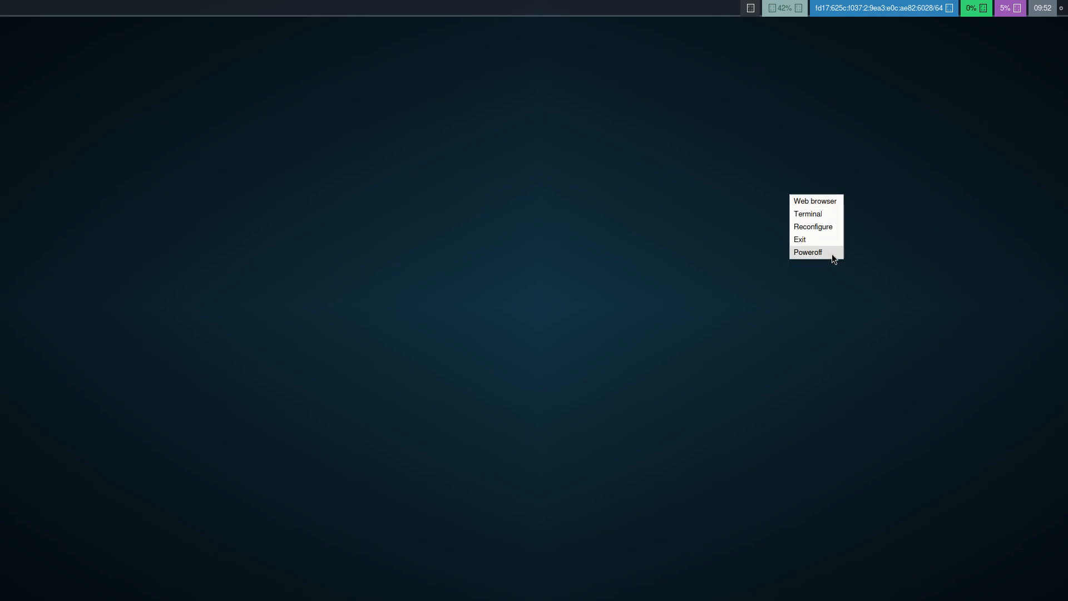
left_click(808, 252)
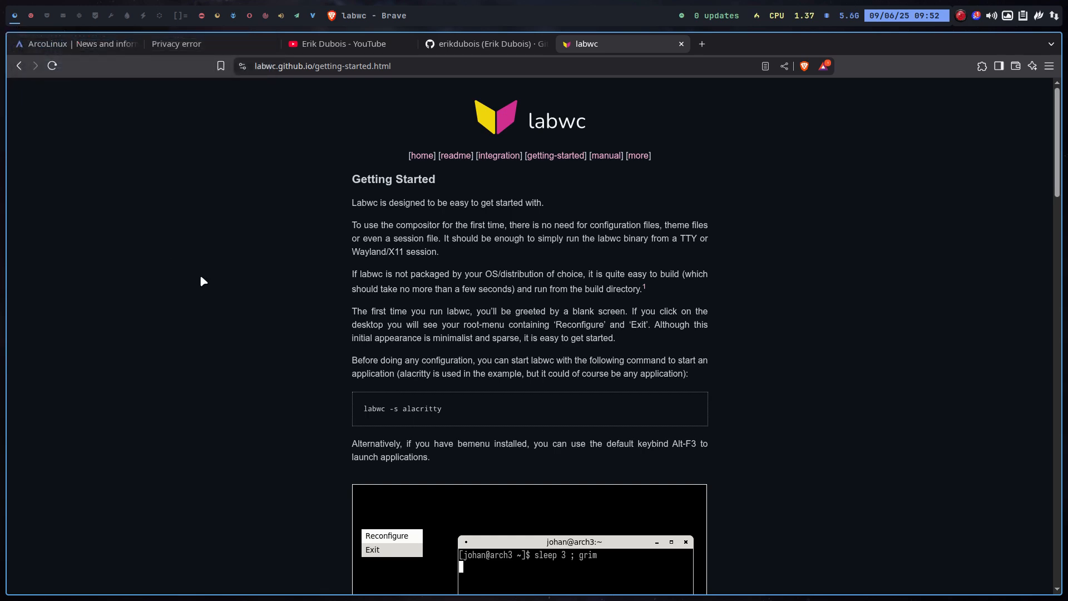
- Read through the labwc Getting Started page and open the labwc-theme(5) link
scroll("down", 3)
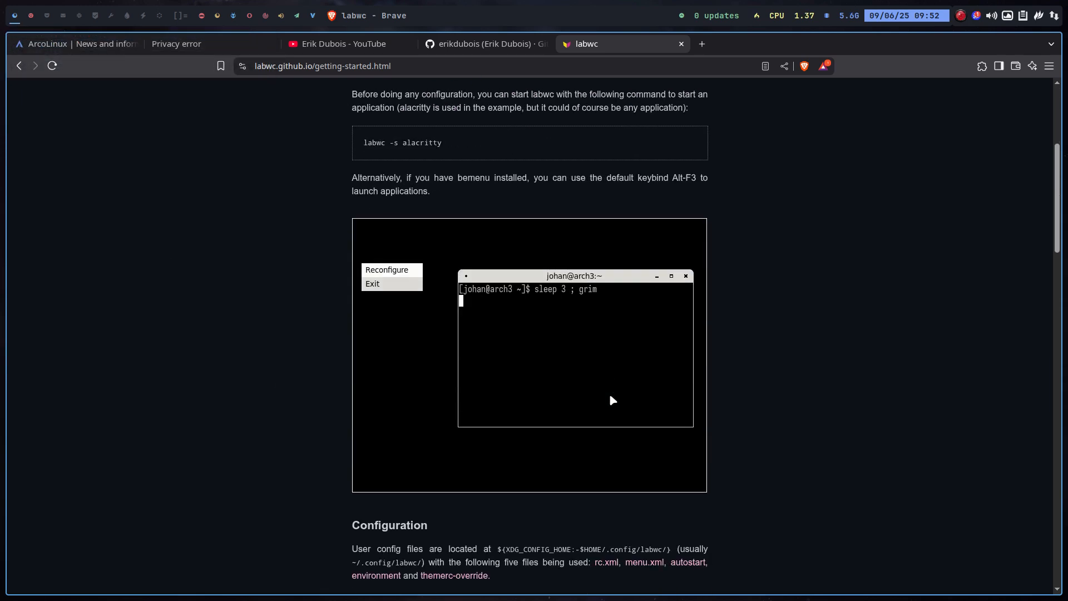
scroll("down", 3)
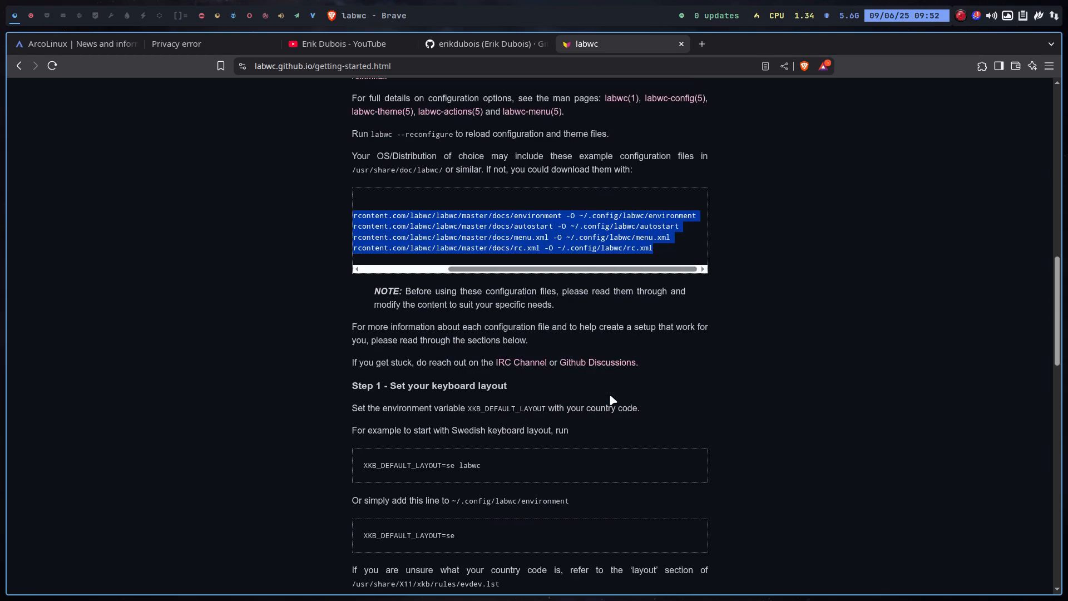
scroll("down", 3)
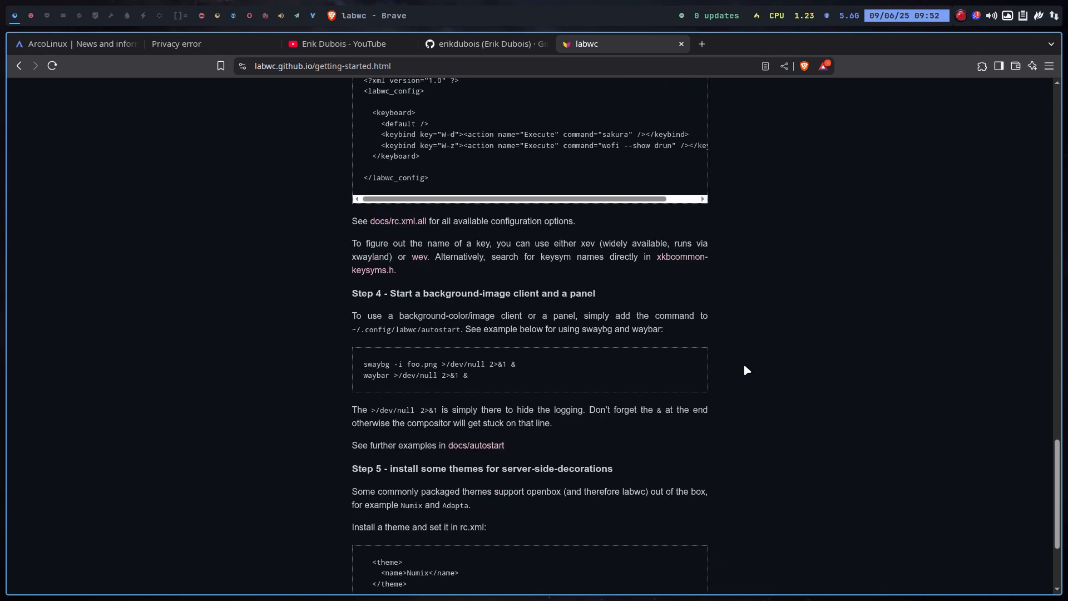
scroll("down", 3)
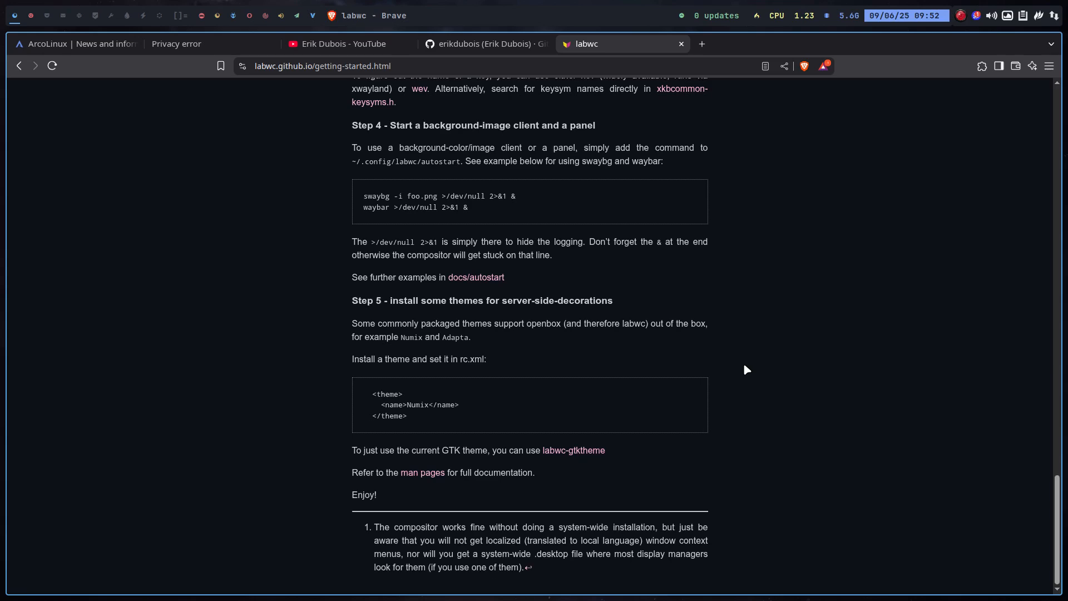
scroll("up", 3)
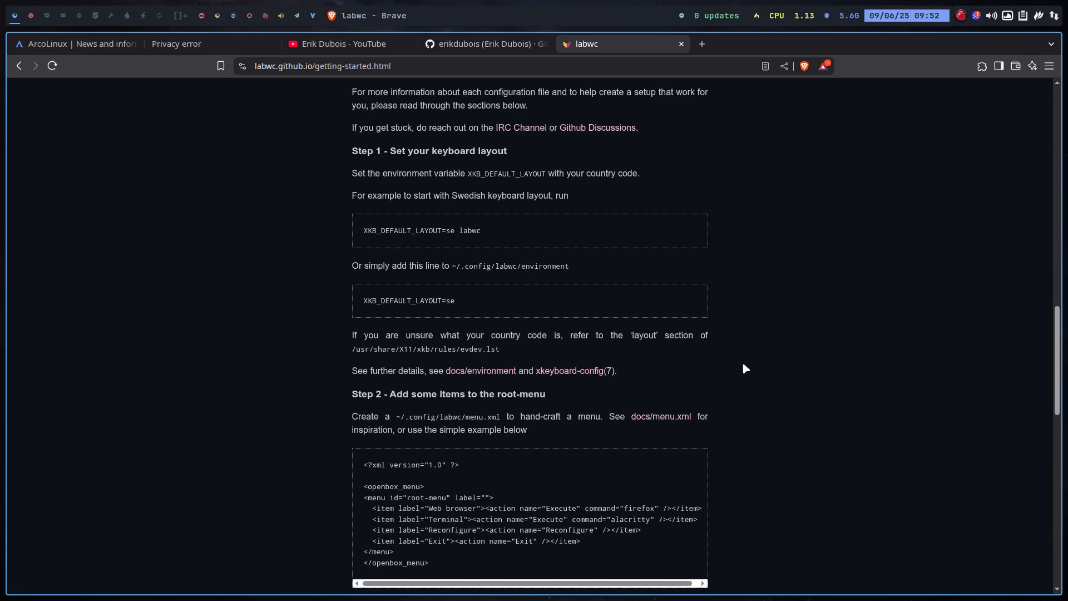
scroll("up", 3)
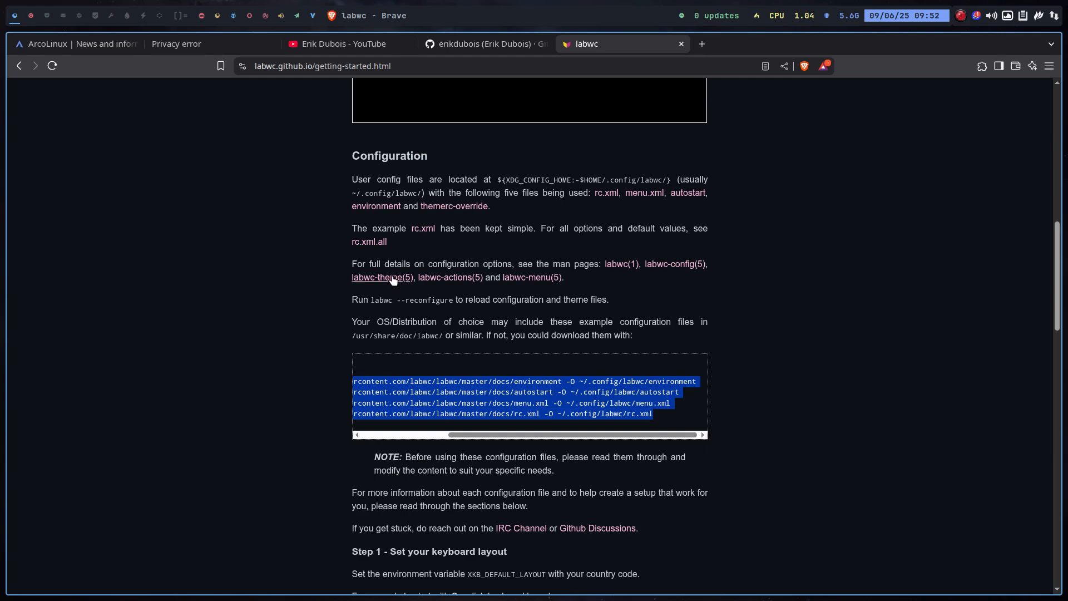
left_click(382, 278)
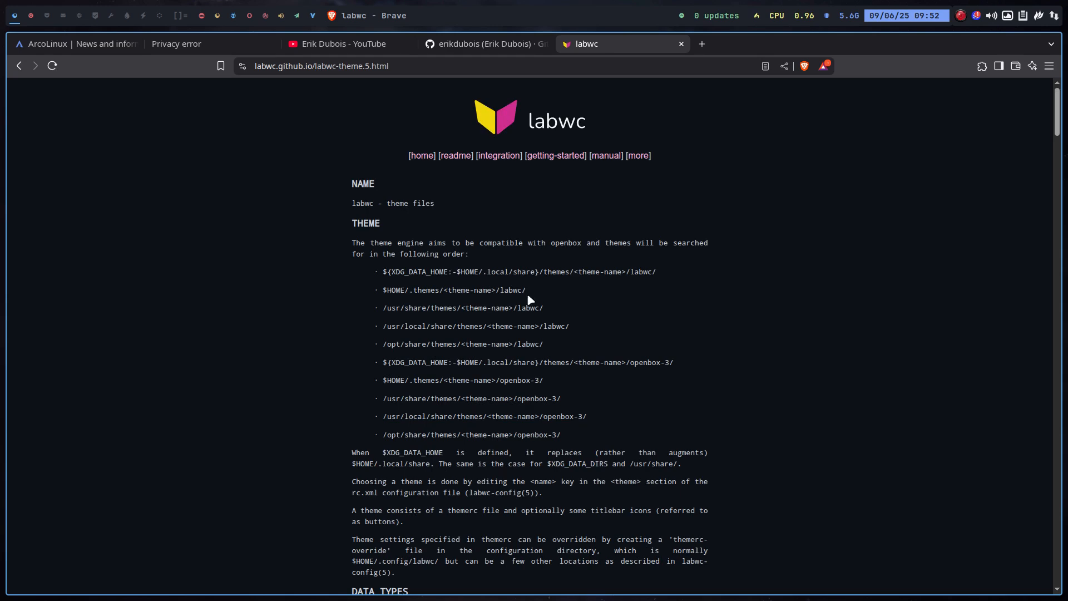
mouse_move(483, 411)
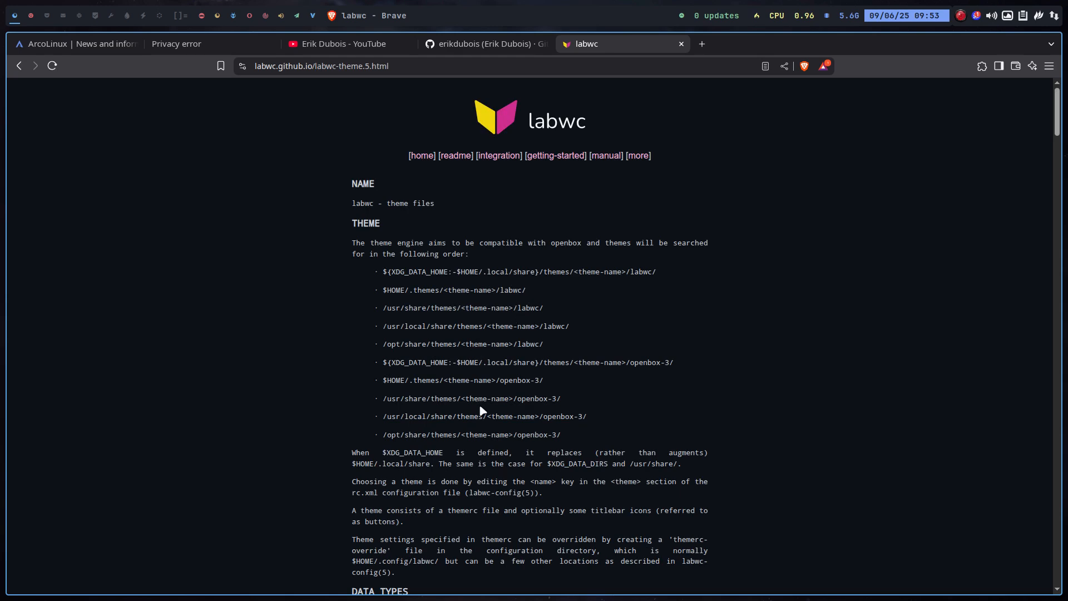